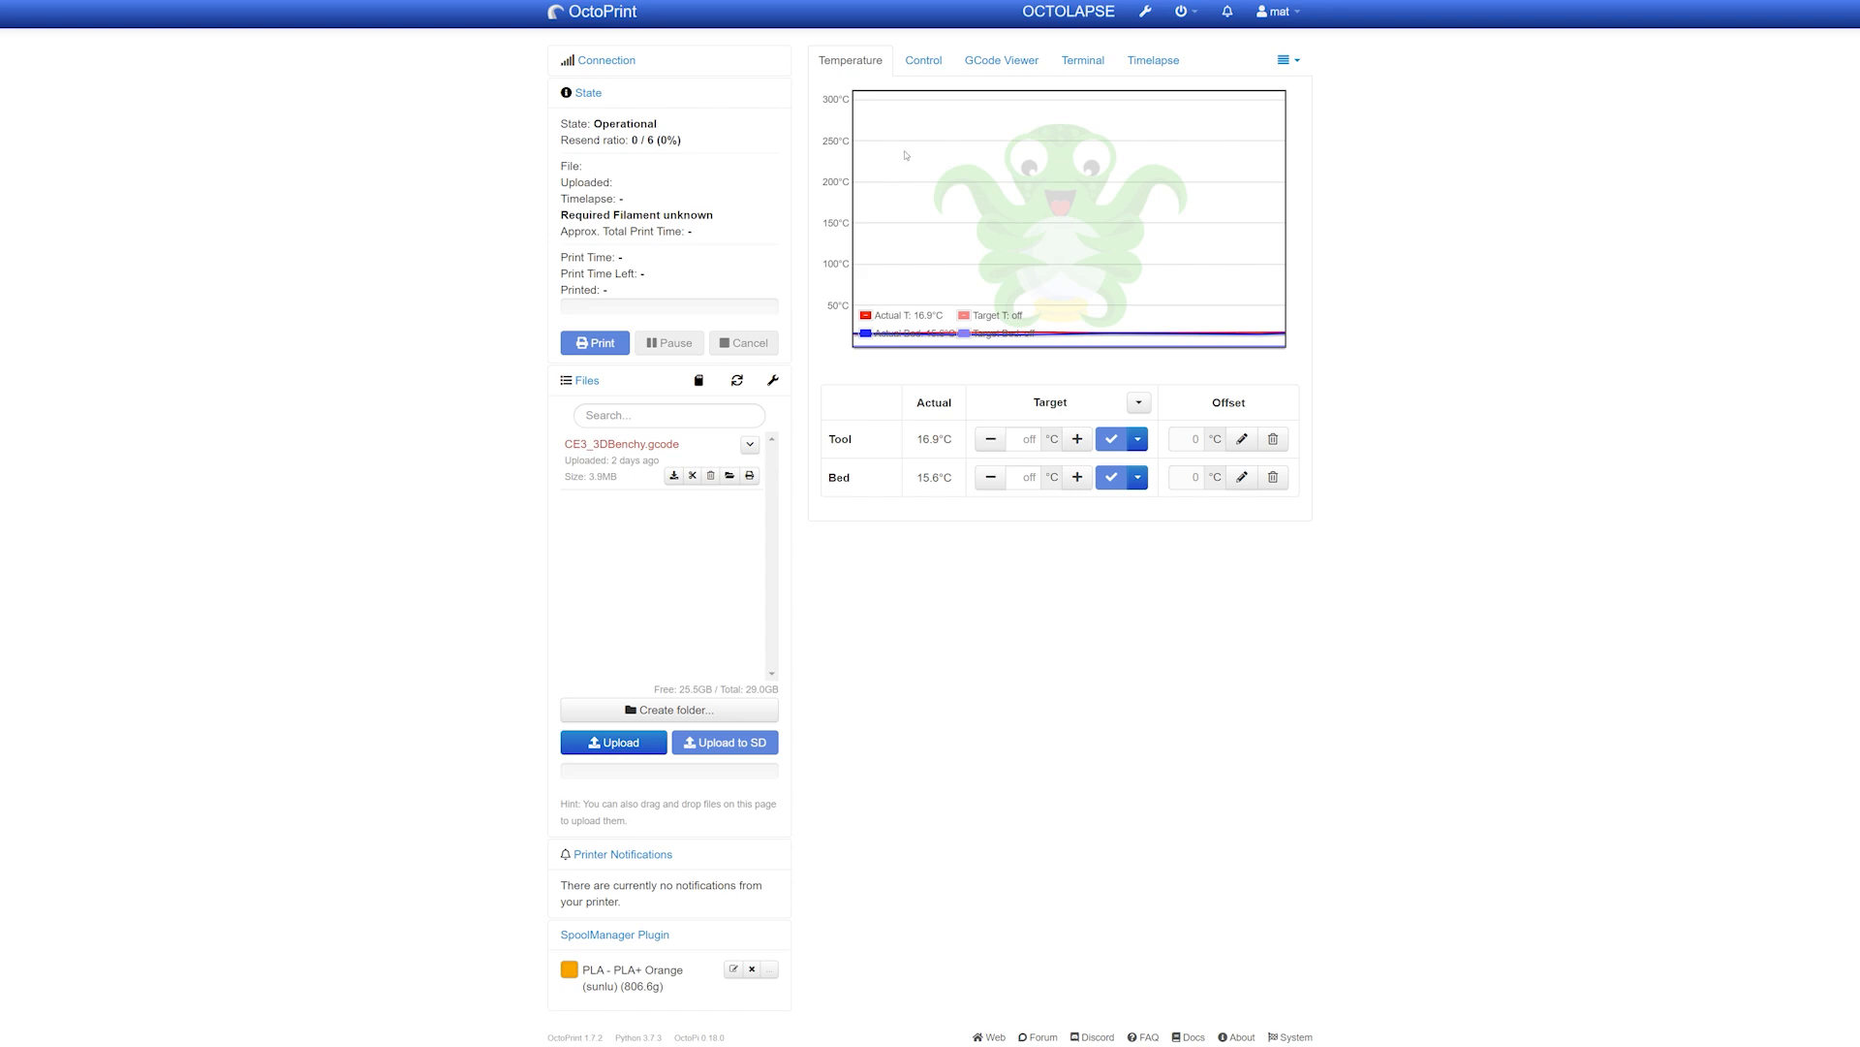
- View the Control tab, then open and close the Resource Monitor settings without changes
click(921, 59)
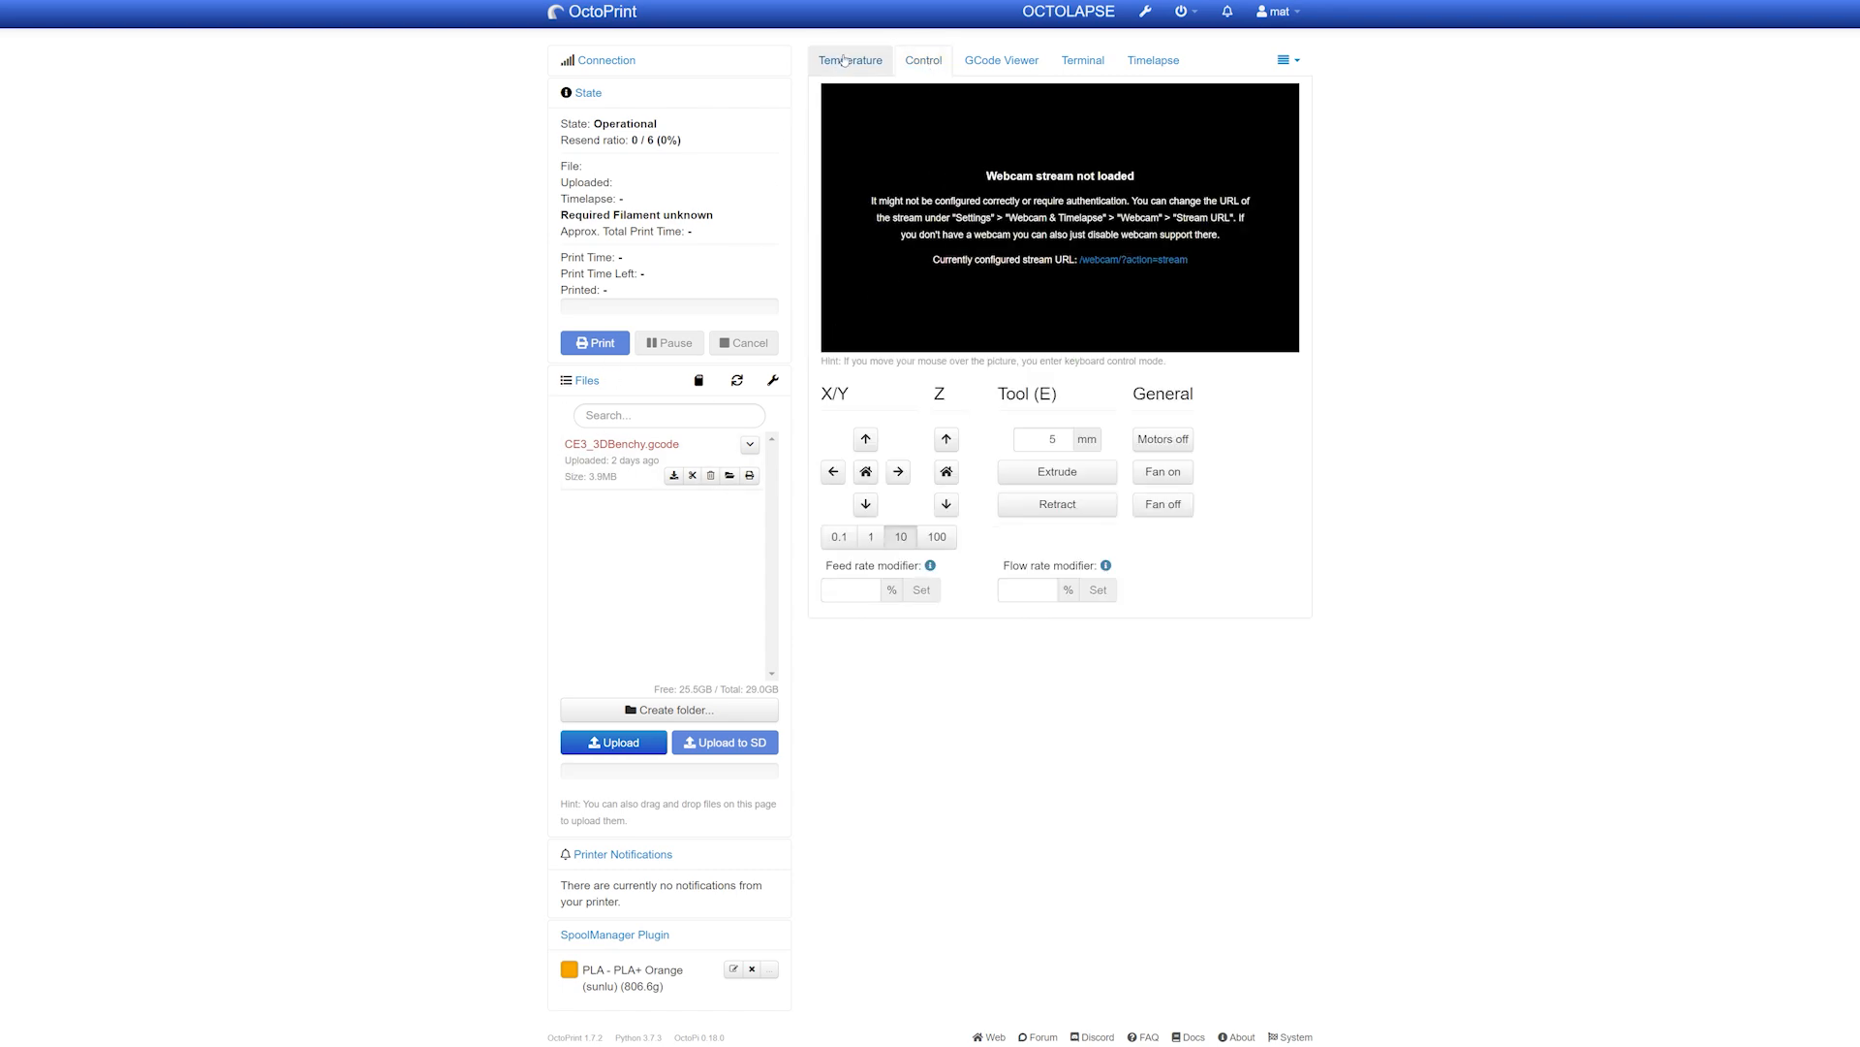
click(1143, 11)
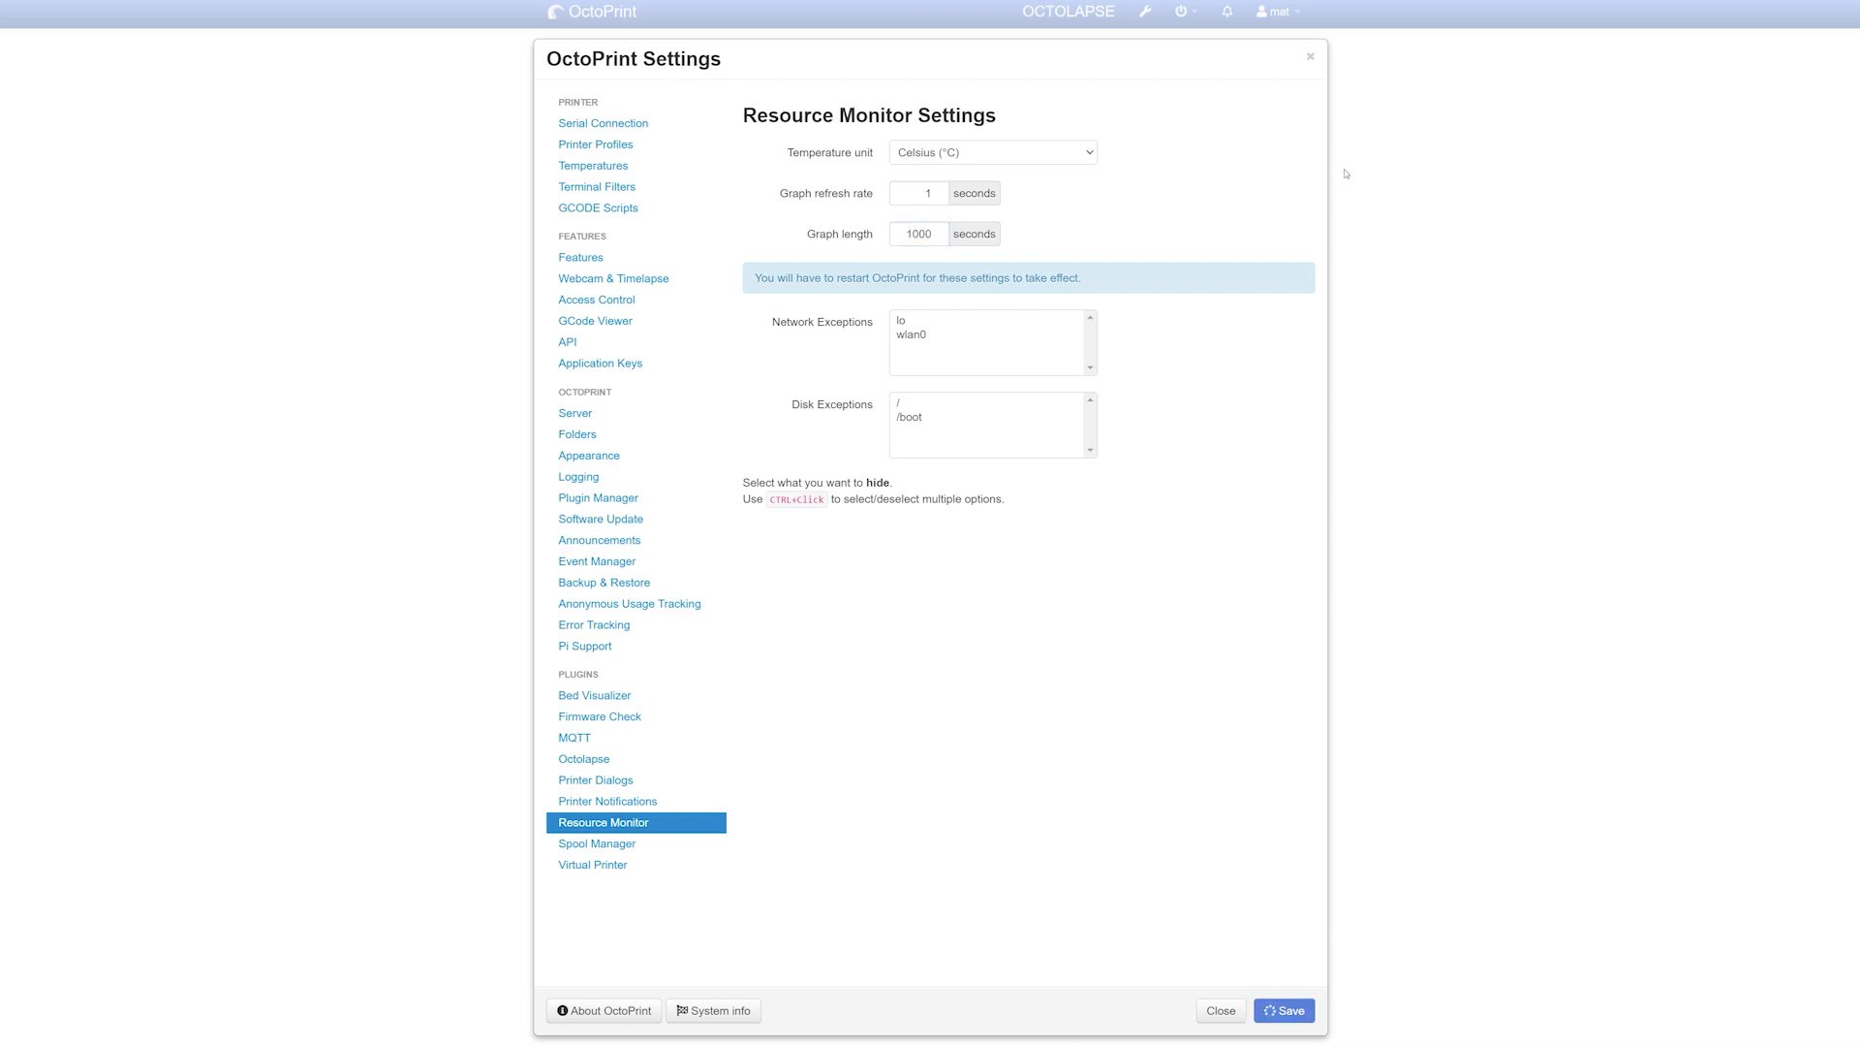
click(1219, 1010)
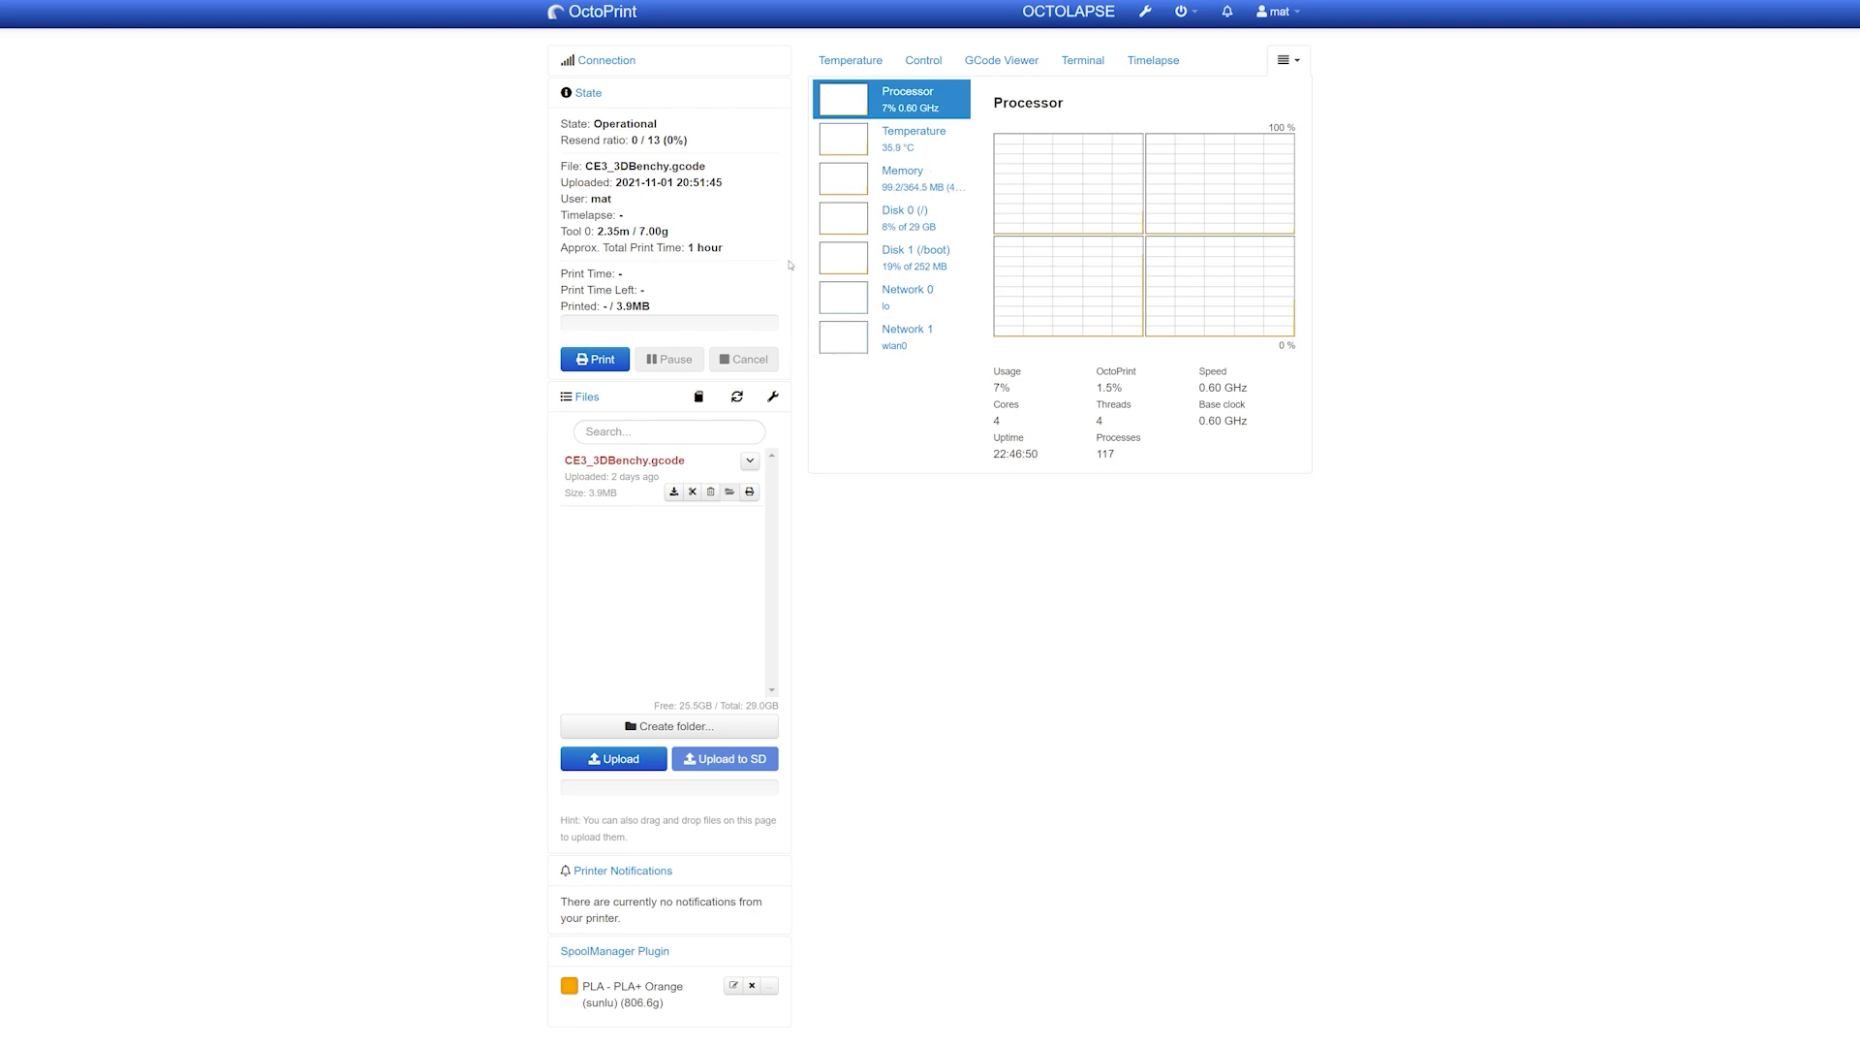
- Start printing CE3_3DBenchy.gcode, confirming the orange PLA+ spool
click(850, 59)
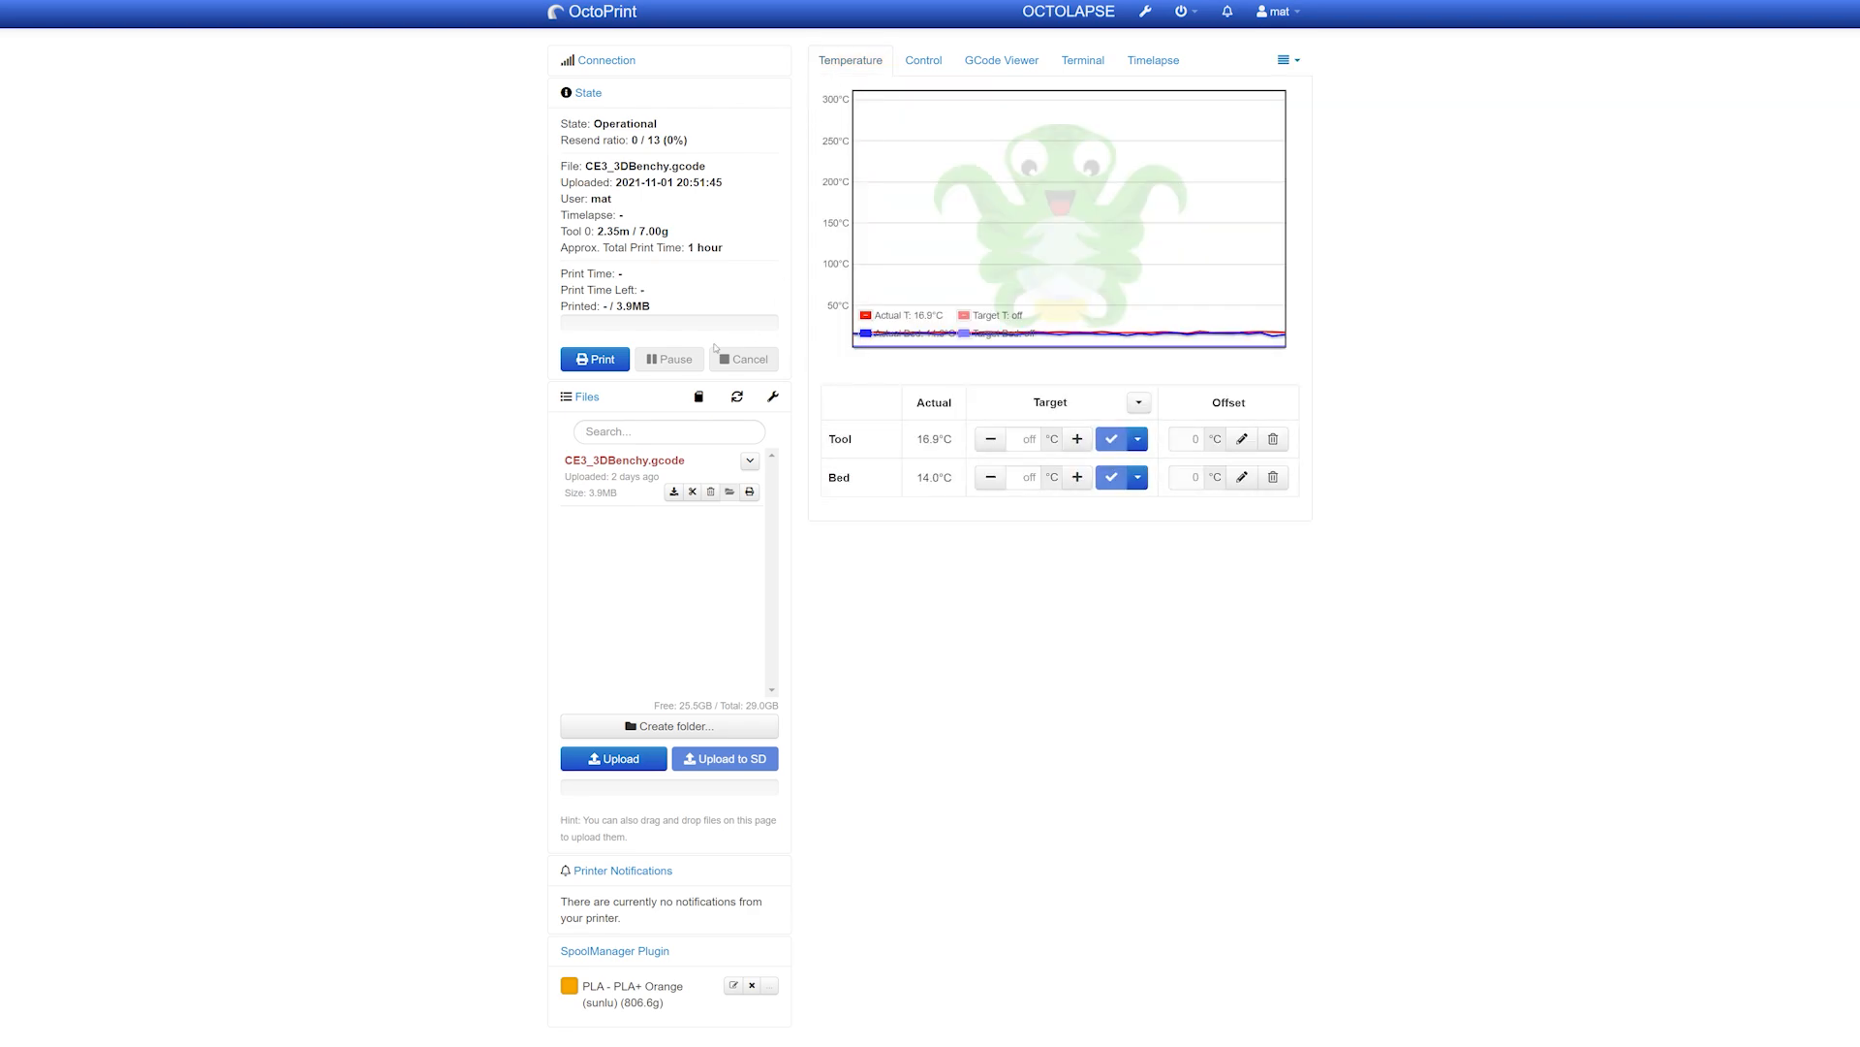
click(594, 359)
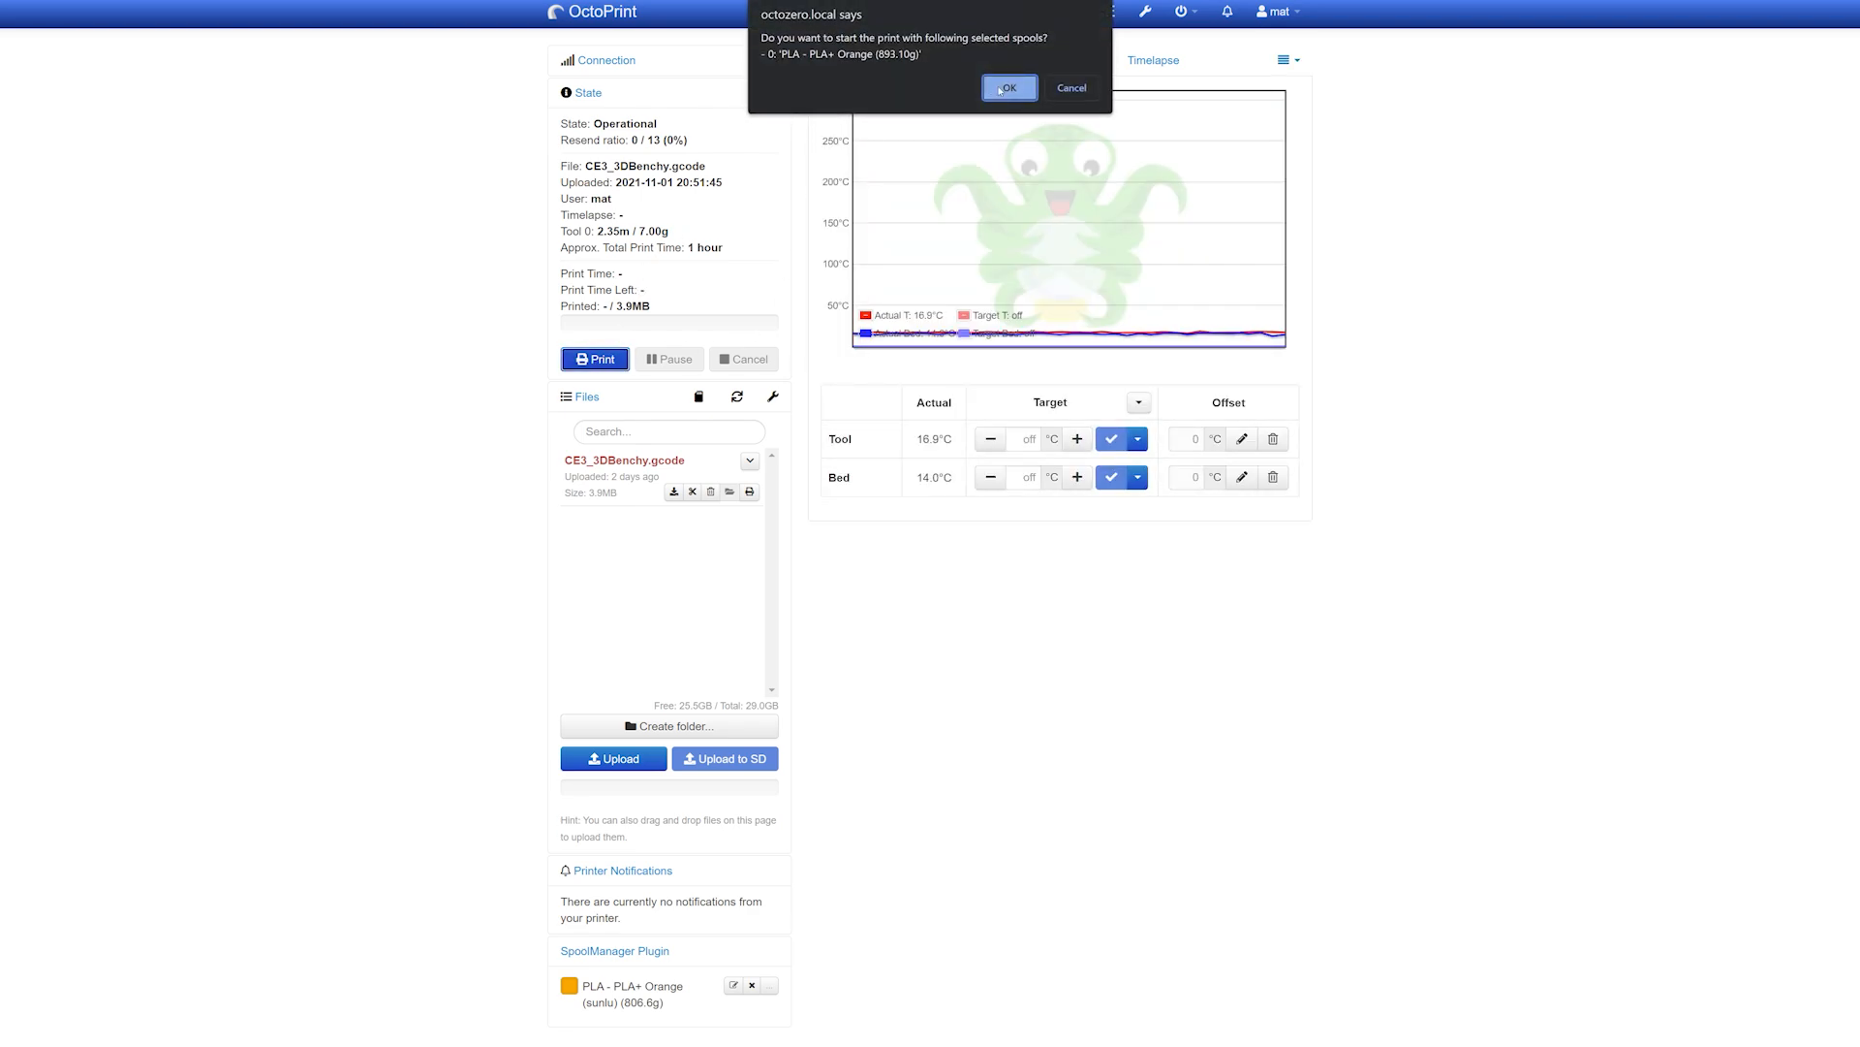
click(1007, 86)
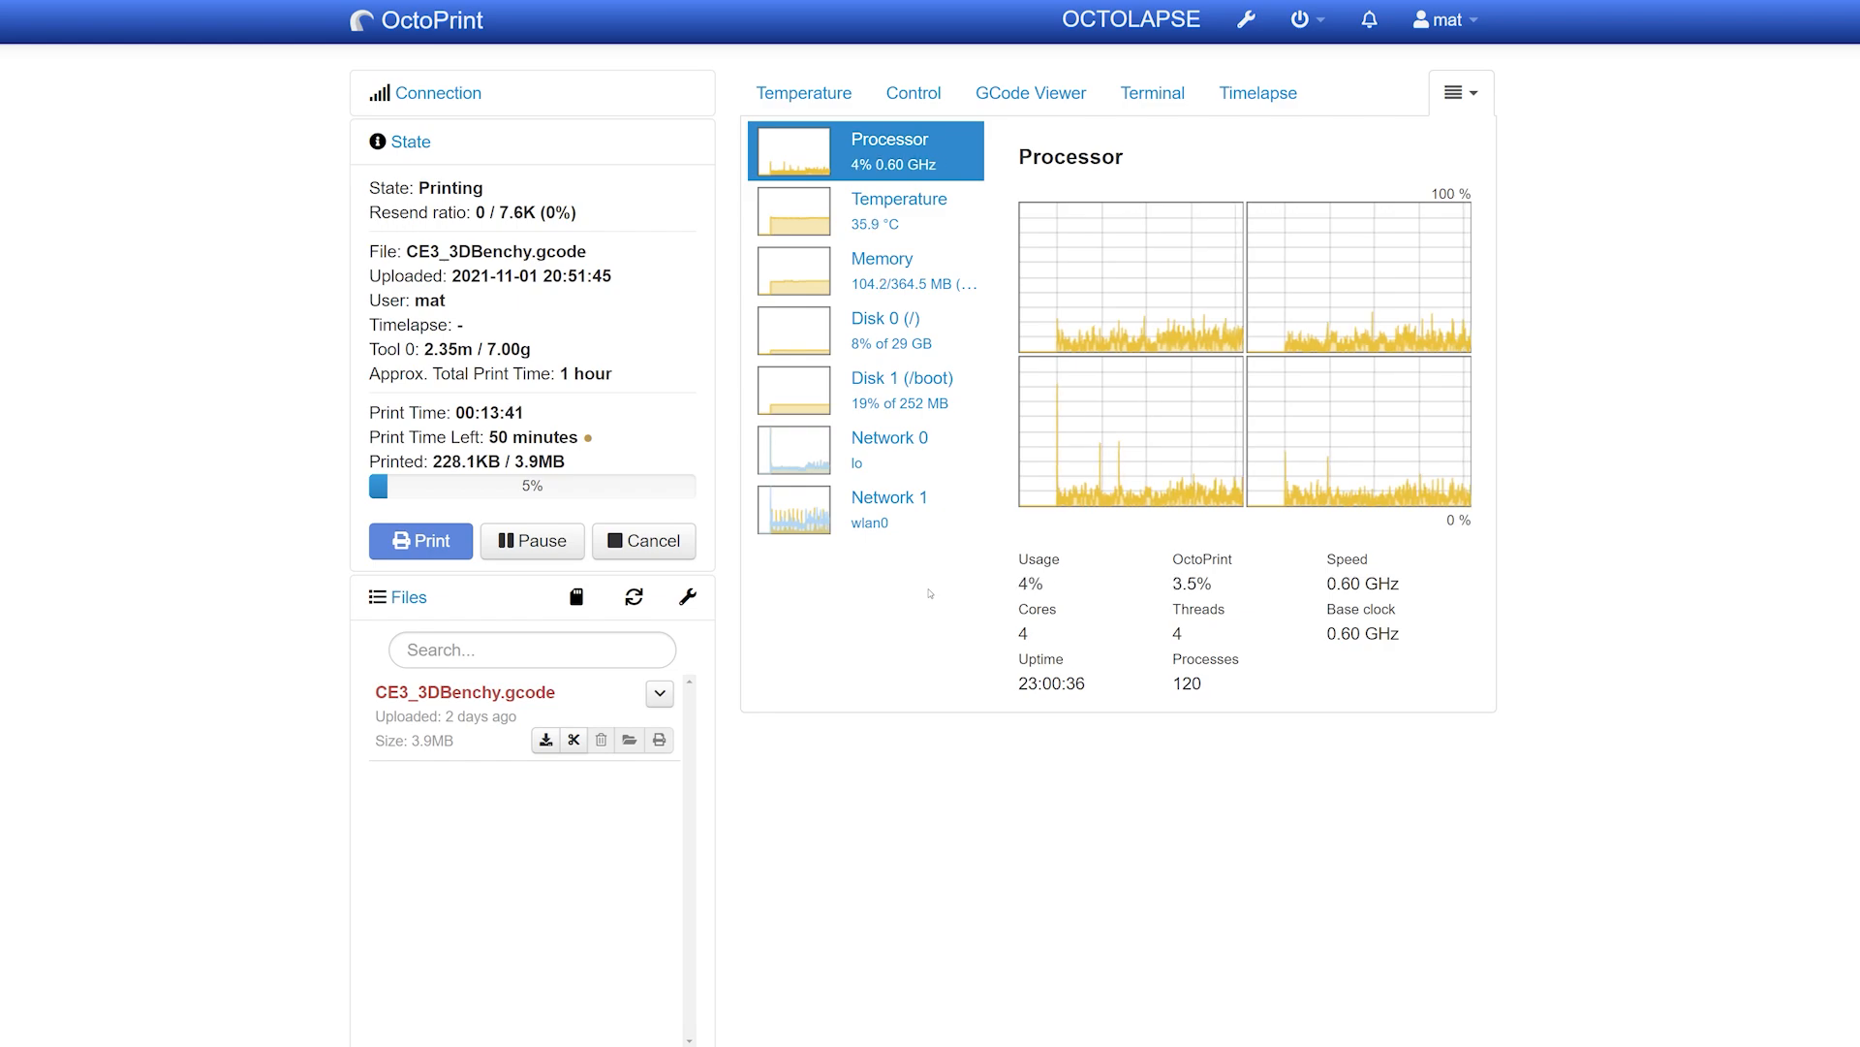
- Review the Pi's memory, wlan0 network and temperature graphs, then view the Control tab webcam
click(882, 268)
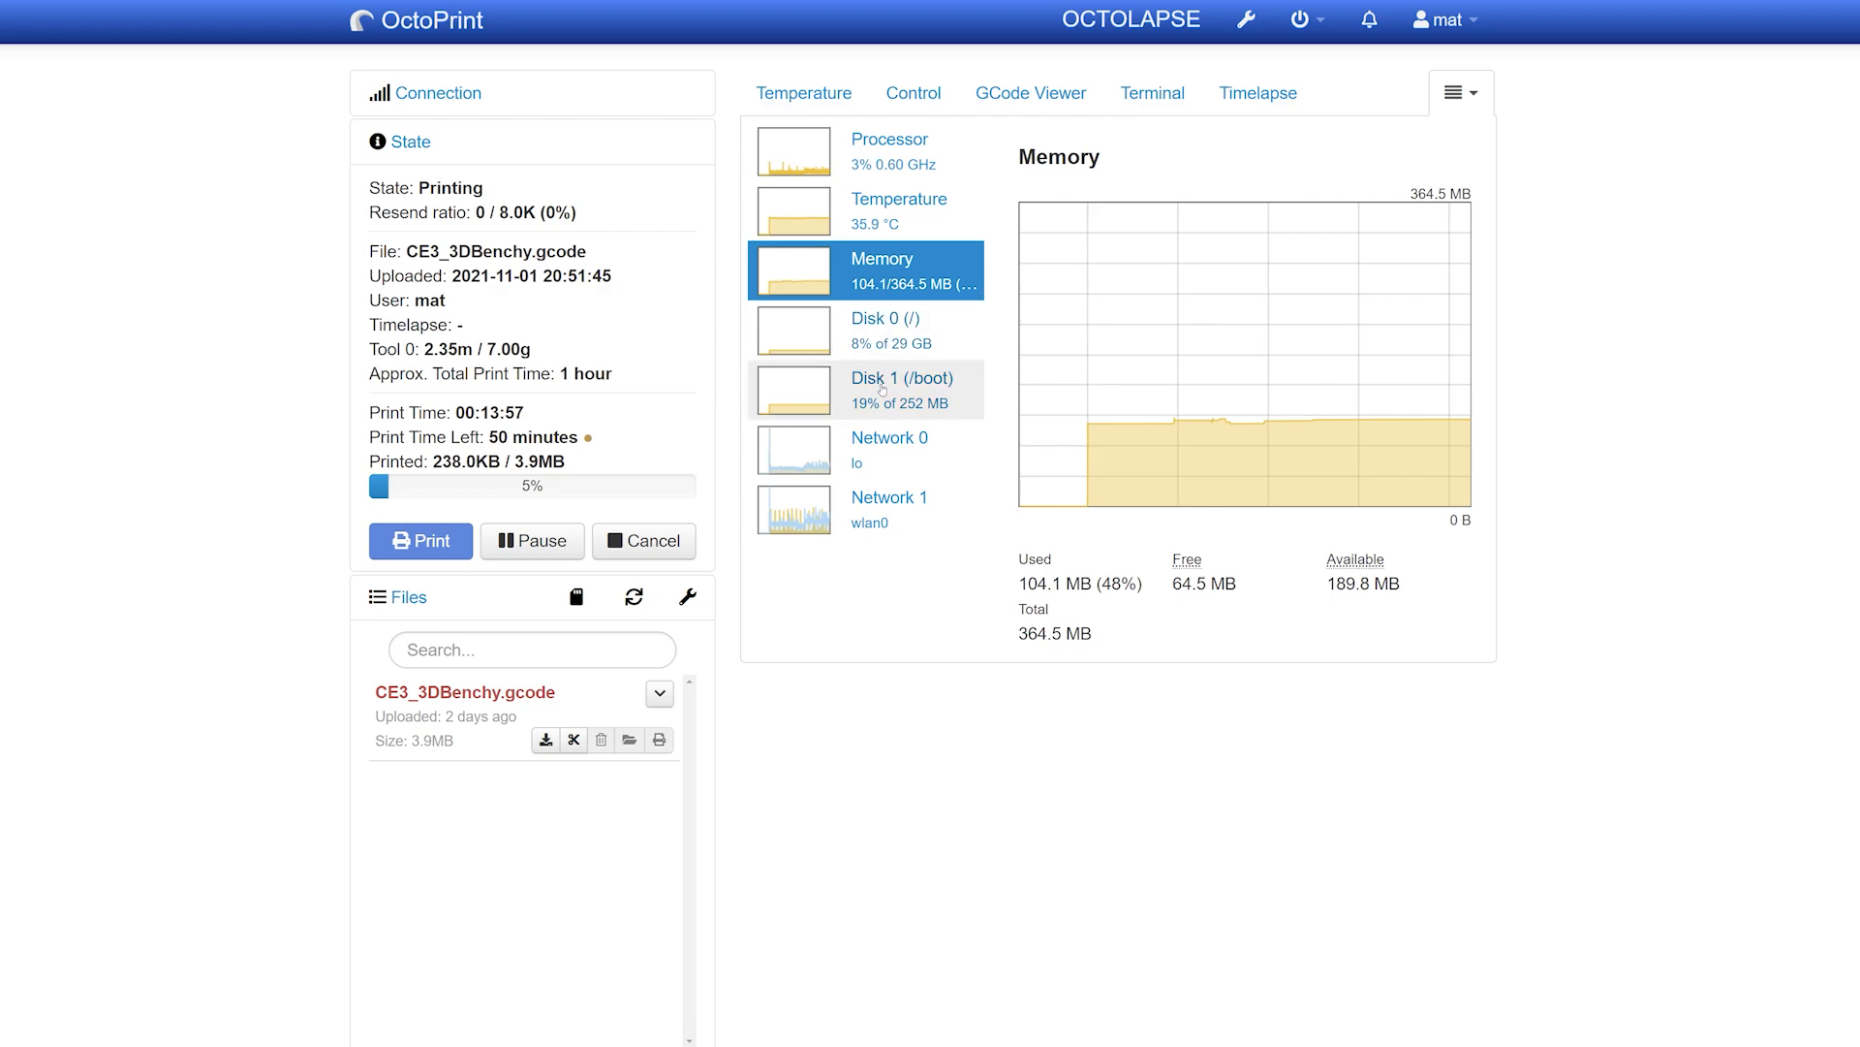
click(887, 508)
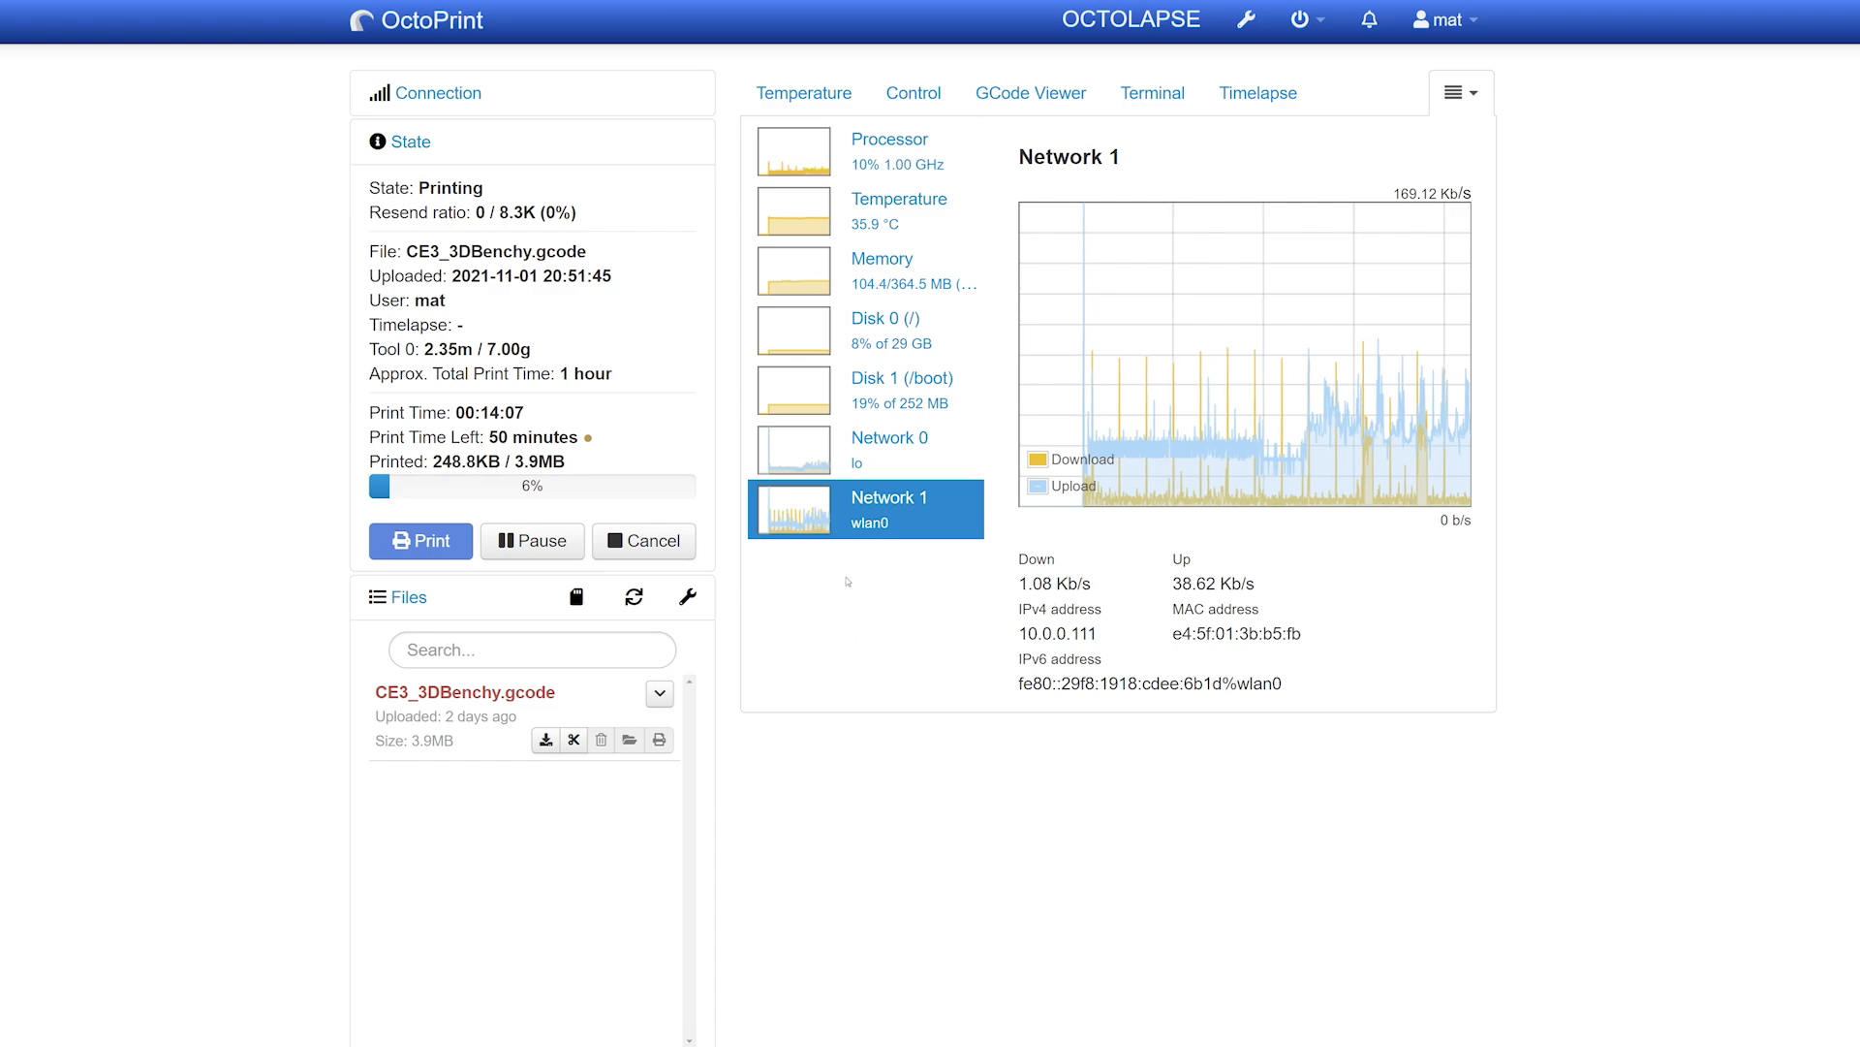
mouse_move(1151, 93)
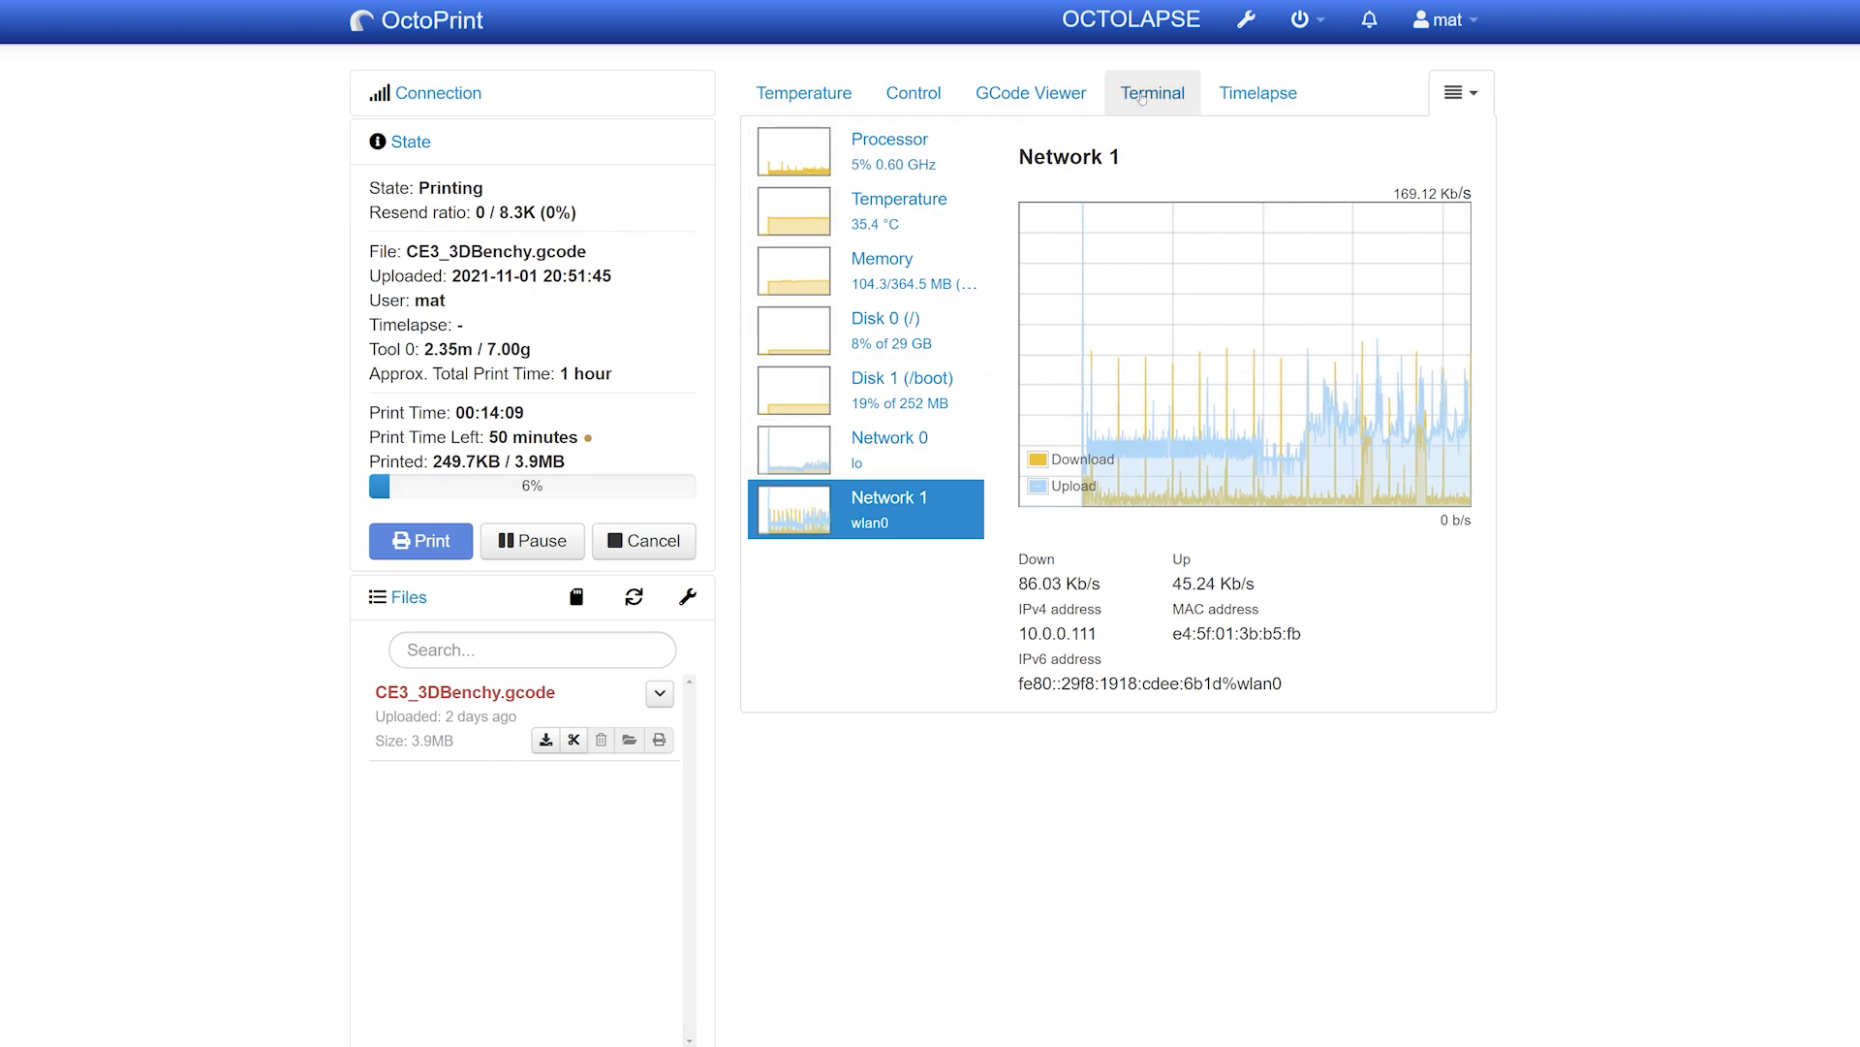
click(1151, 93)
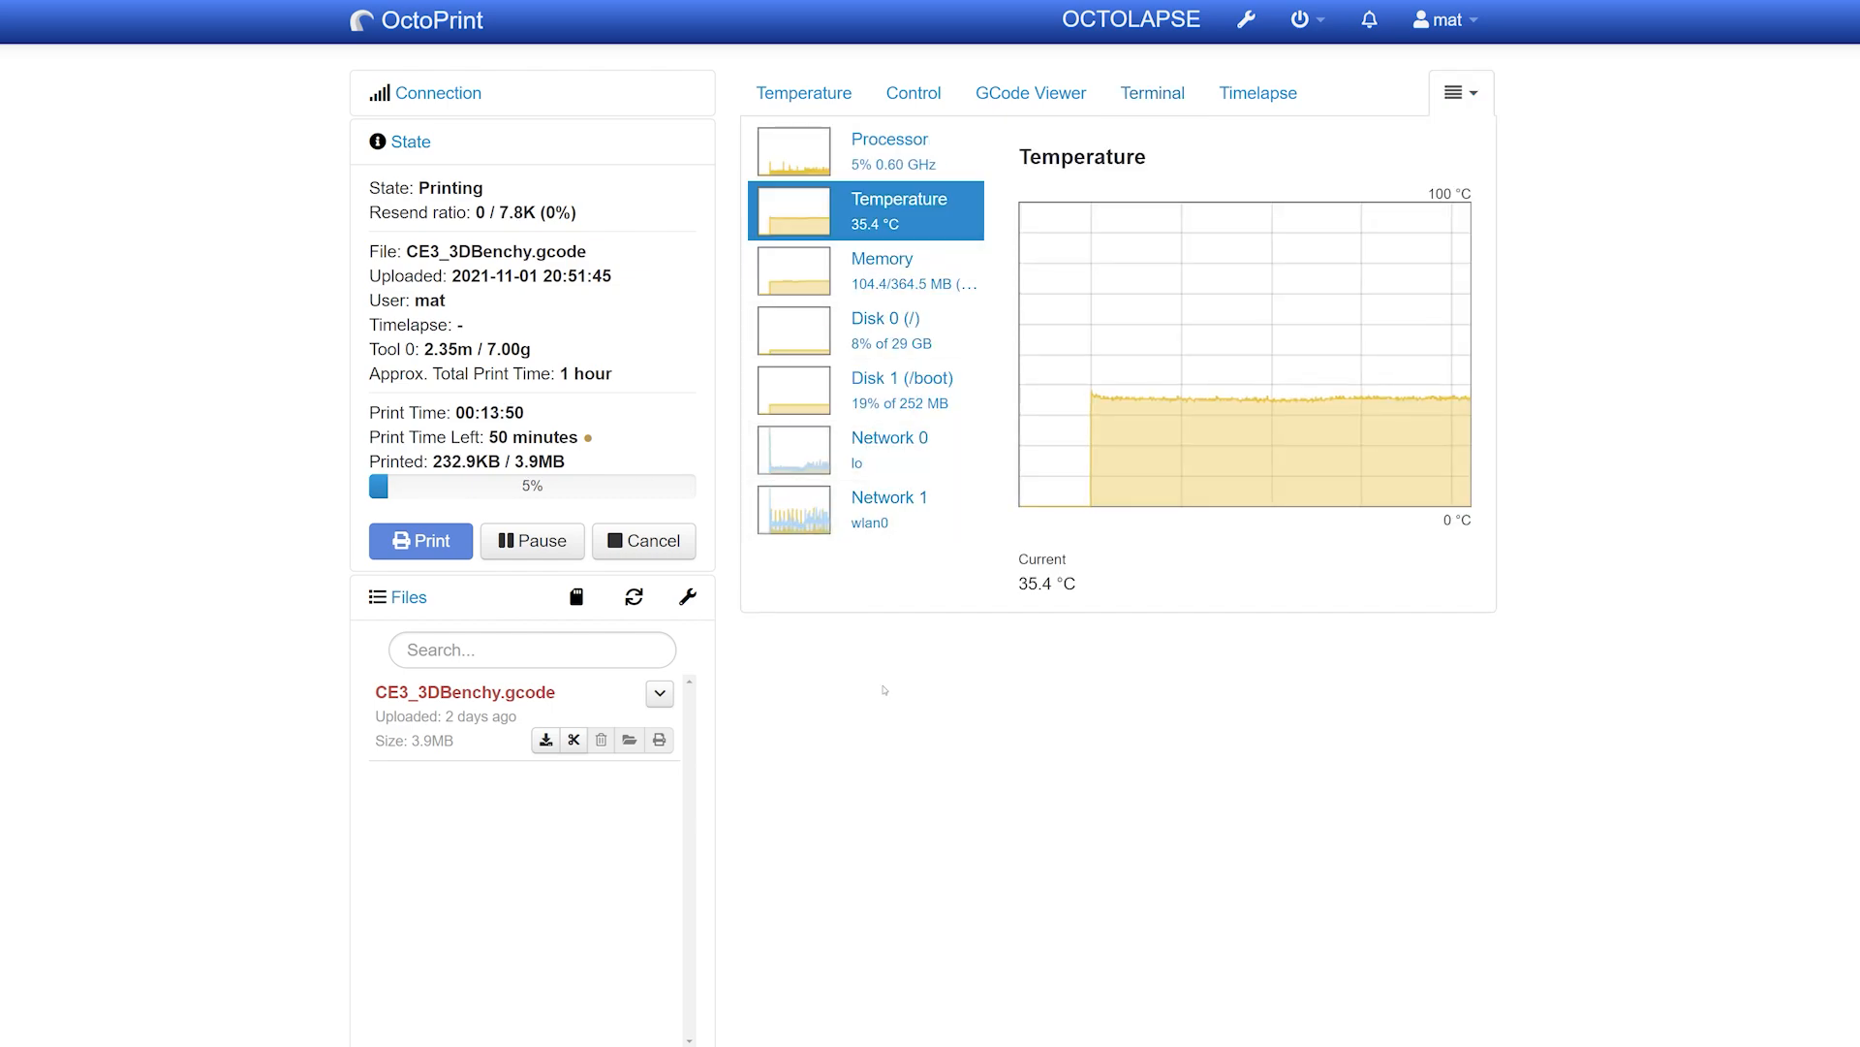
click(882, 270)
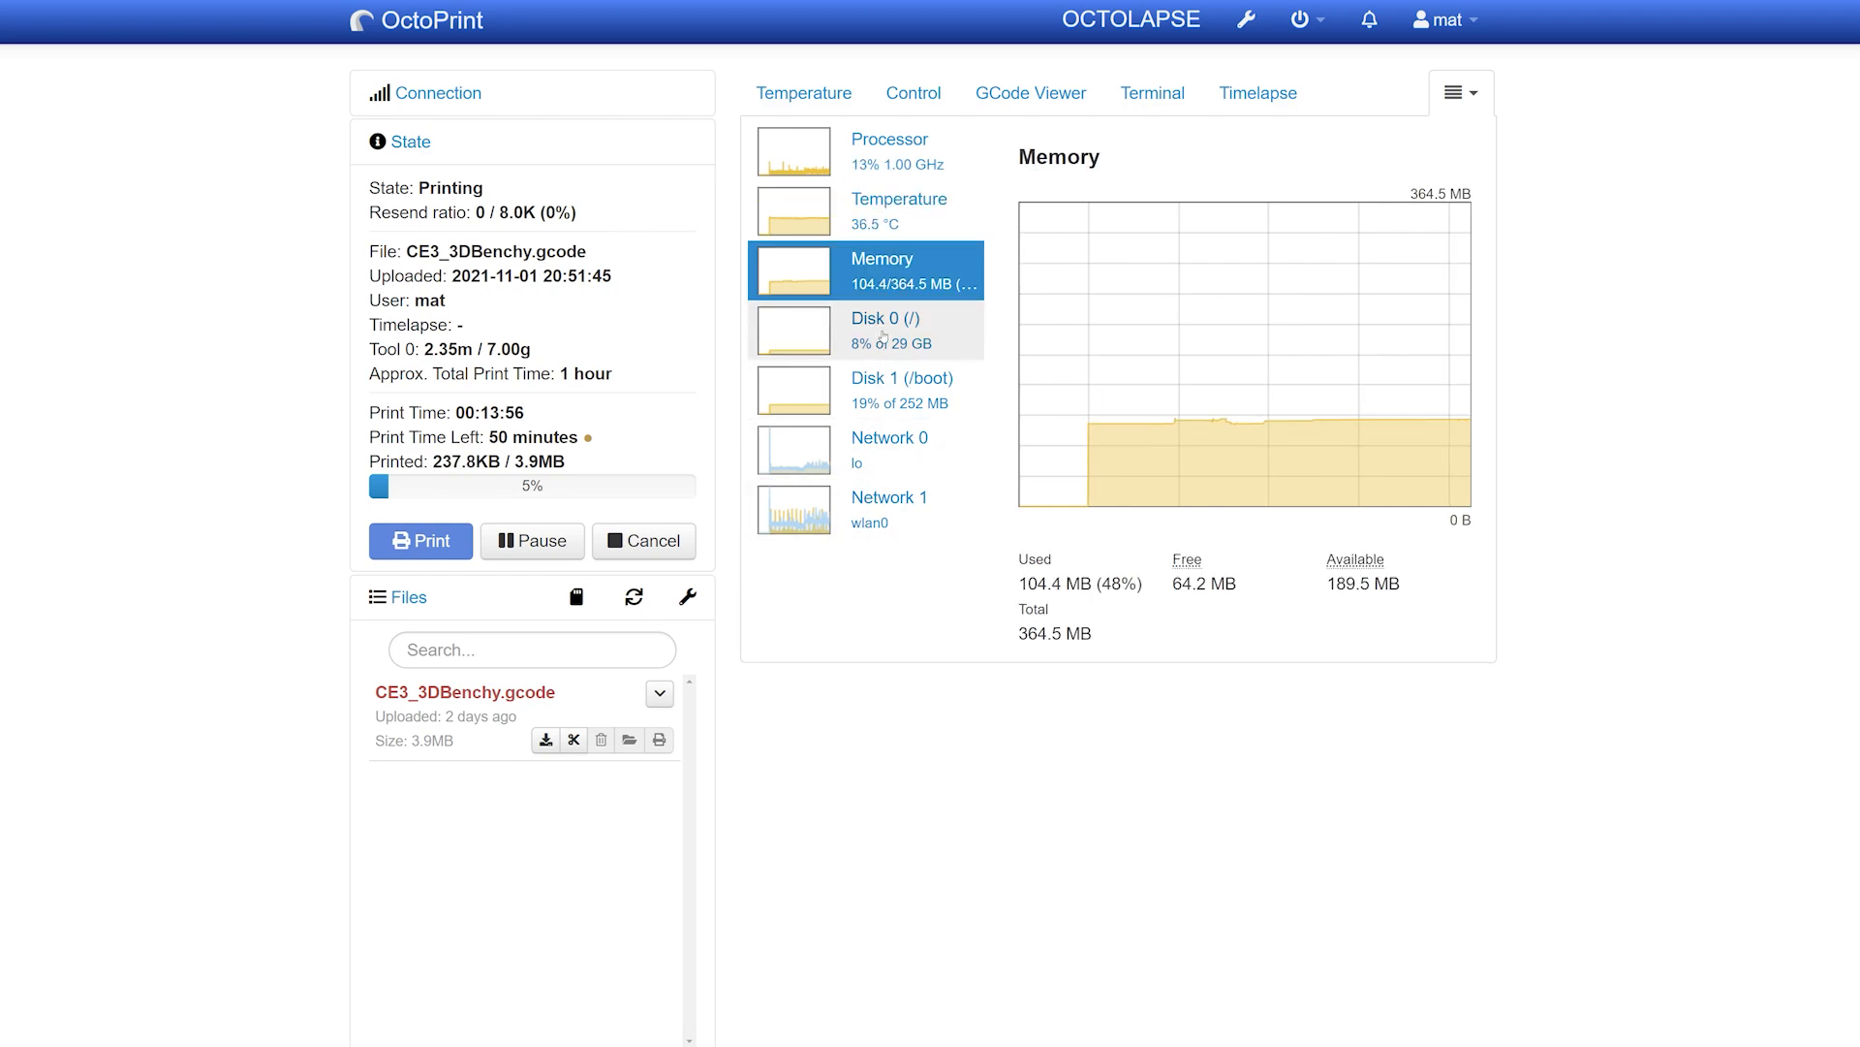
click(866, 508)
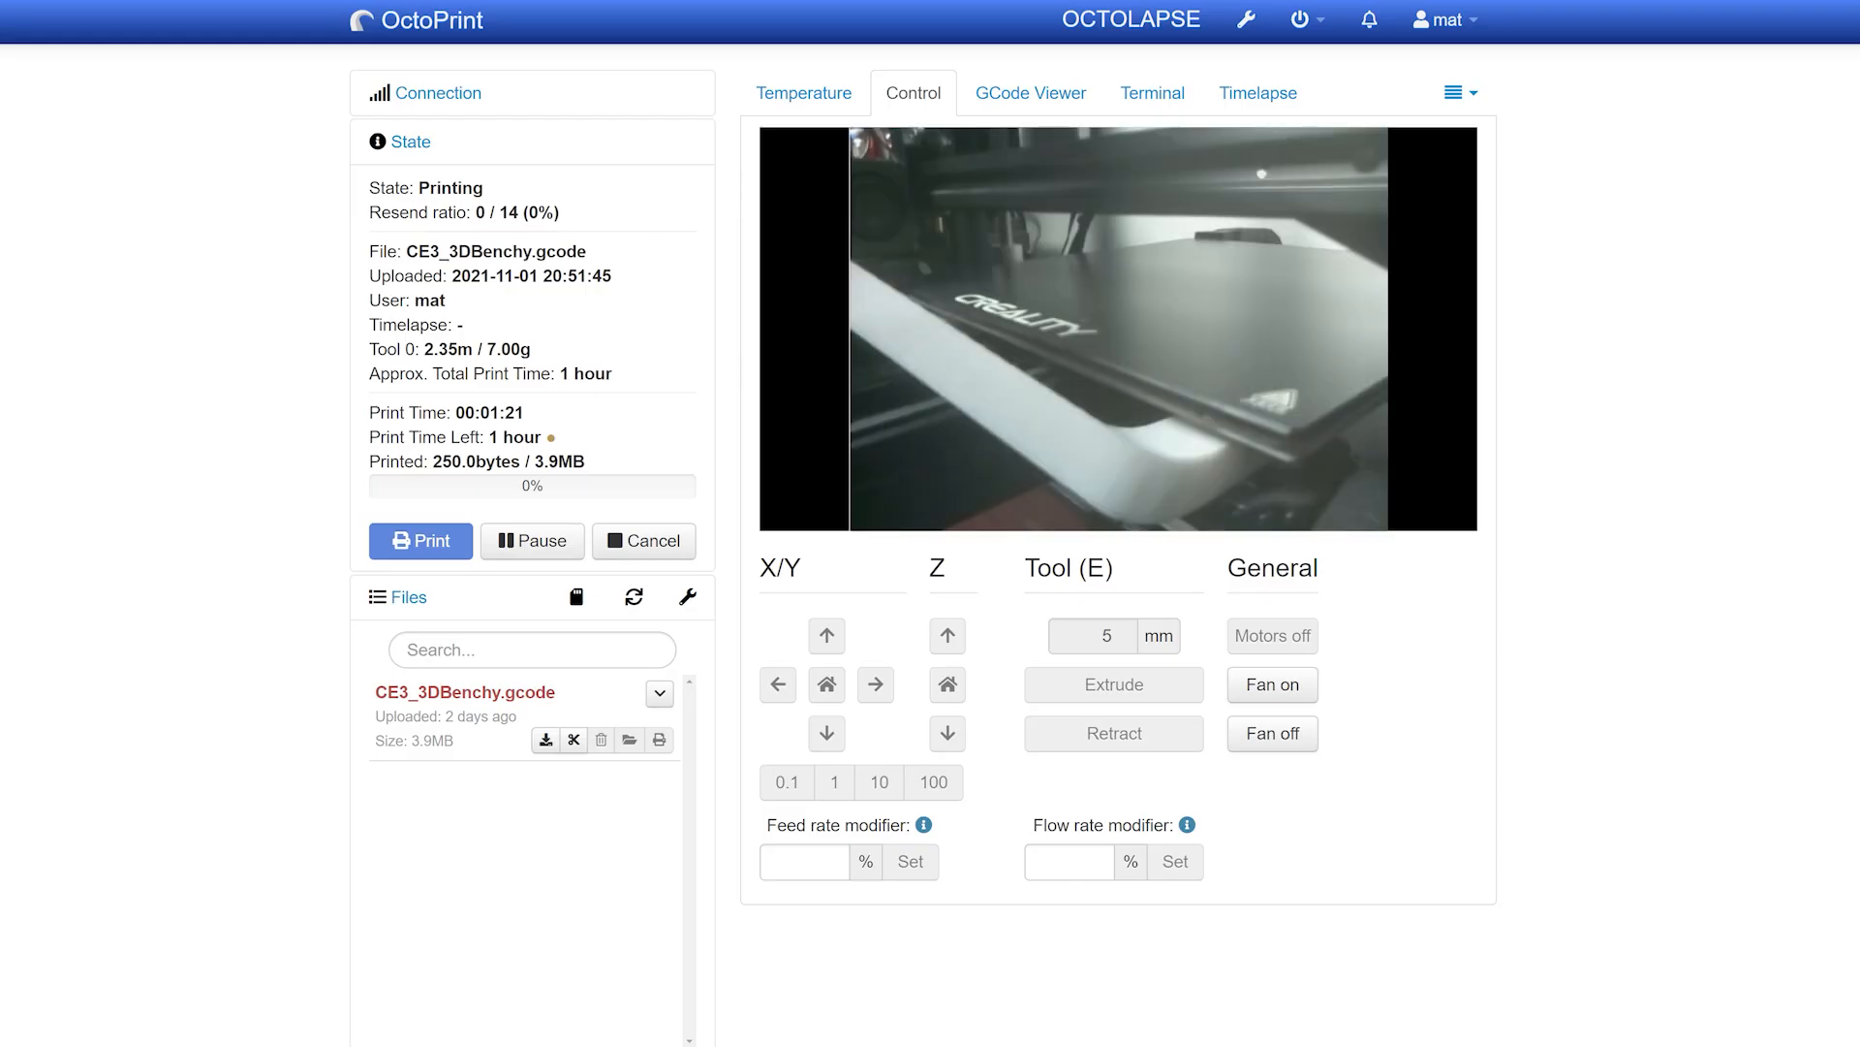
- Reopen Resource Monitor from the plugin dropdown and show the four processor core graphs
click(1458, 93)
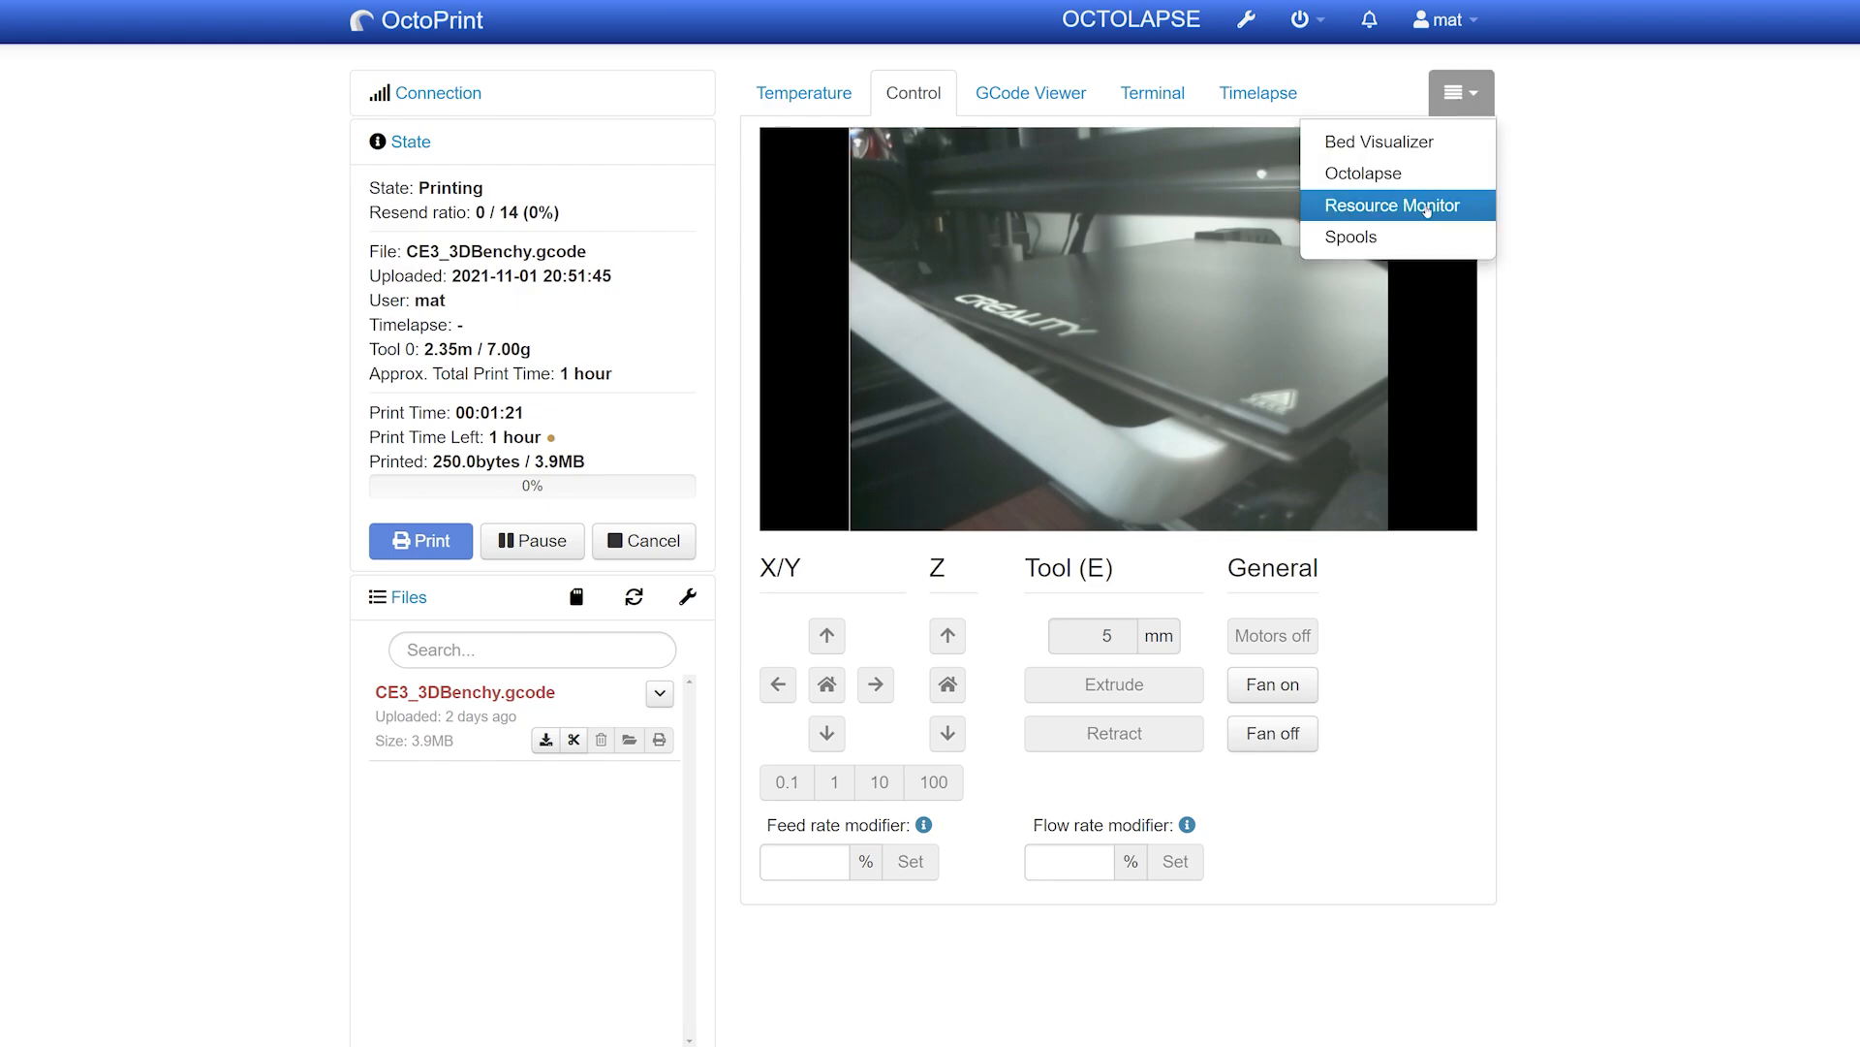
click(1395, 204)
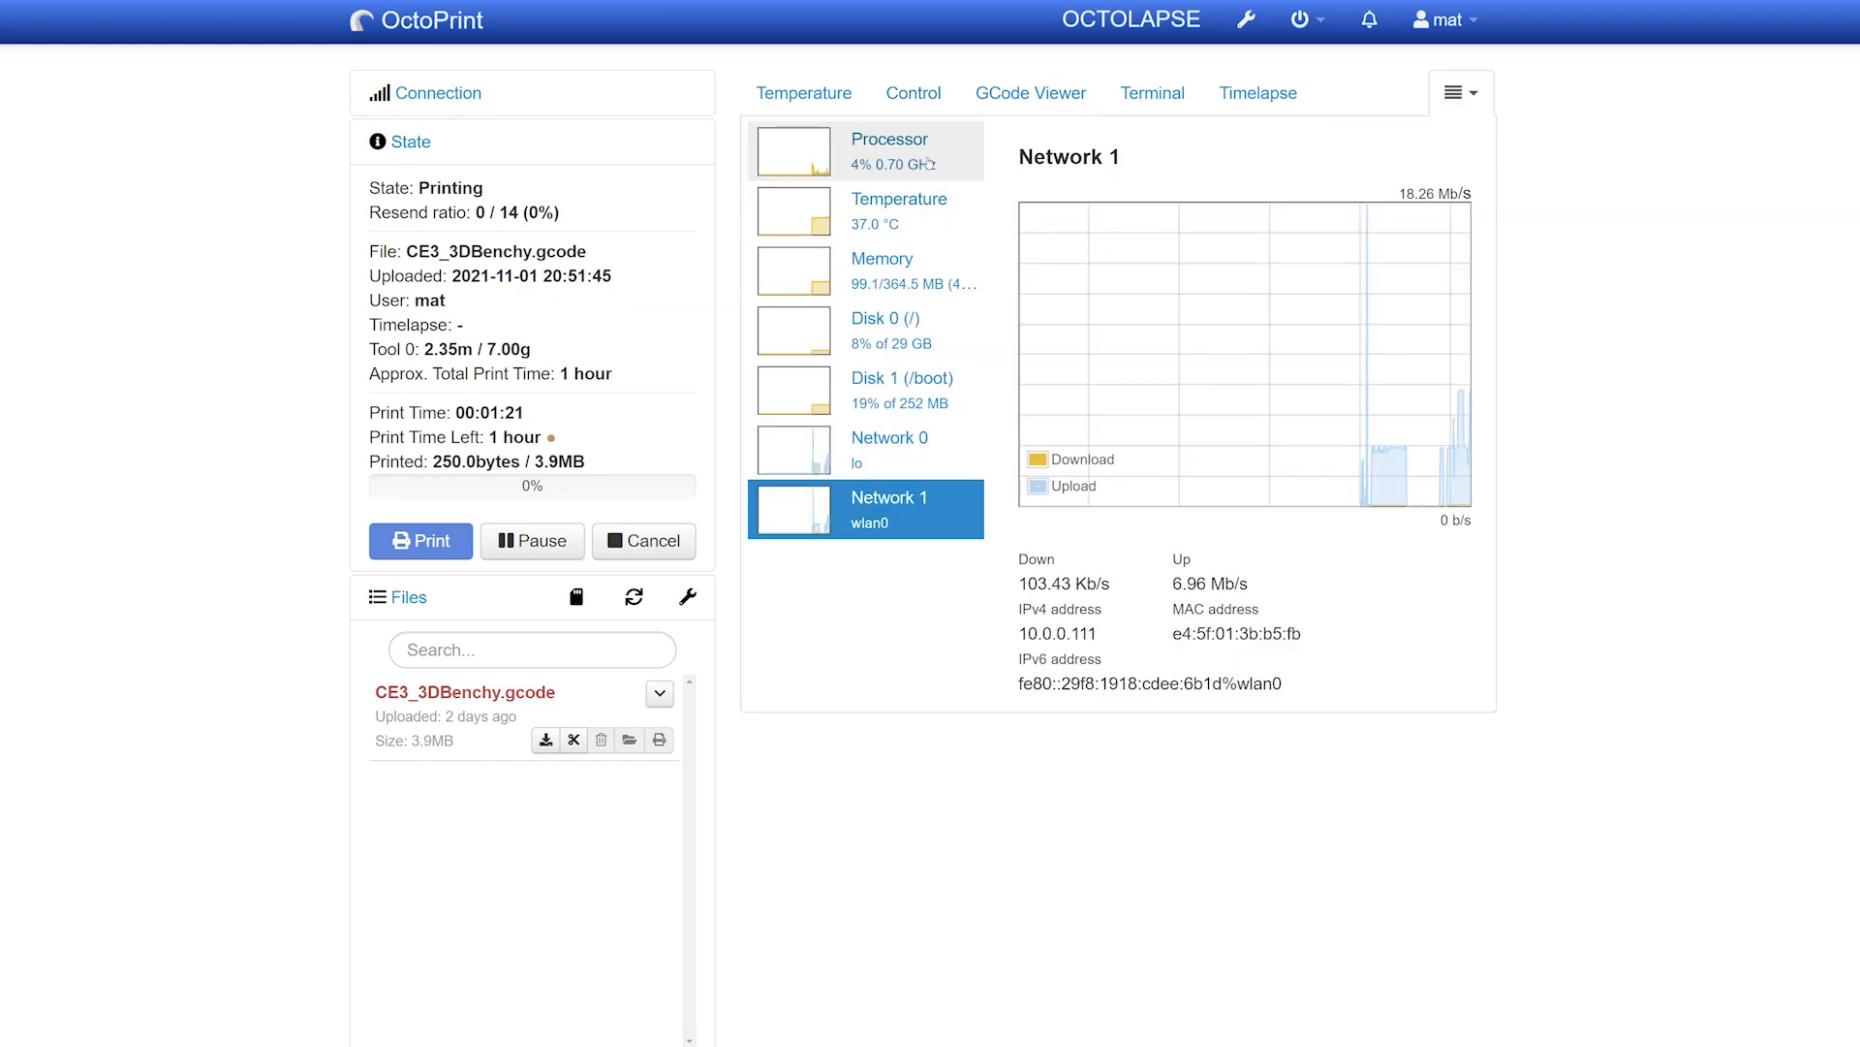
click(865, 151)
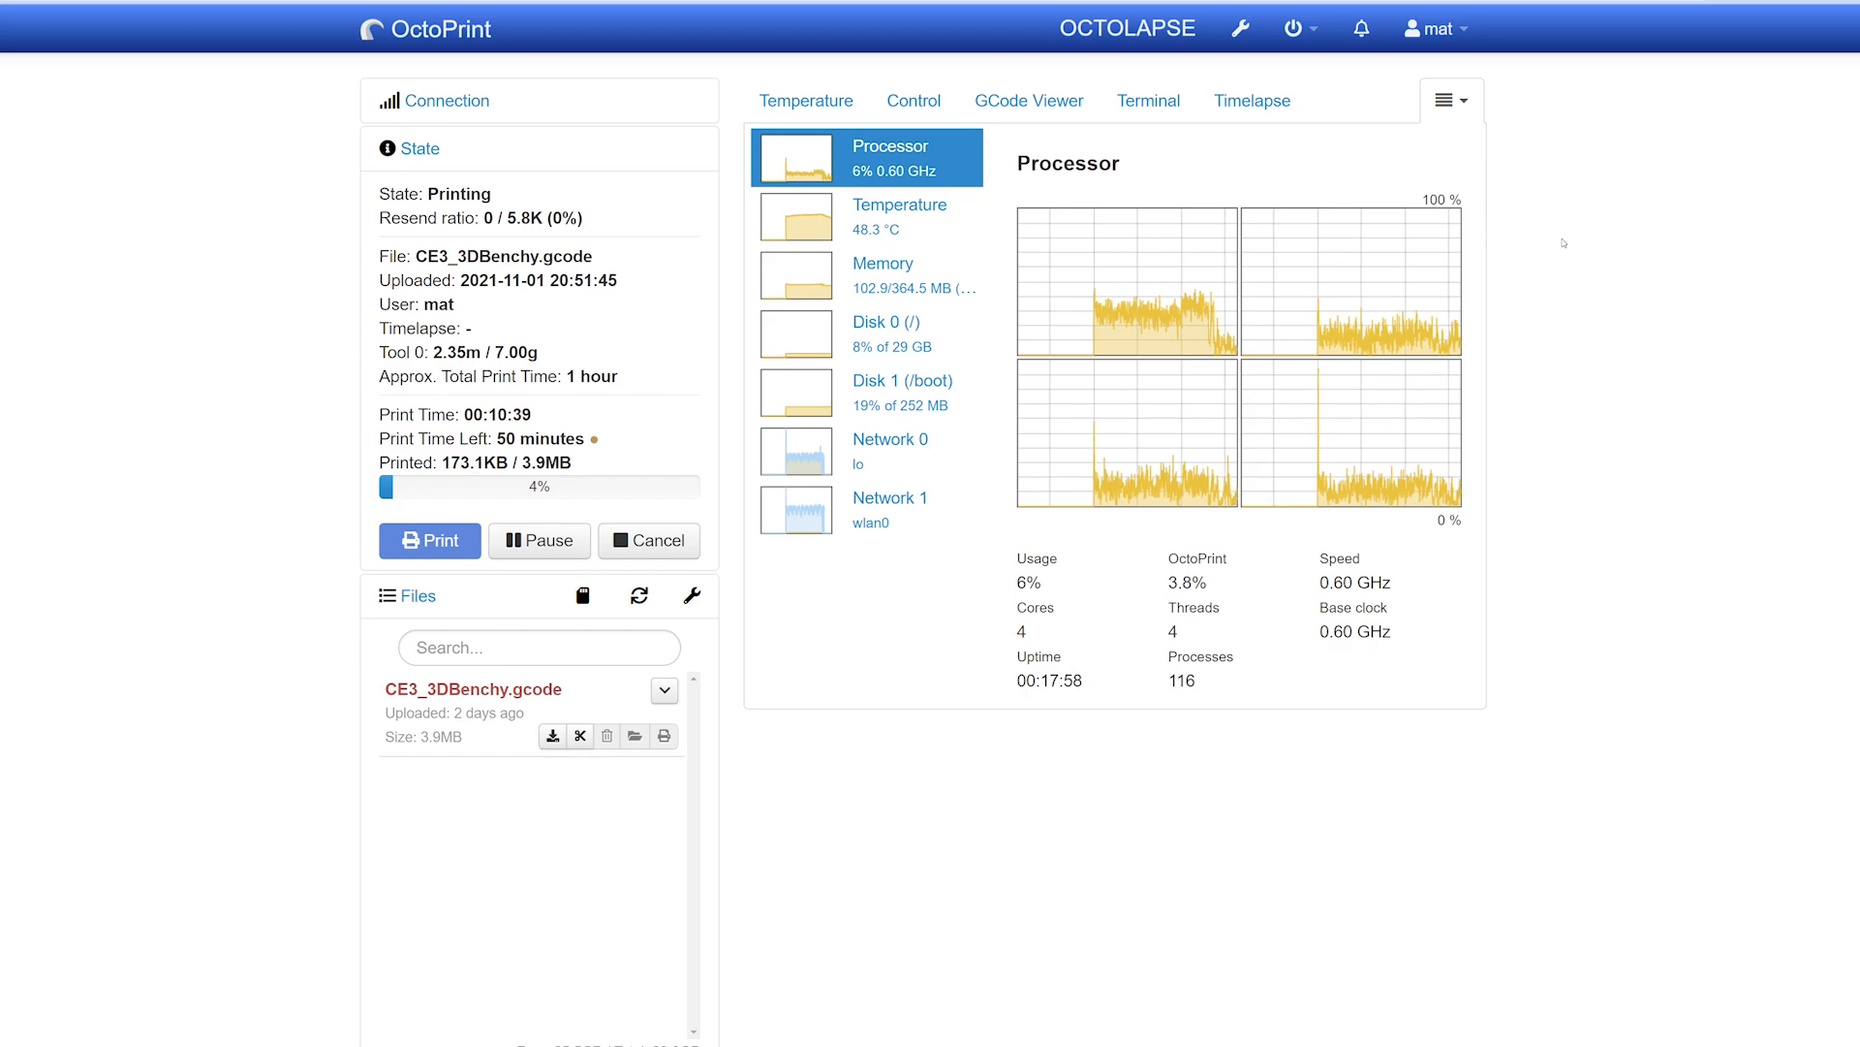
- Cycle through memory, temperature, loopback, processor graphs, ending on wlan0 traffic (~422 Kb/s down)
click(883, 275)
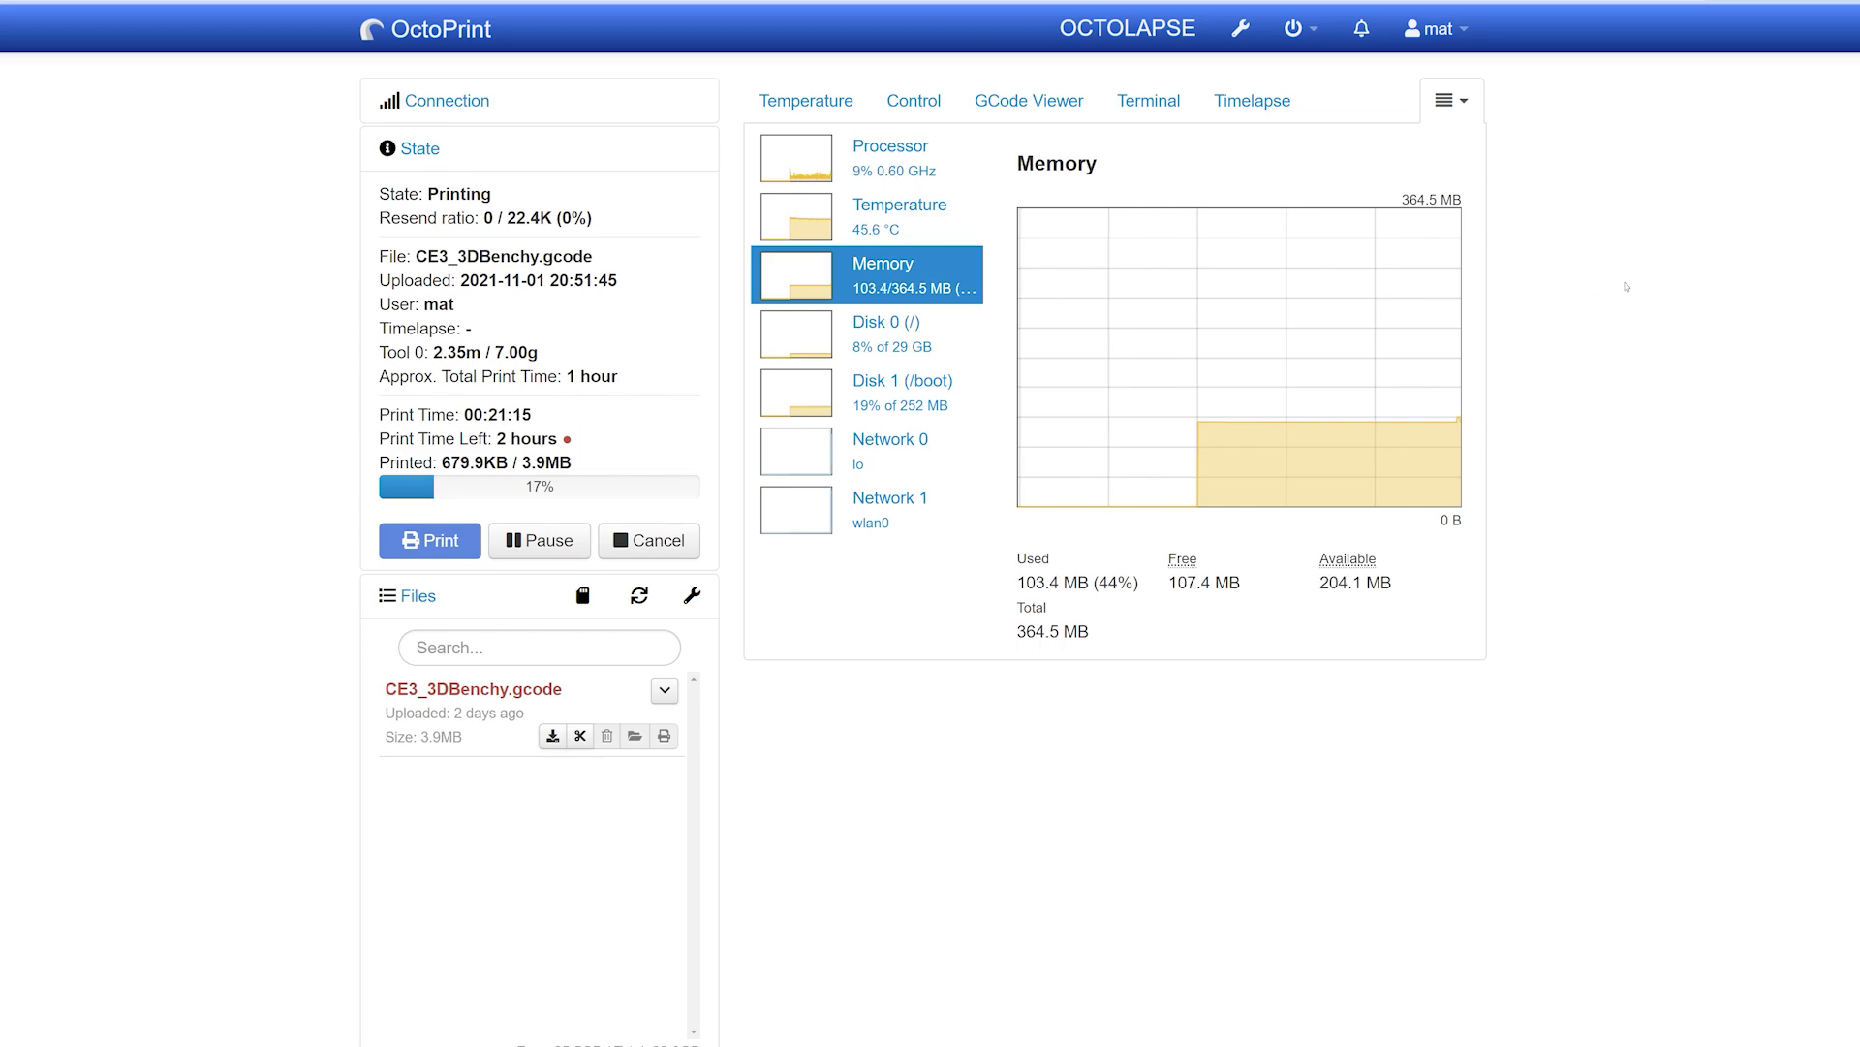
click(899, 216)
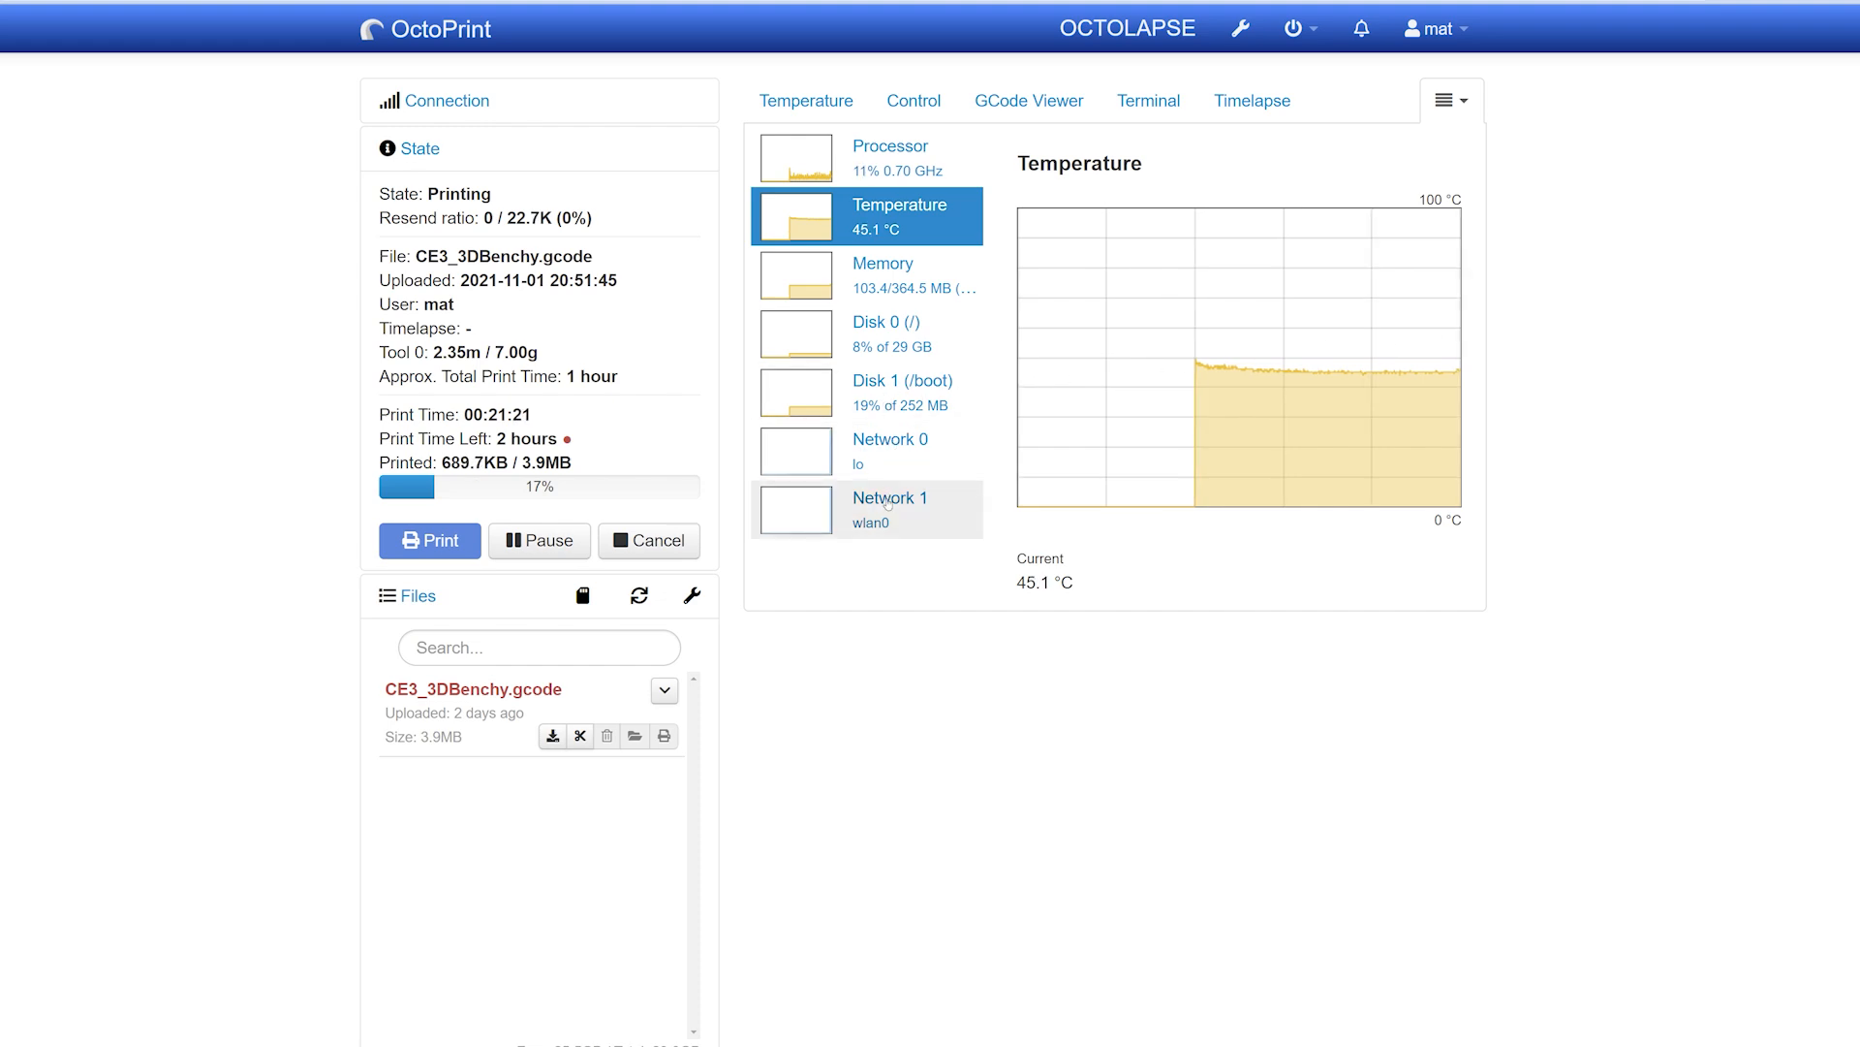
click(889, 152)
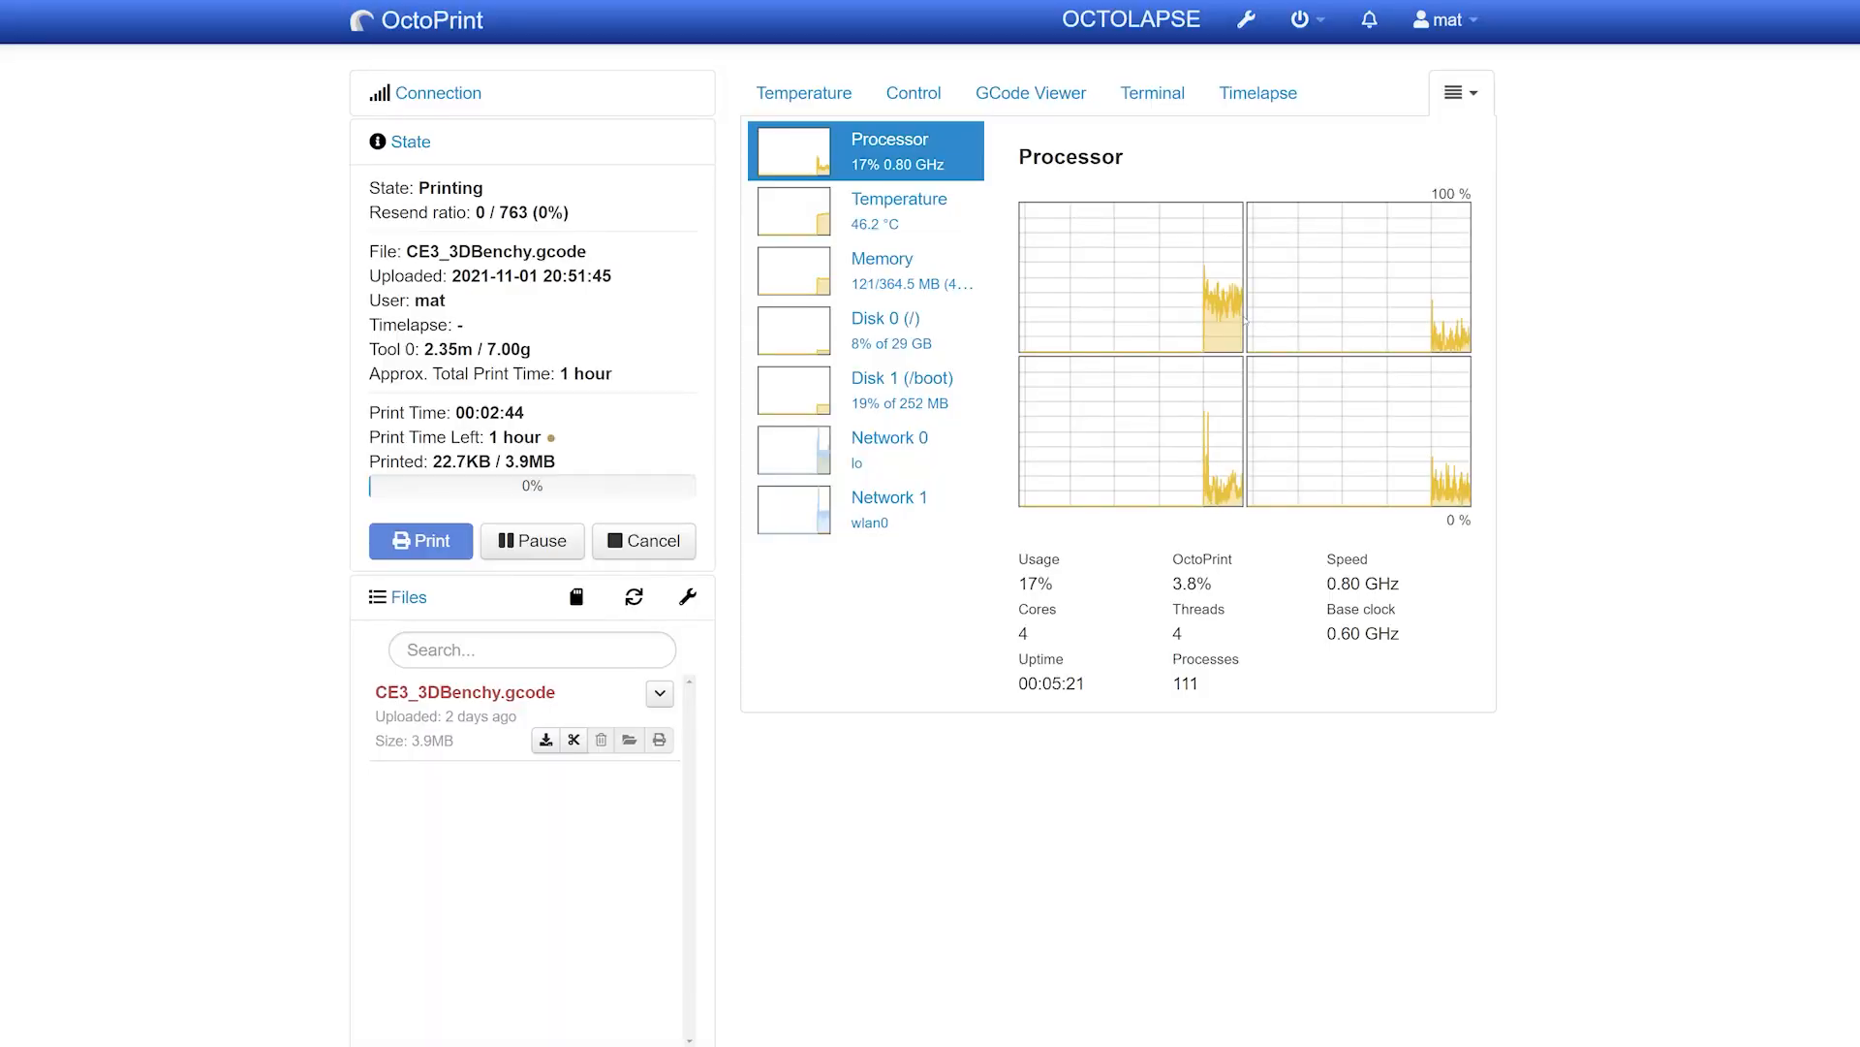
click(899, 210)
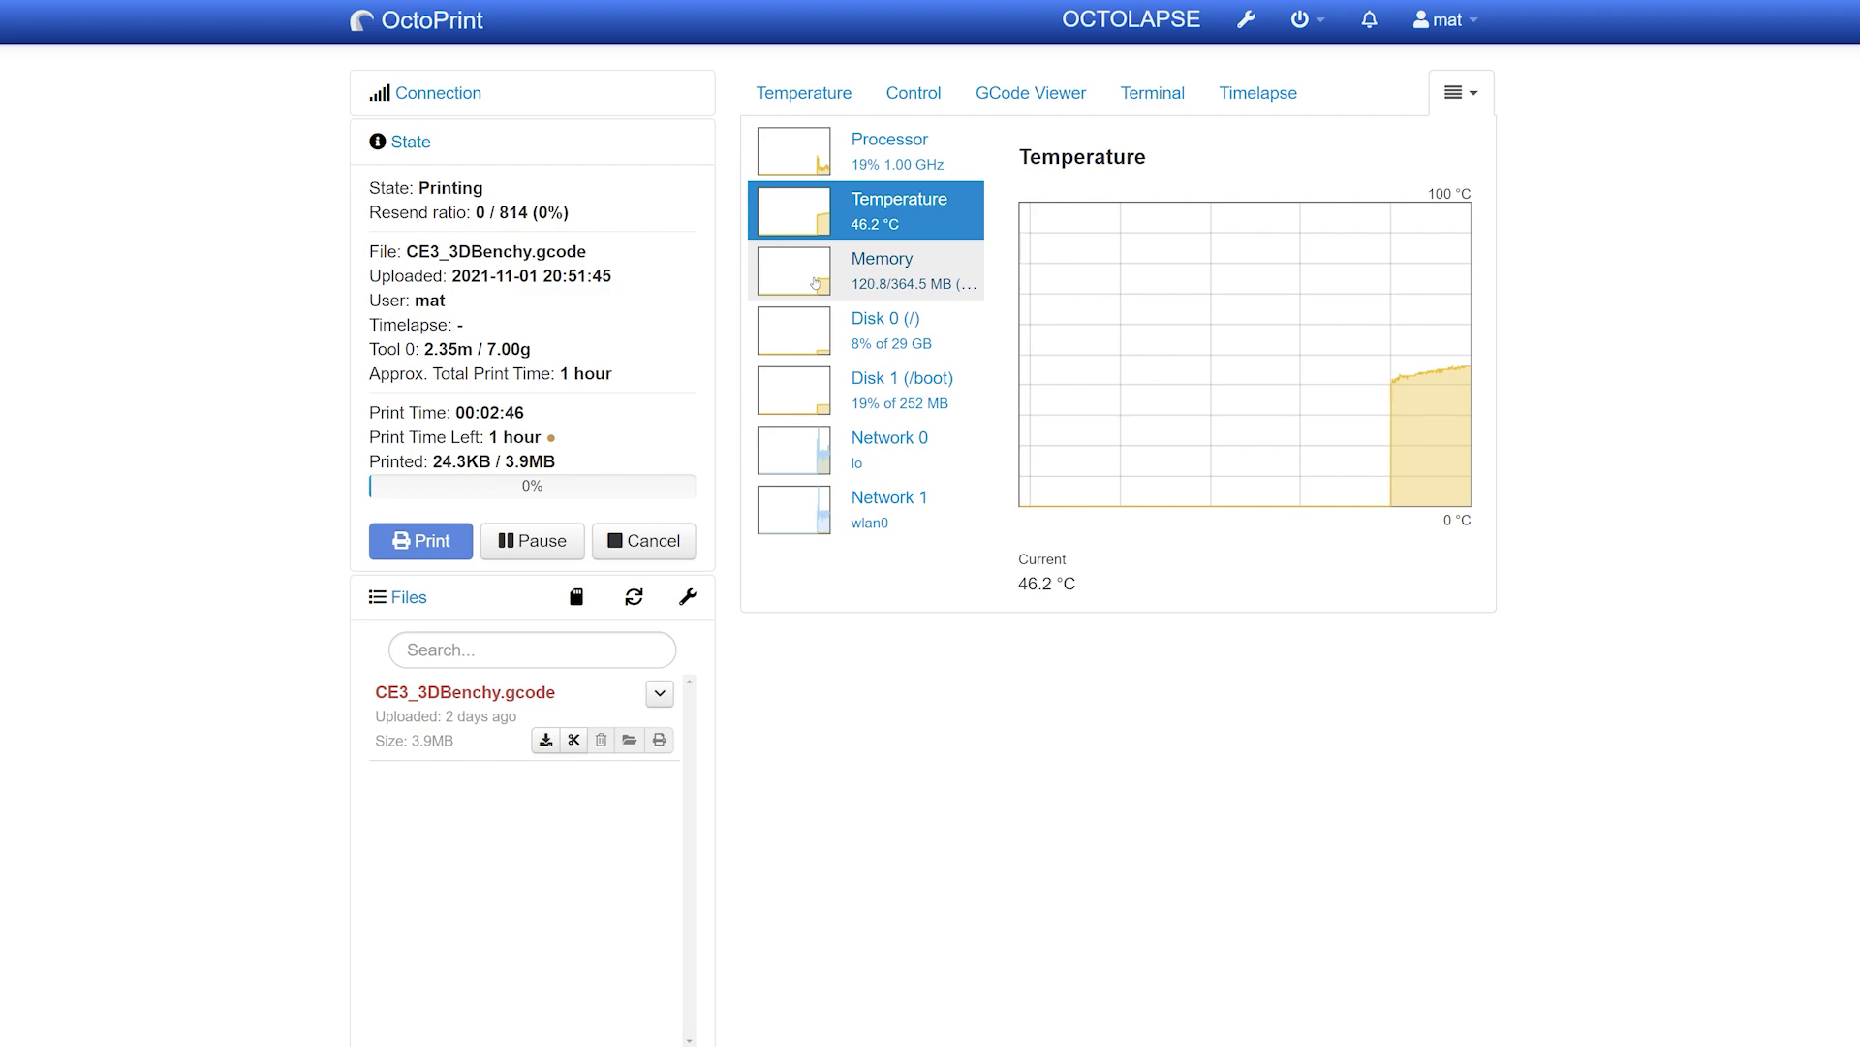
click(883, 271)
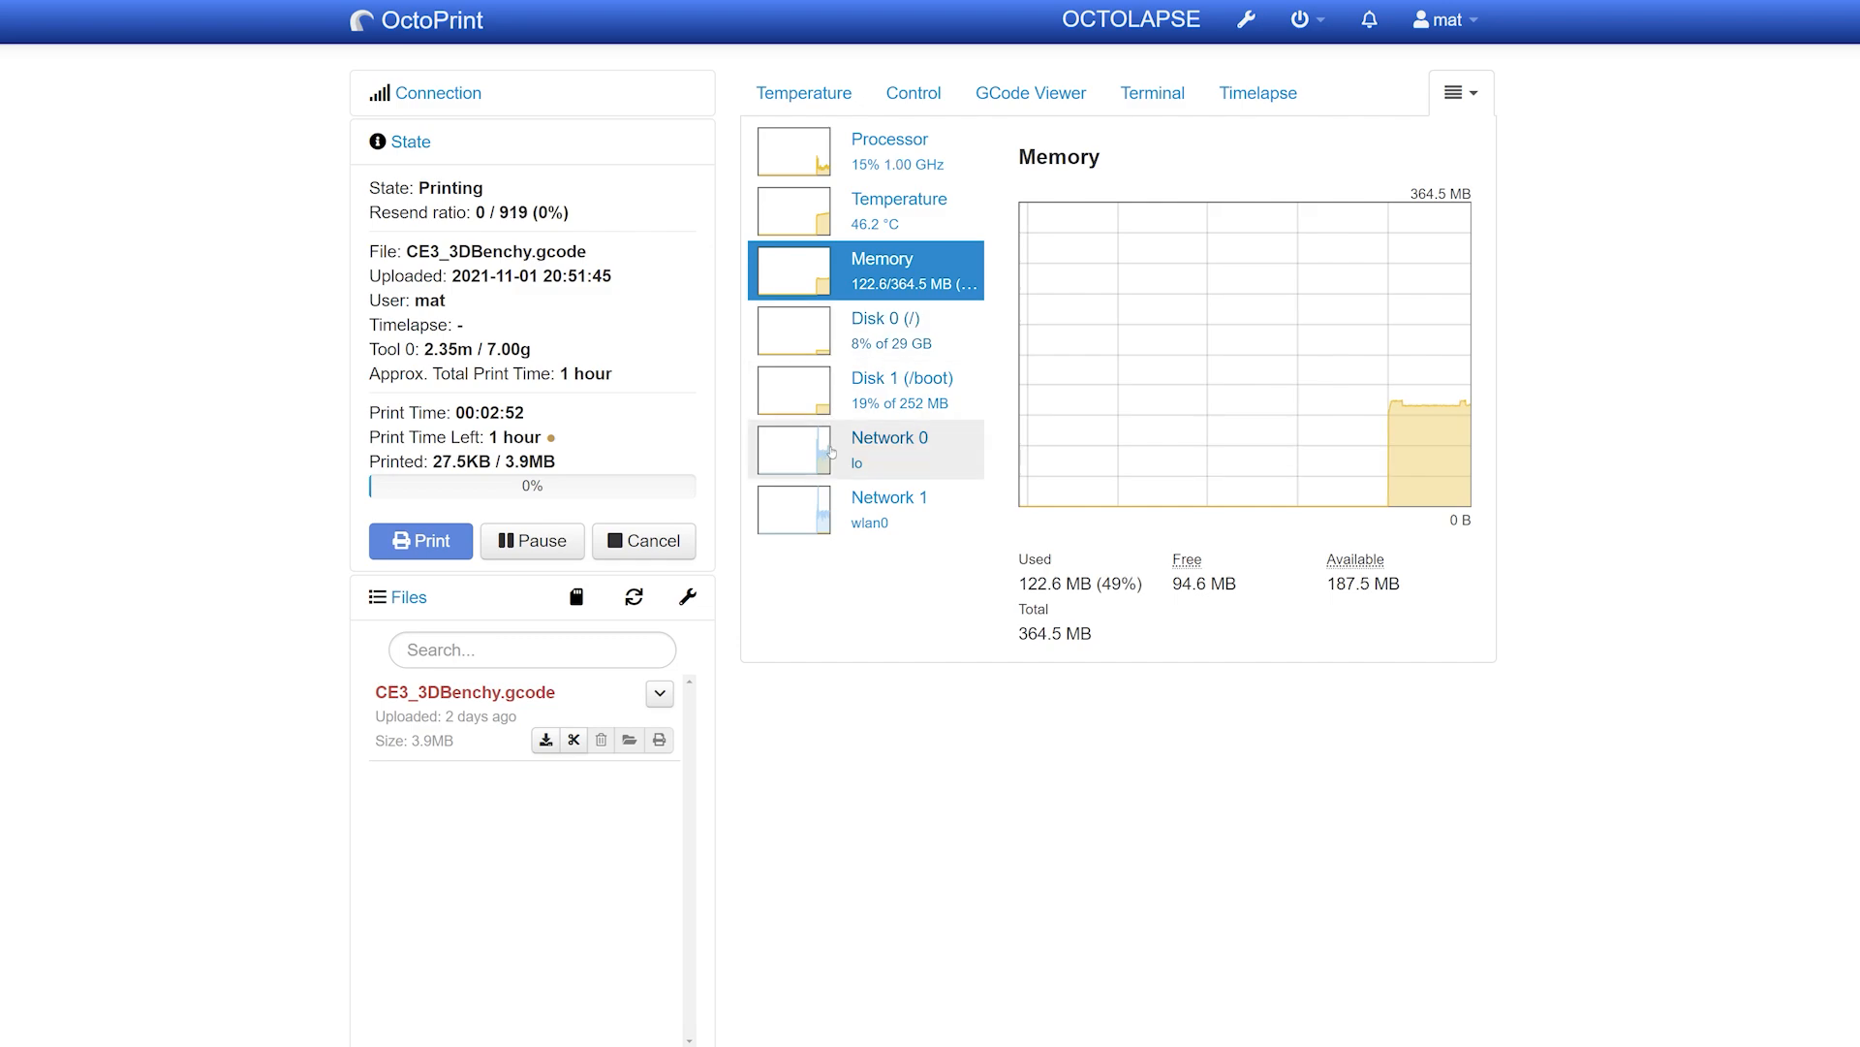
click(888, 449)
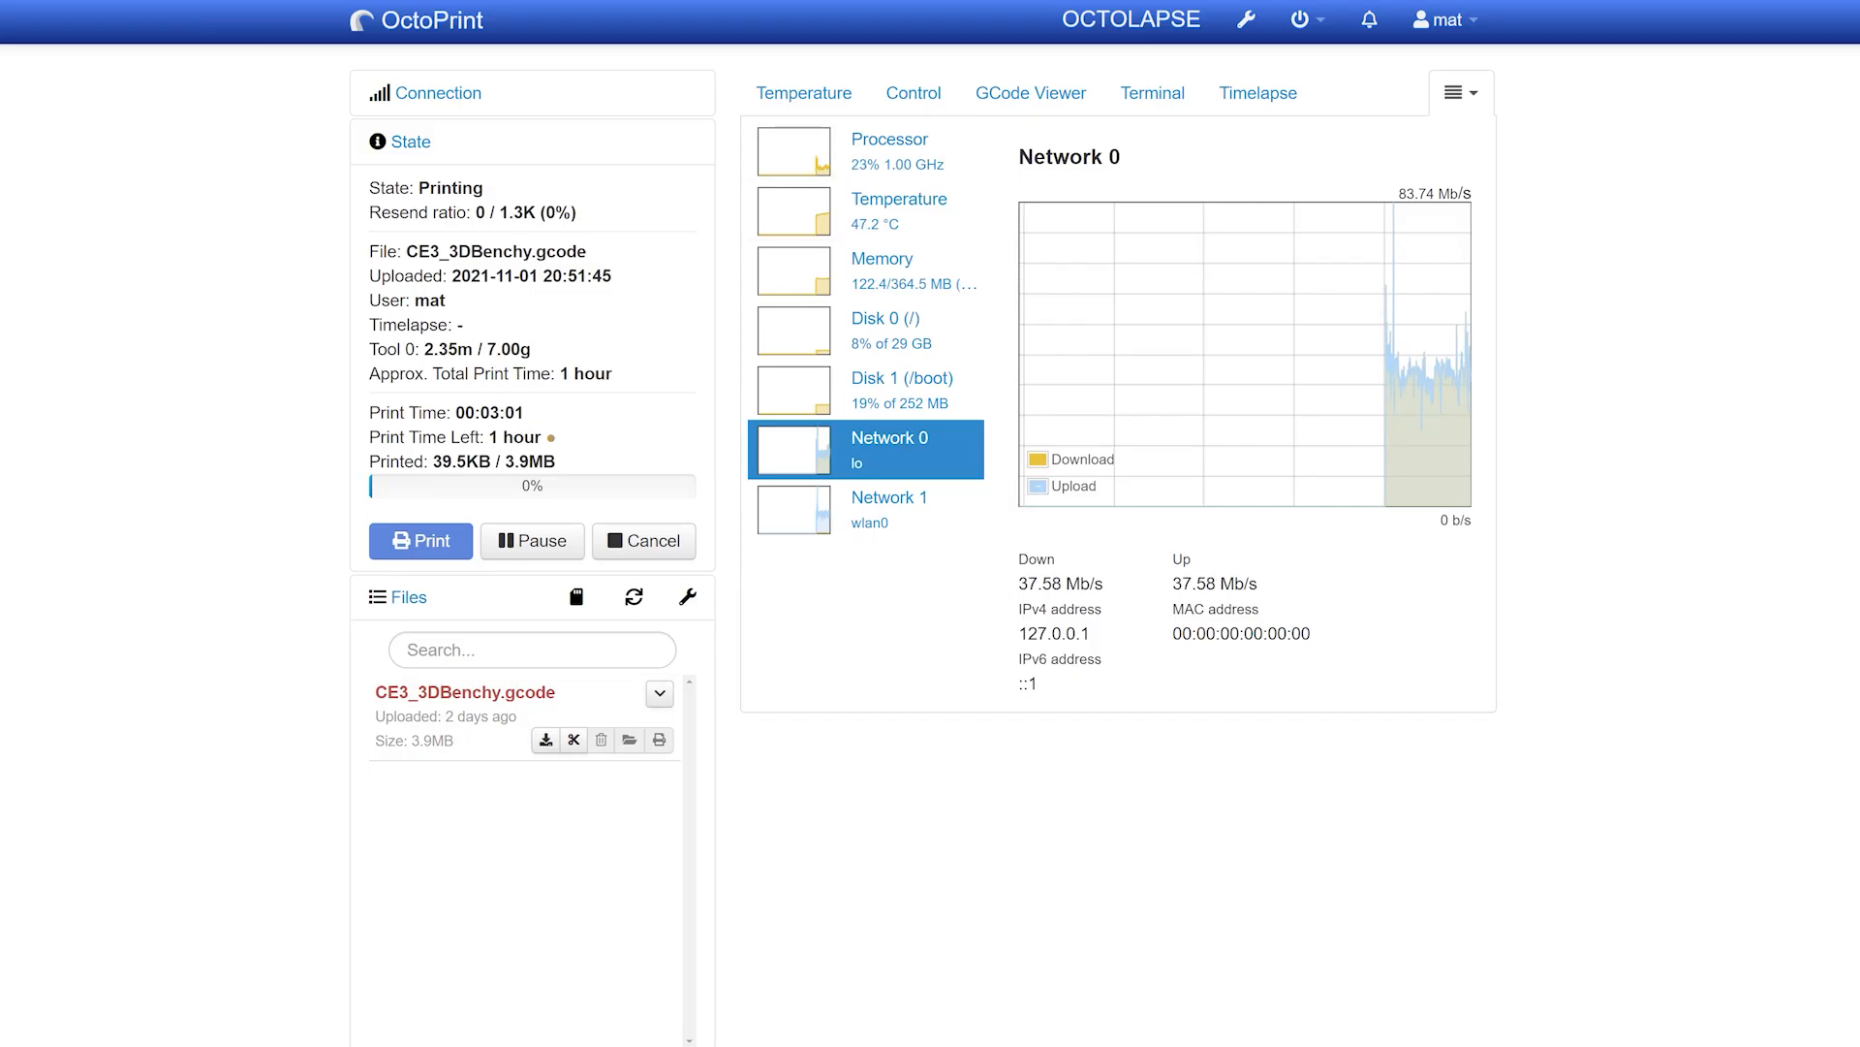
click(899, 210)
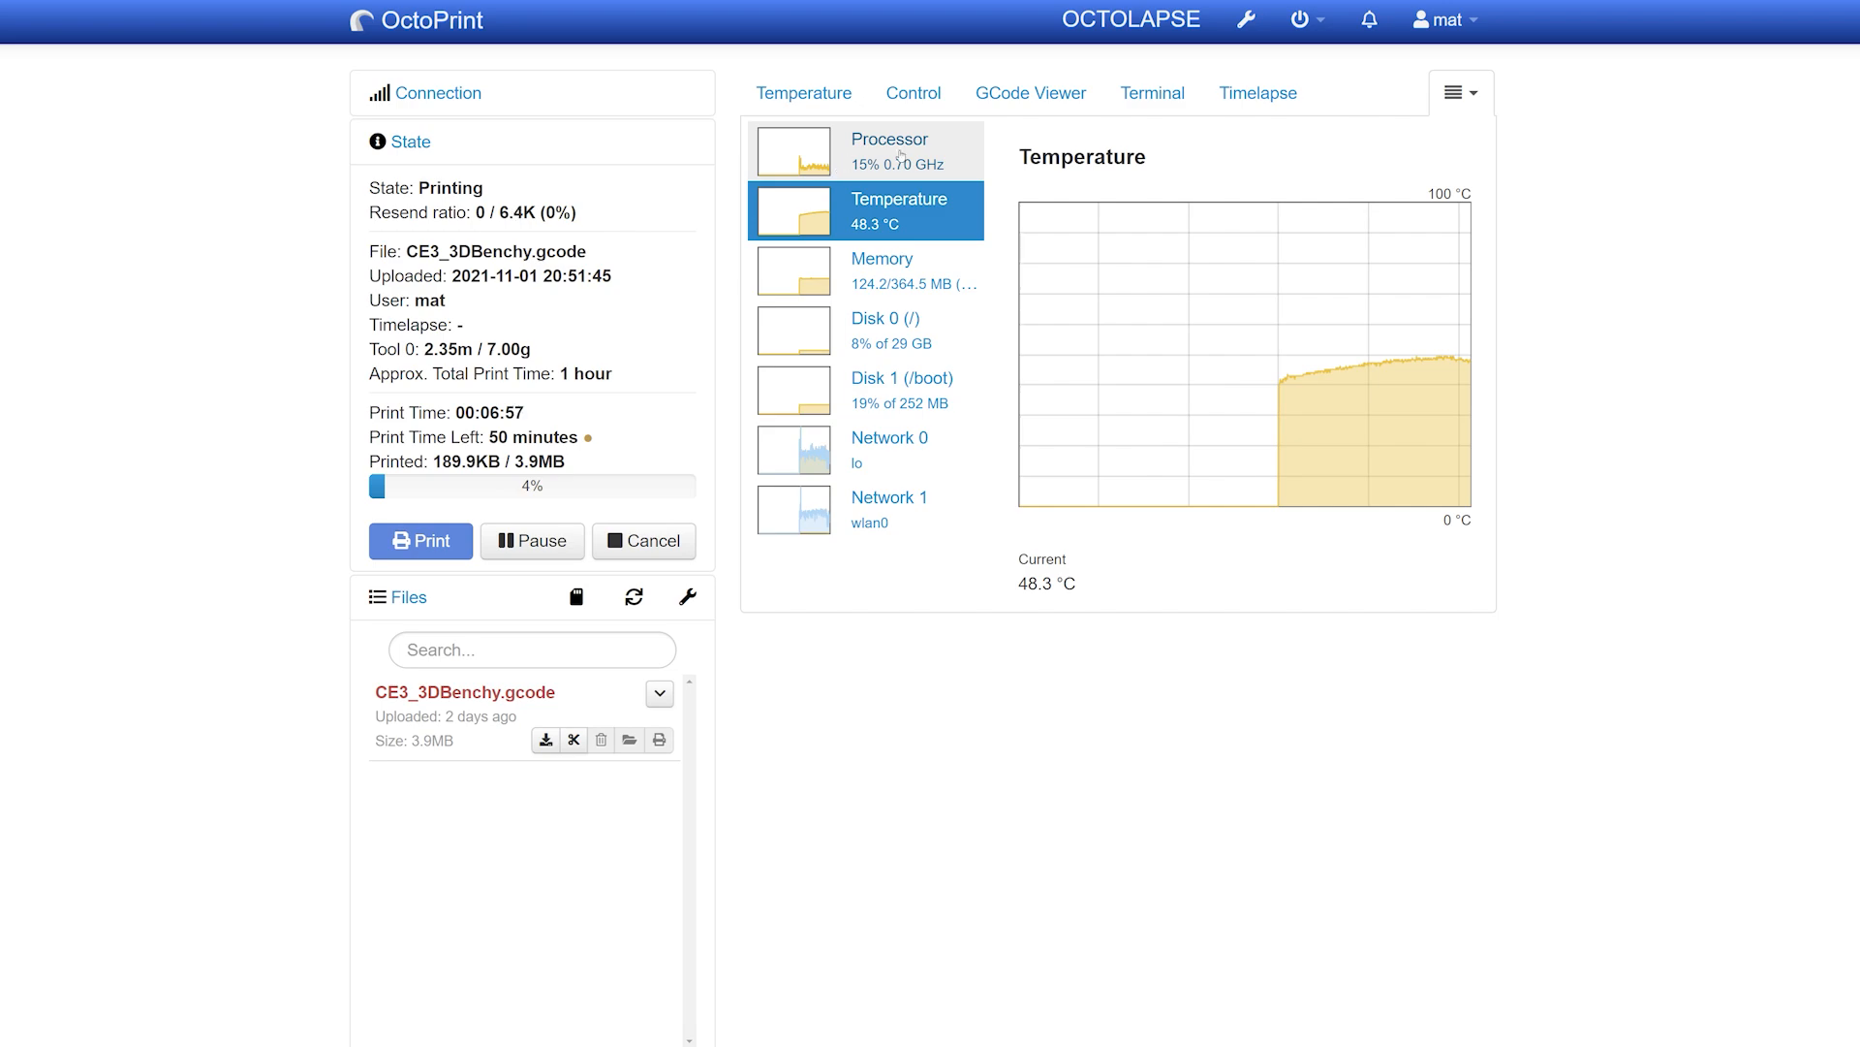
click(888, 151)
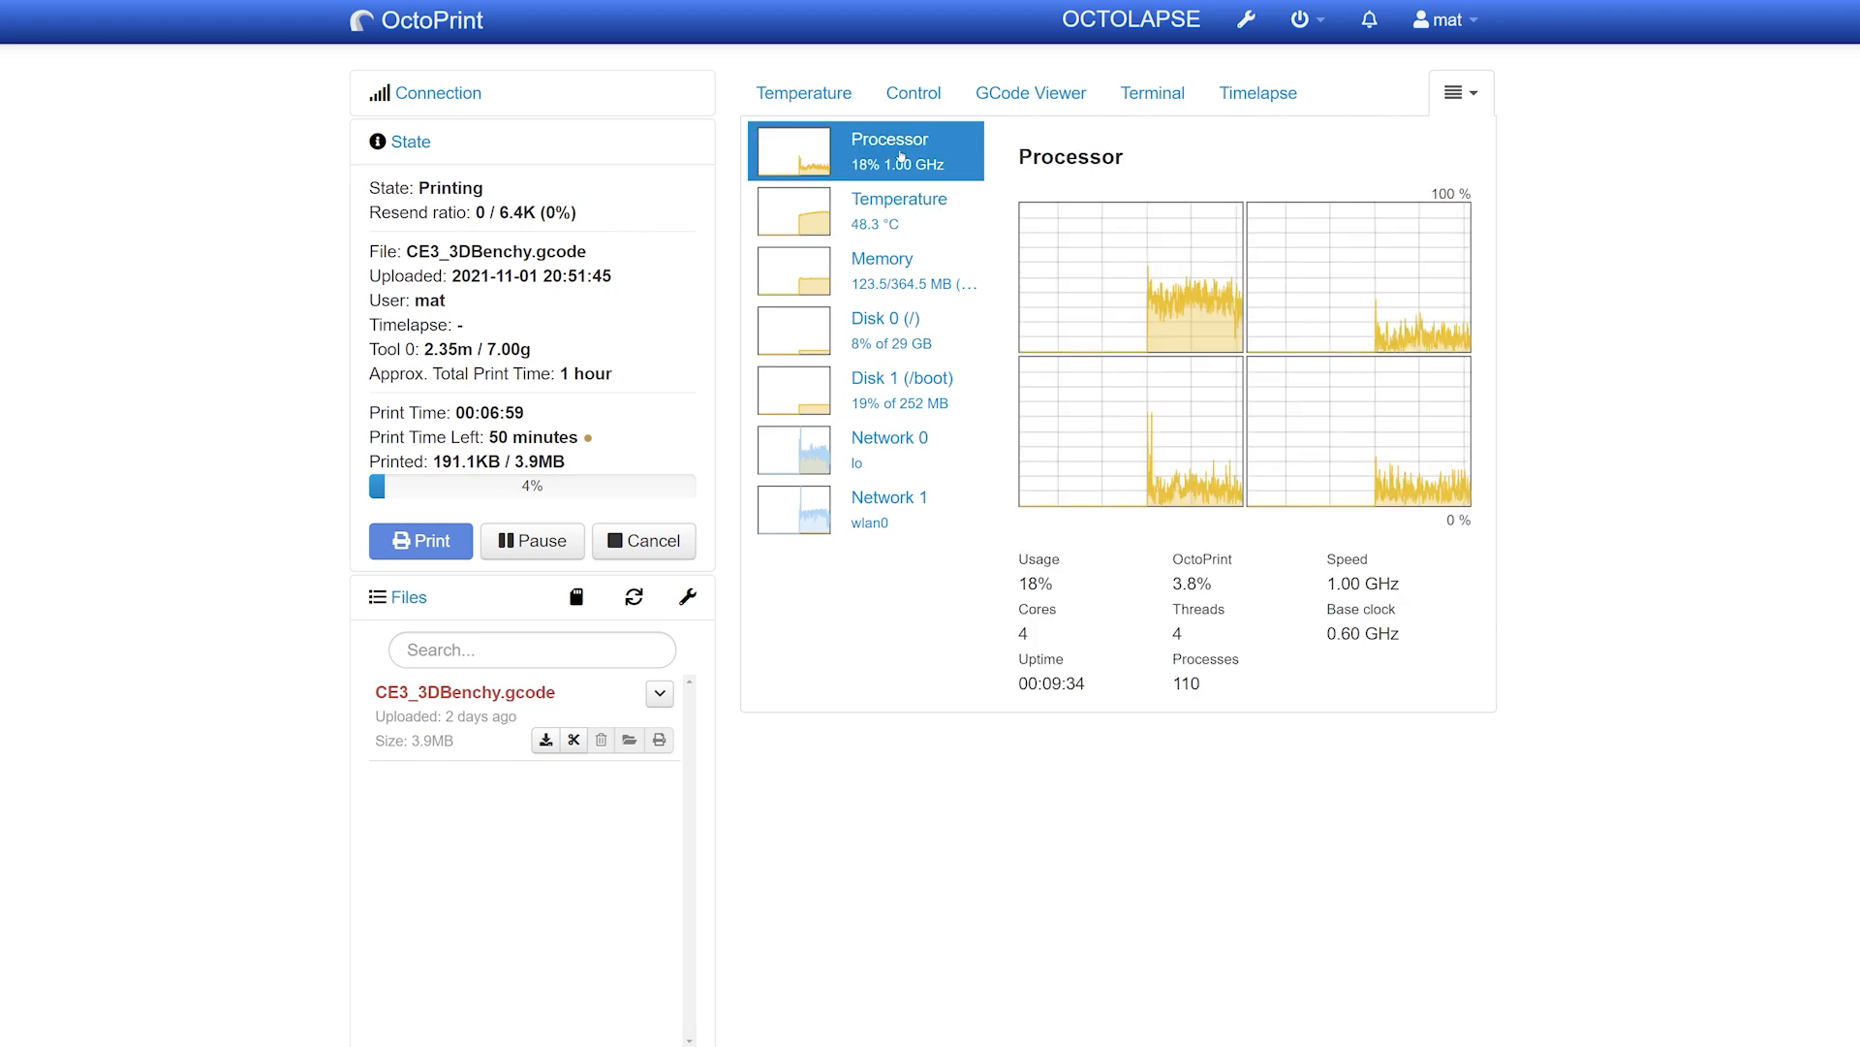
click(881, 268)
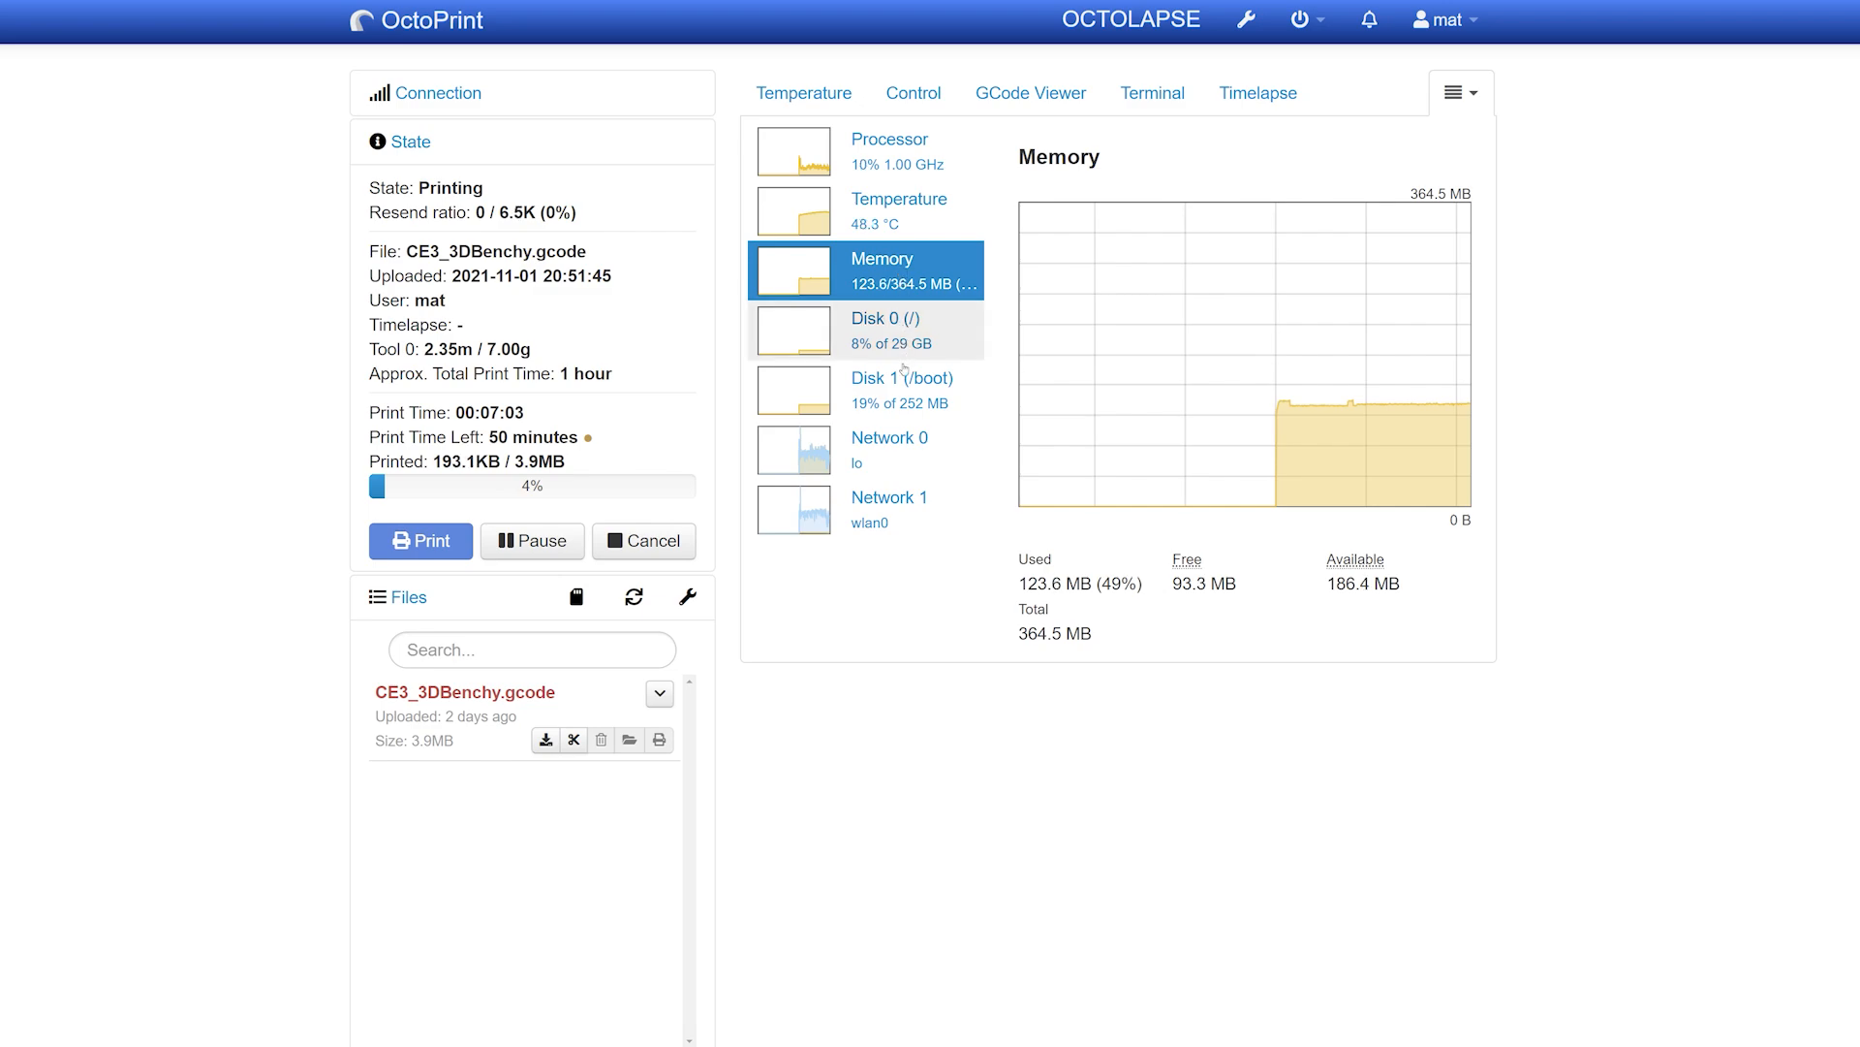
click(887, 508)
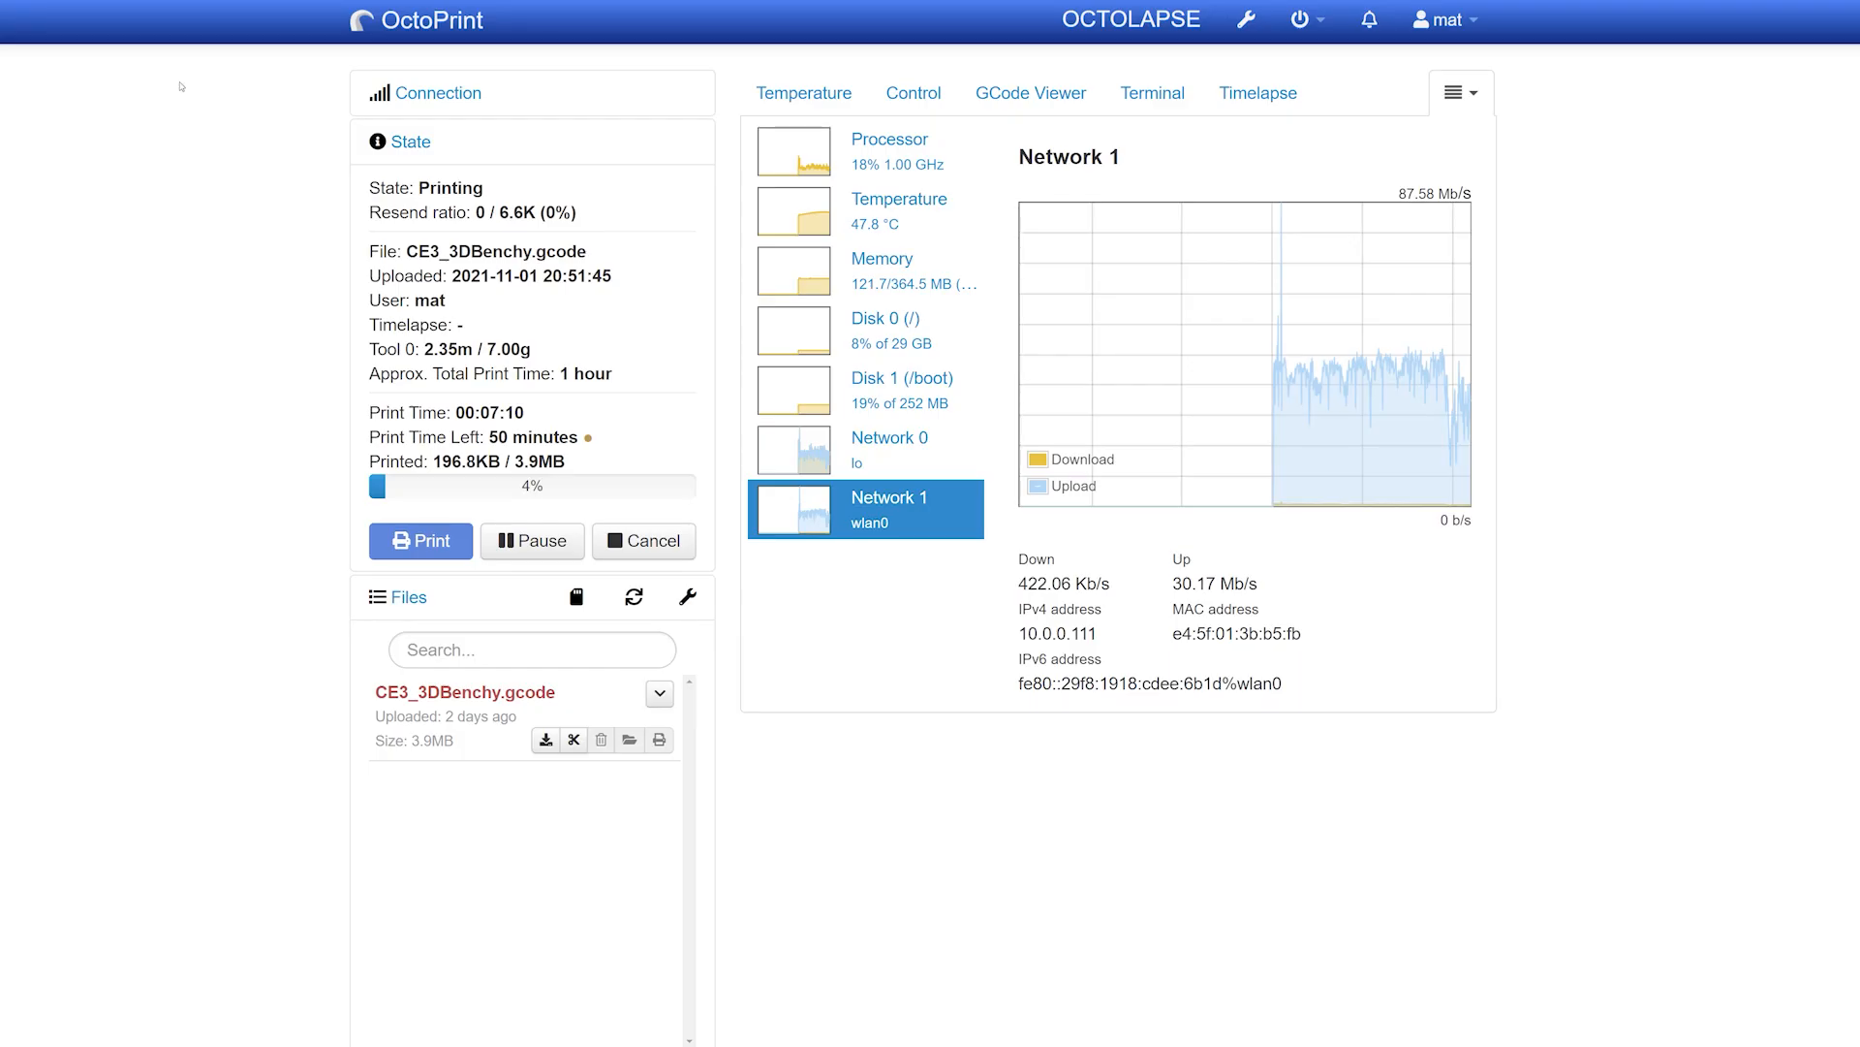
click(889, 139)
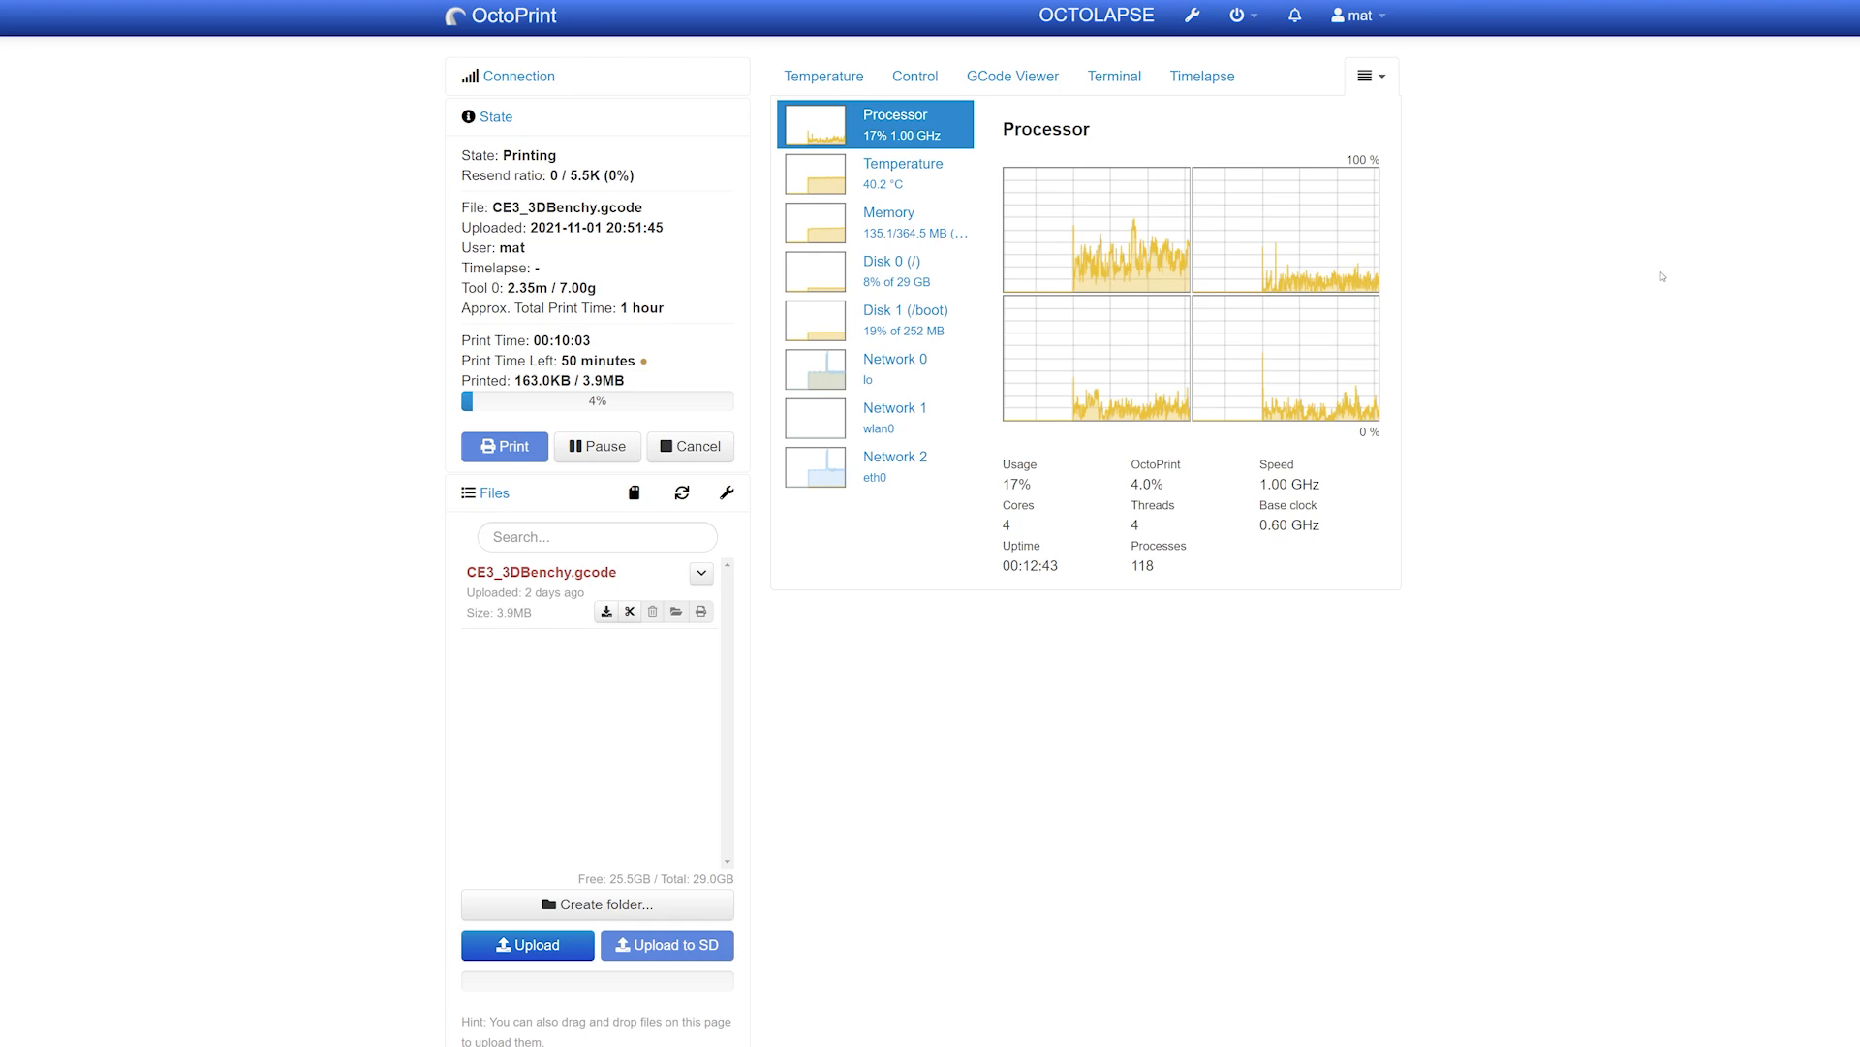
- Check the temperature, memory and root disk graphs, then eth0 Ethernet traffic at 1 Gb/s
click(876, 174)
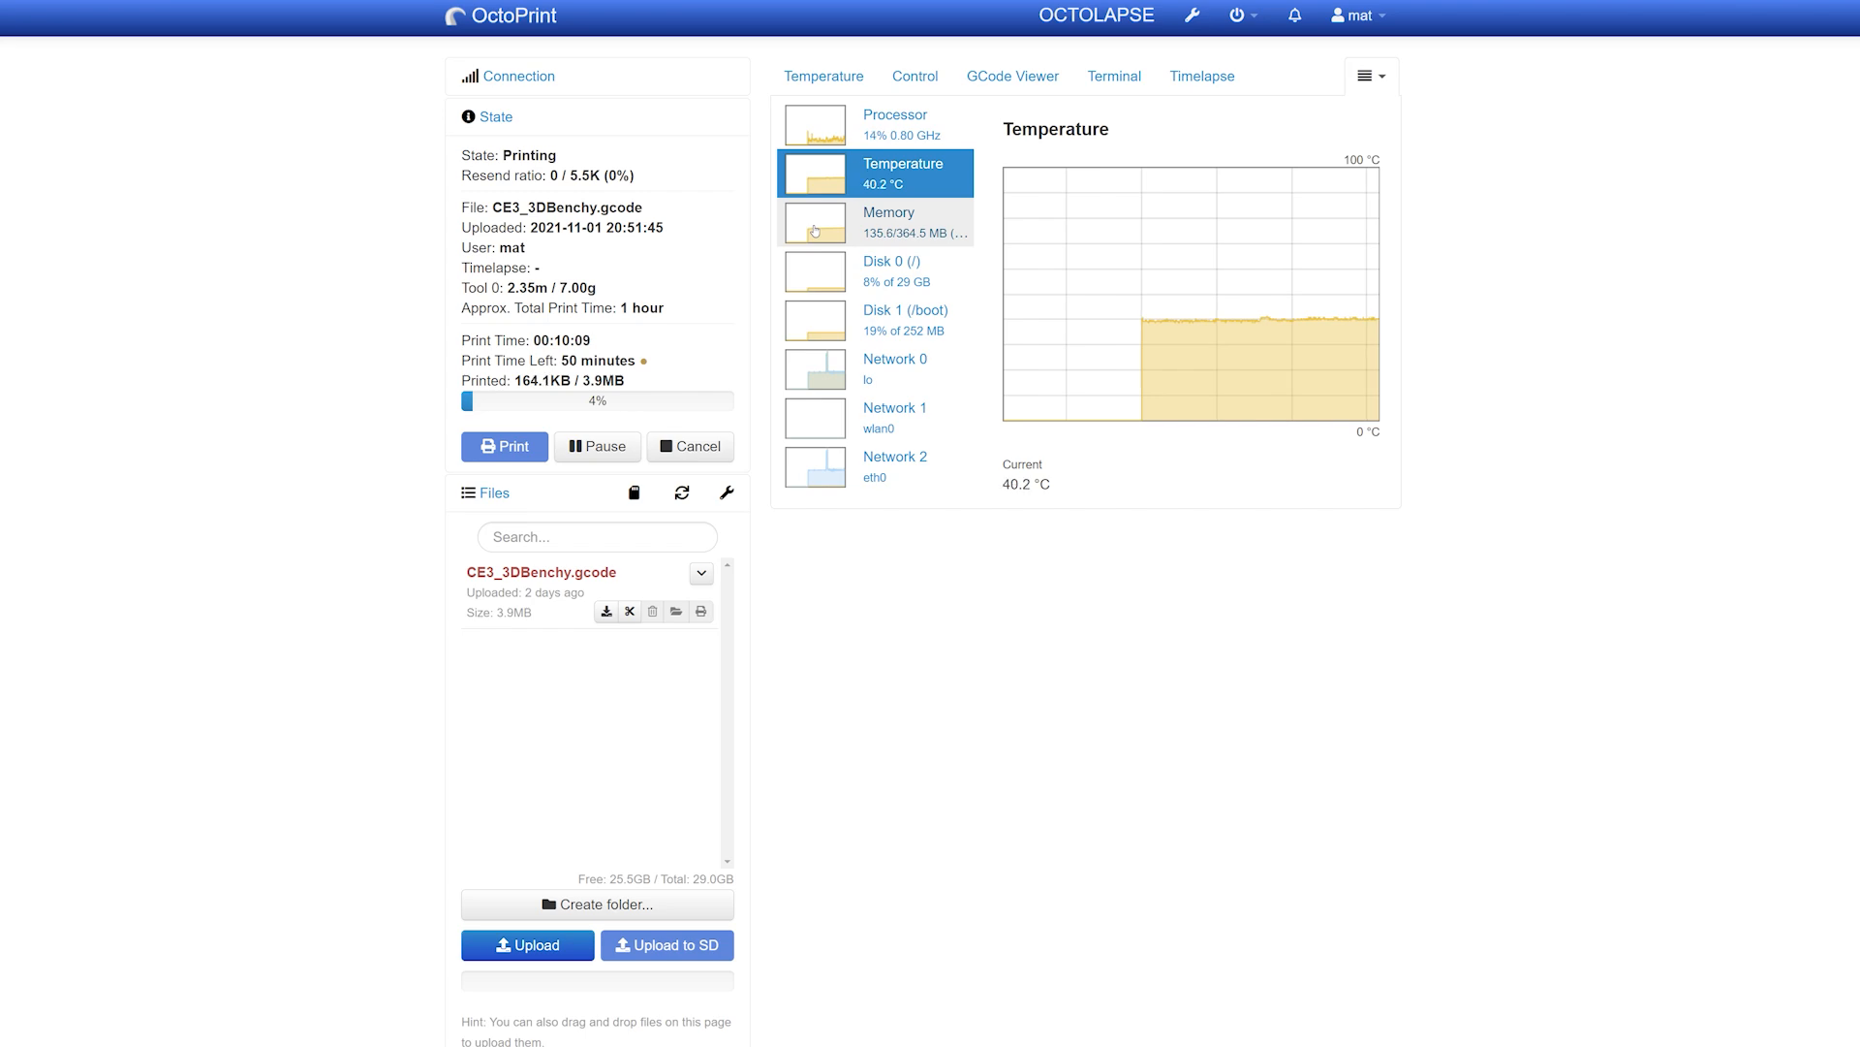
click(888, 222)
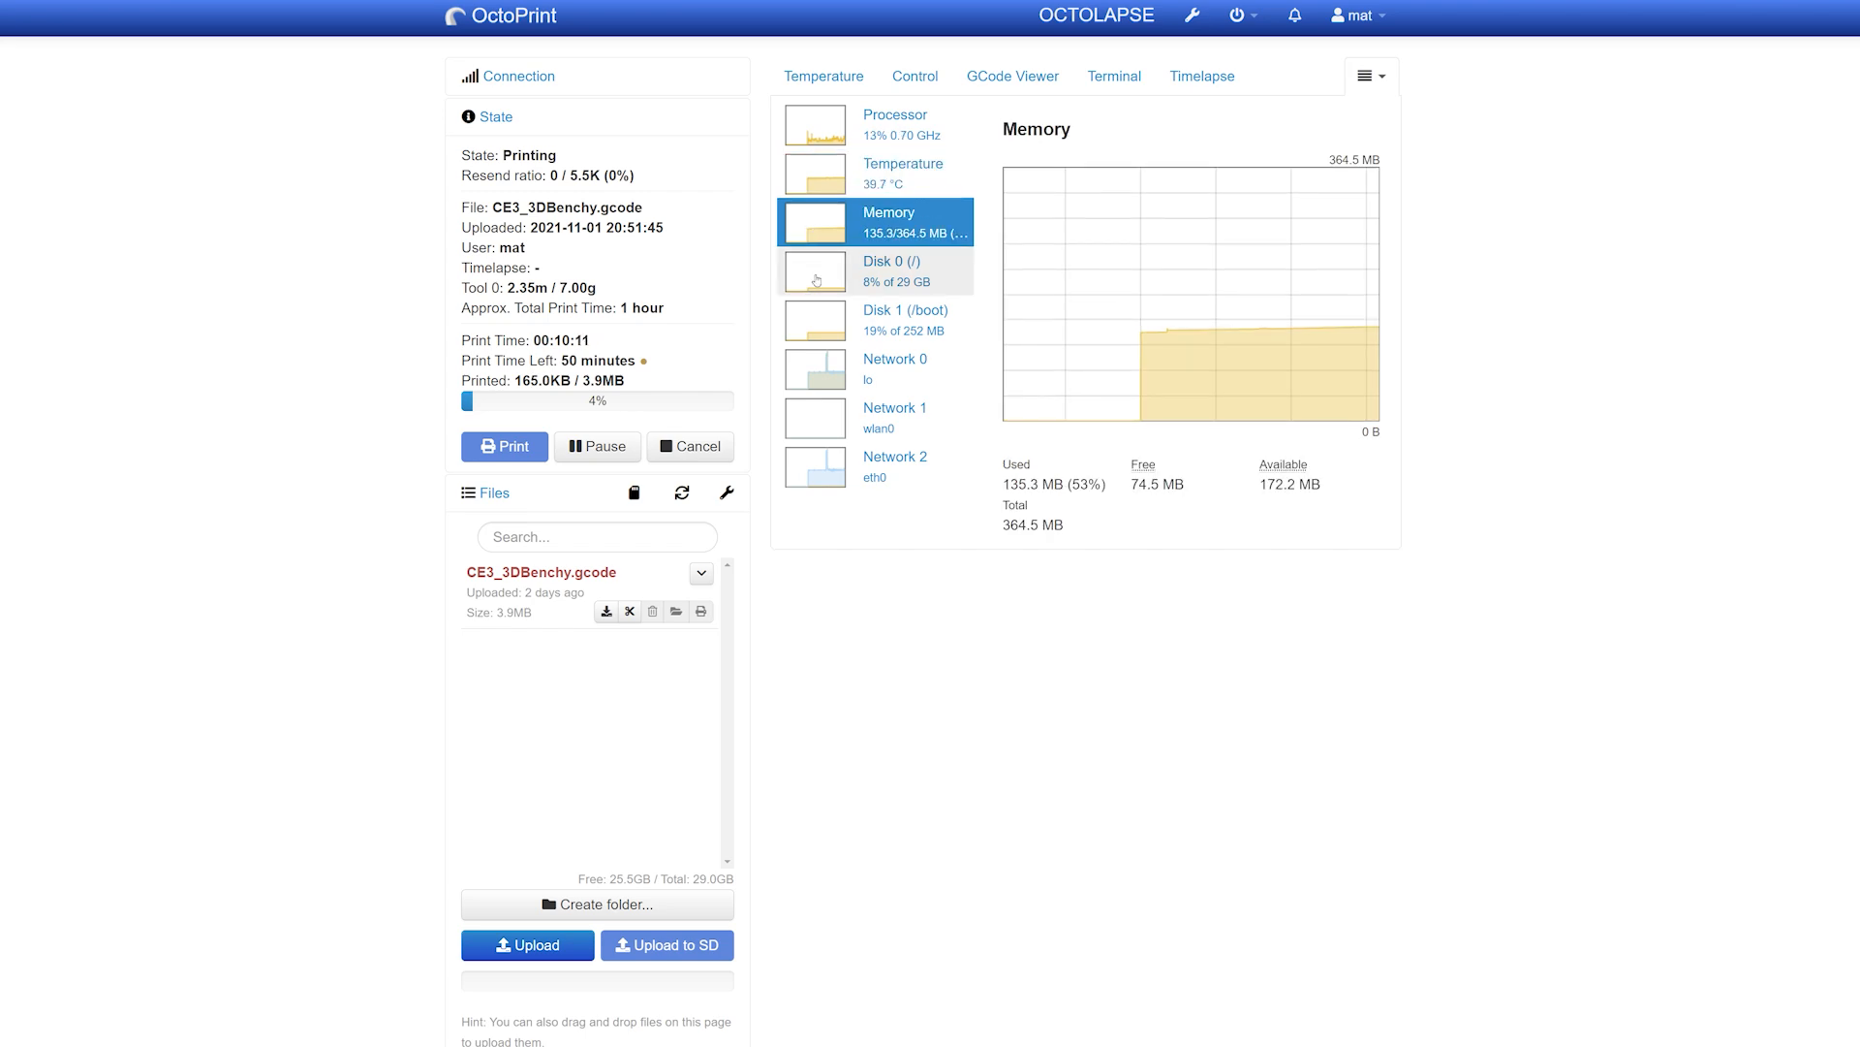
click(890, 269)
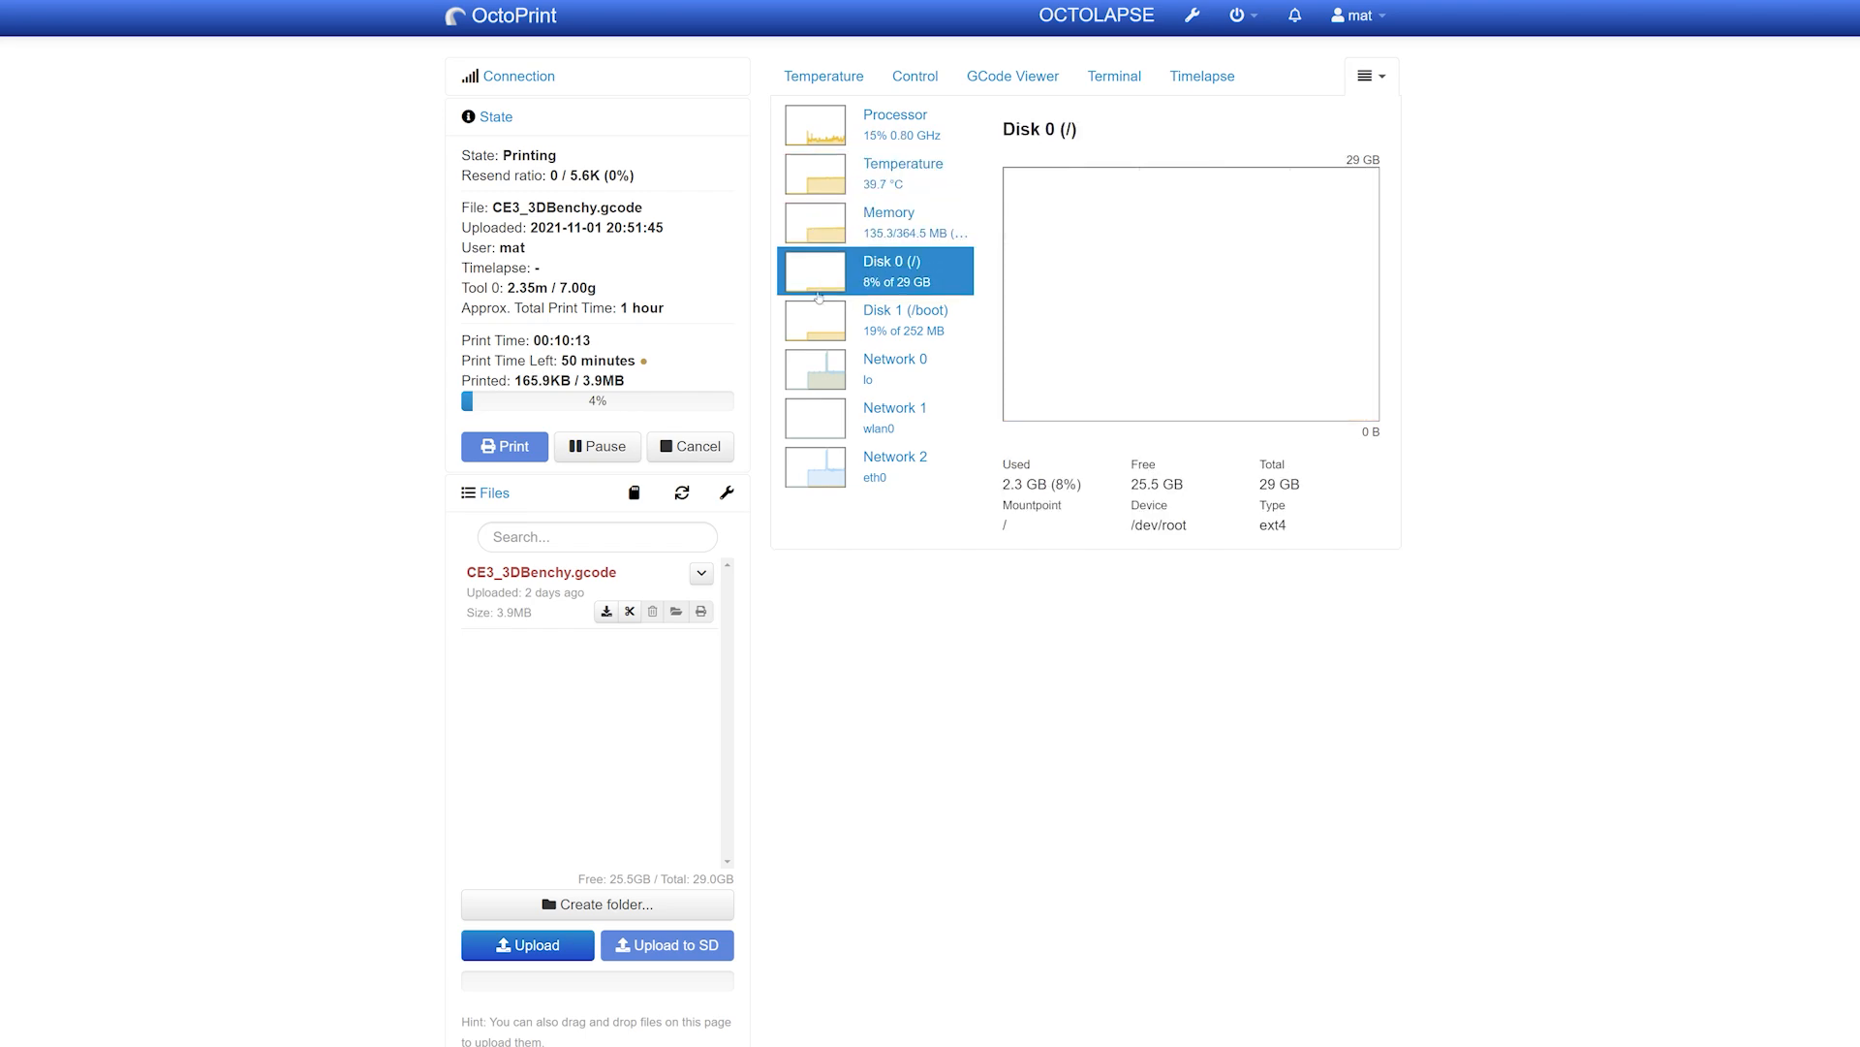
mouse_move(821, 321)
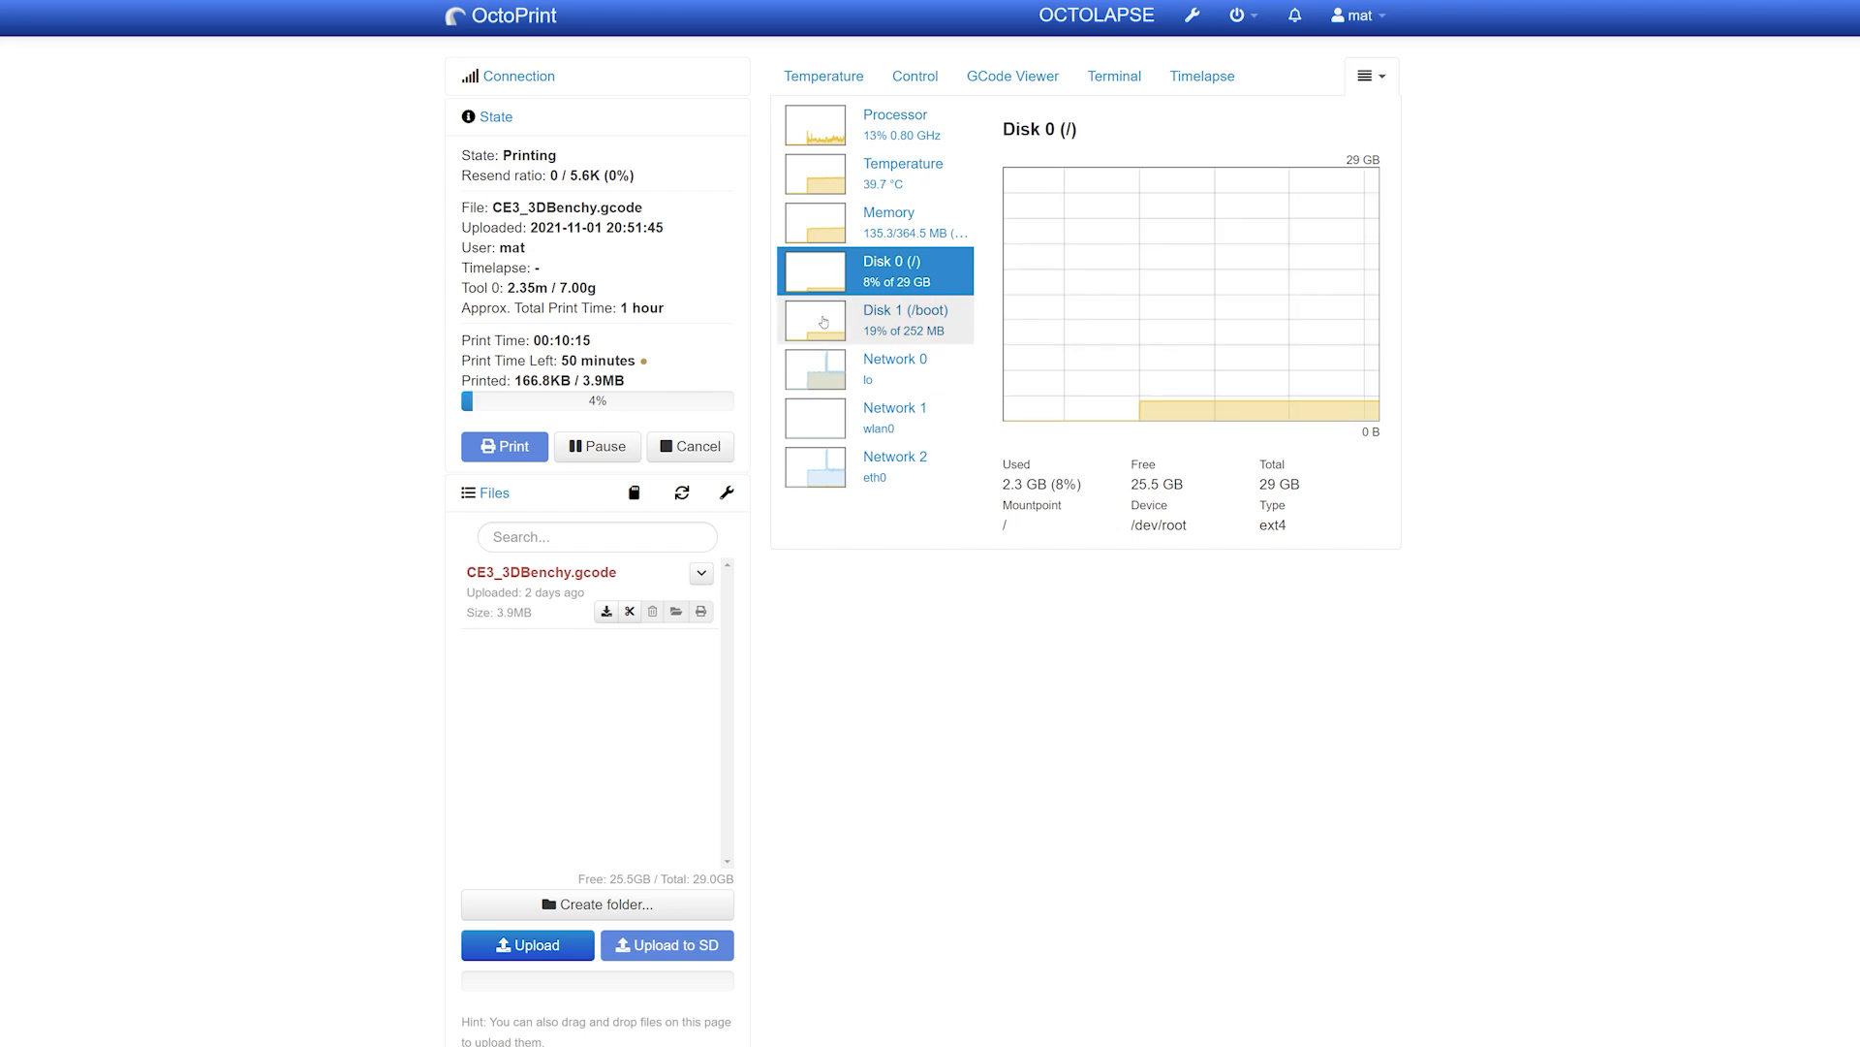
click(895, 465)
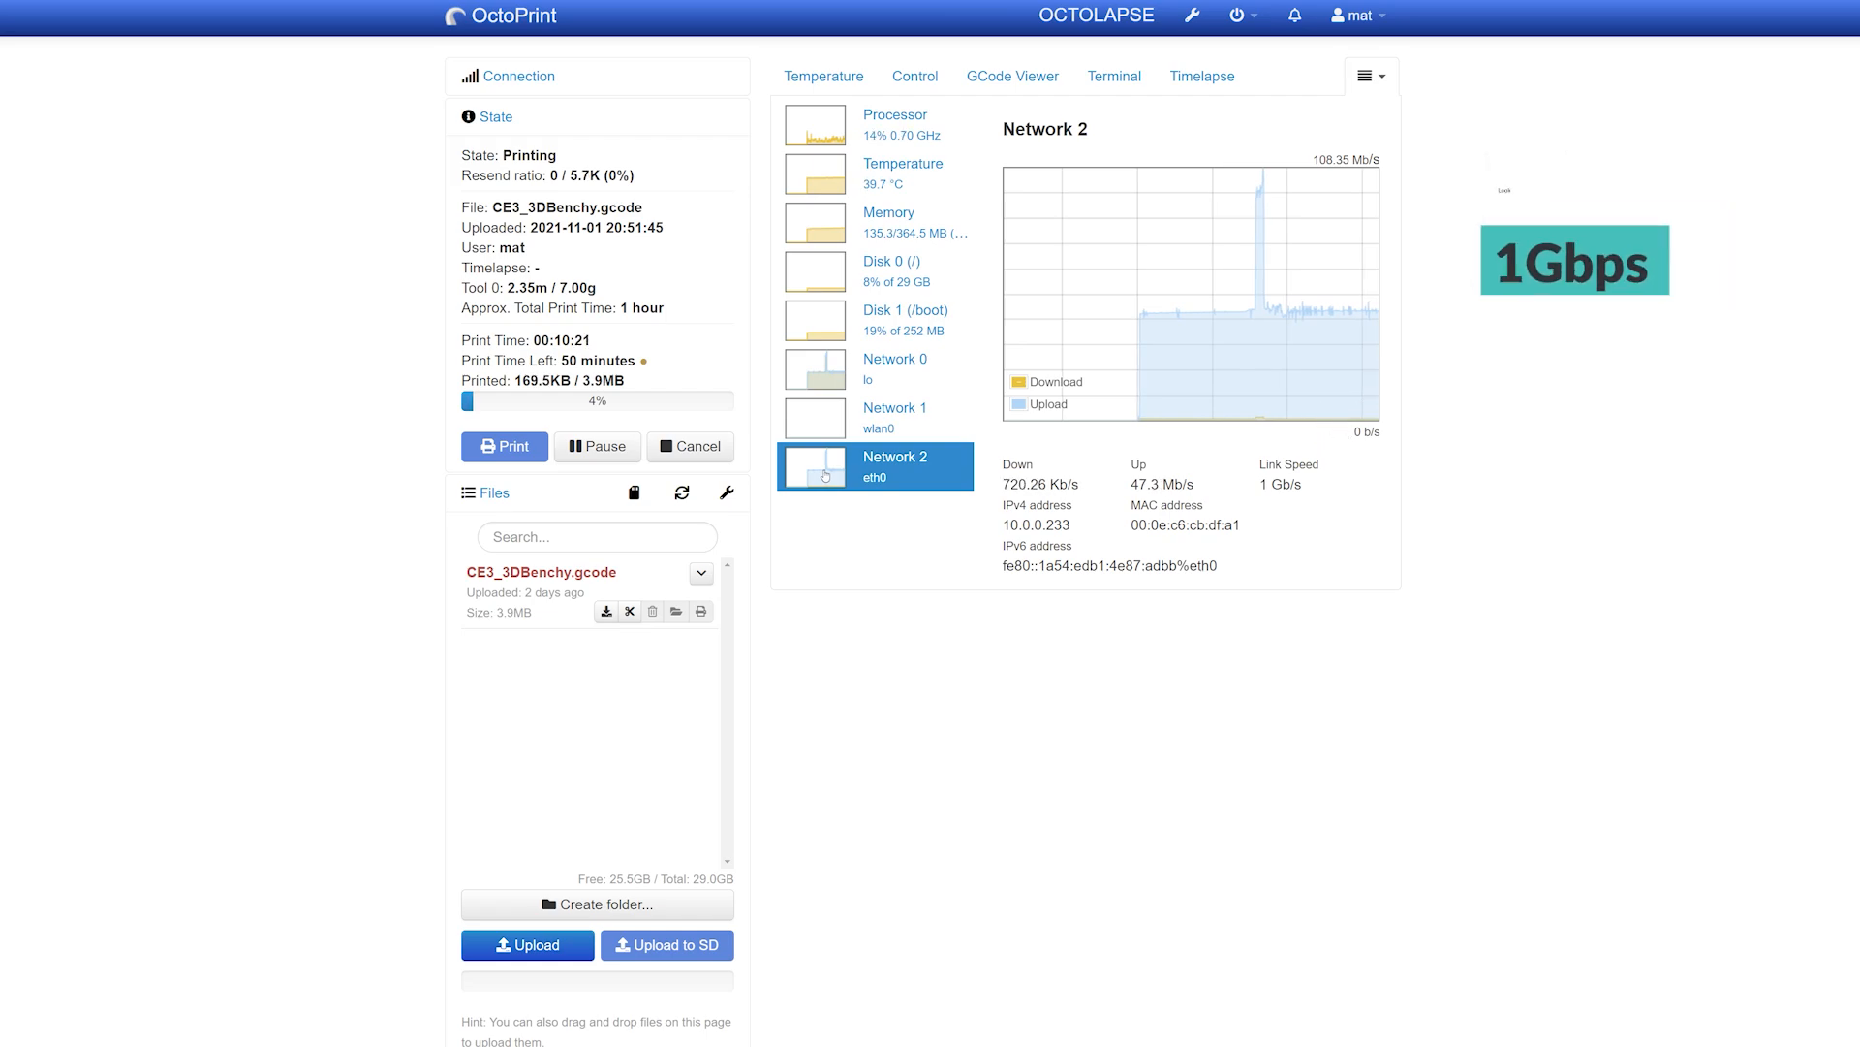
- Glance at the webcam controls, then revisit processor, temperature, memory and root disk (8% of 29 GB)
click(915, 75)
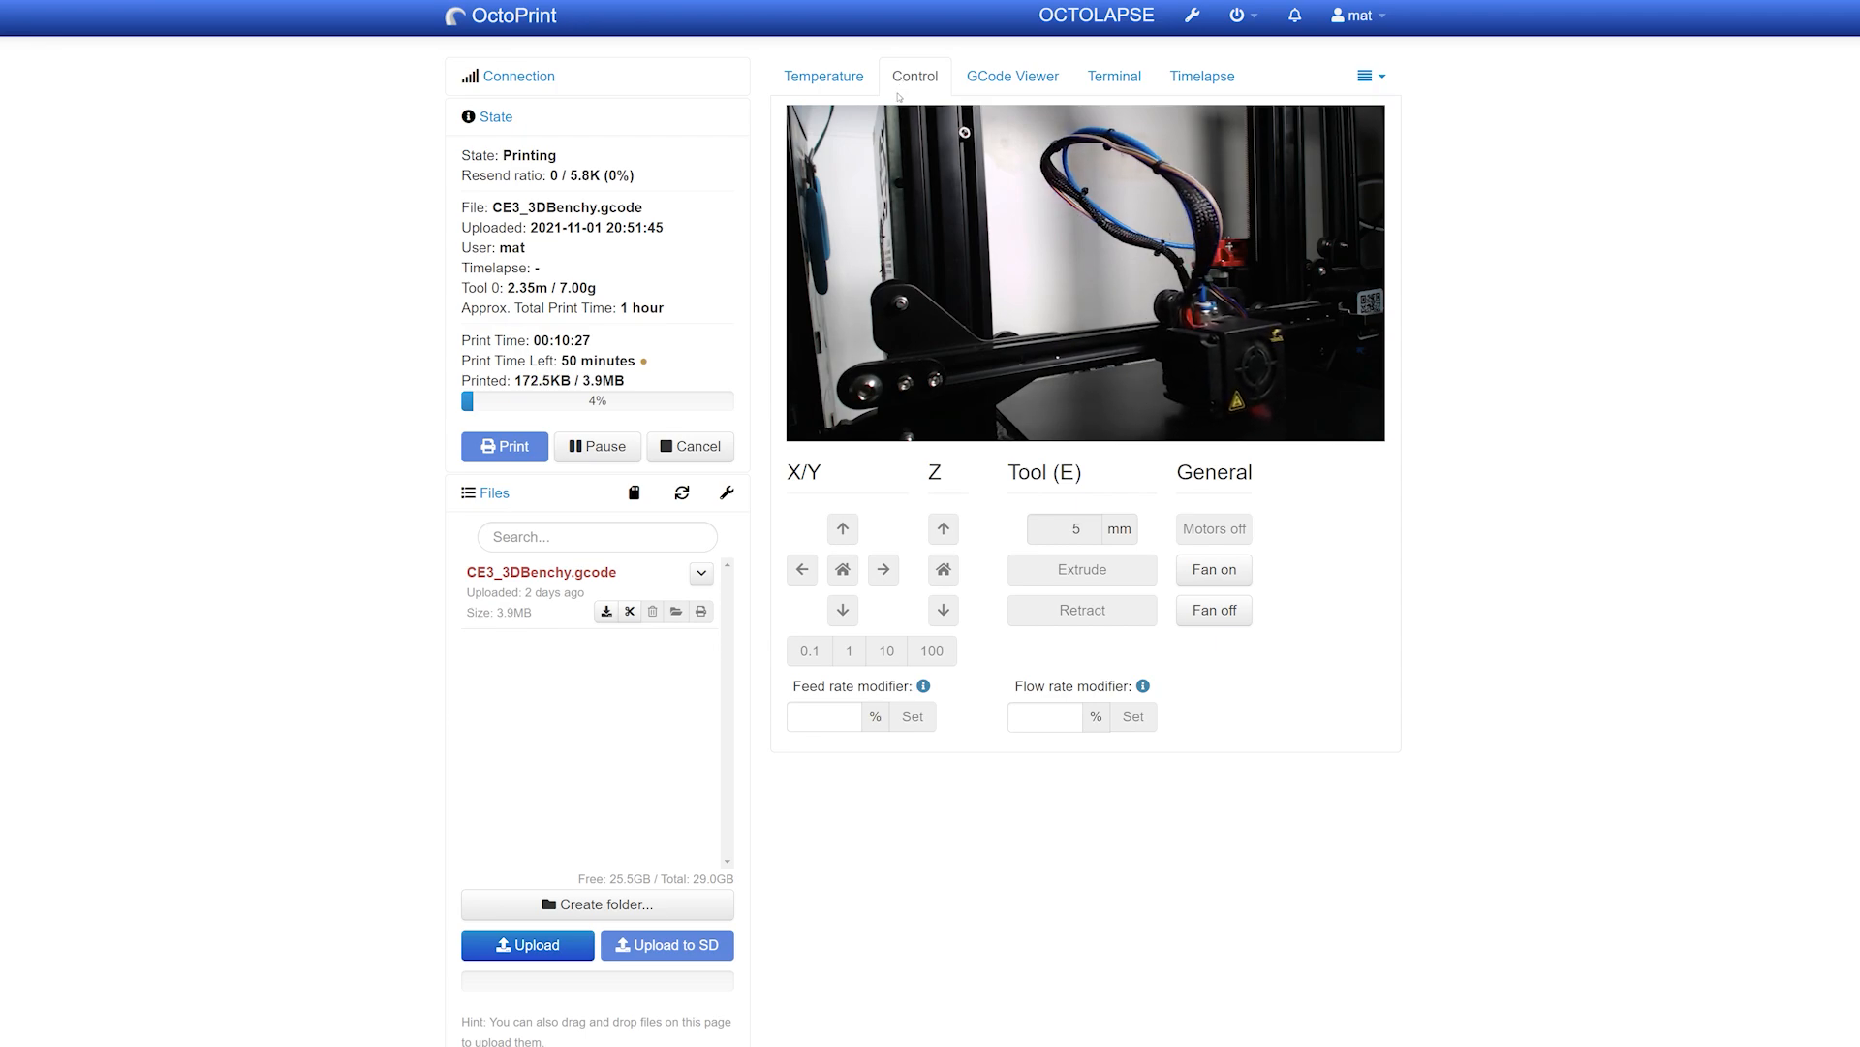
click(1364, 76)
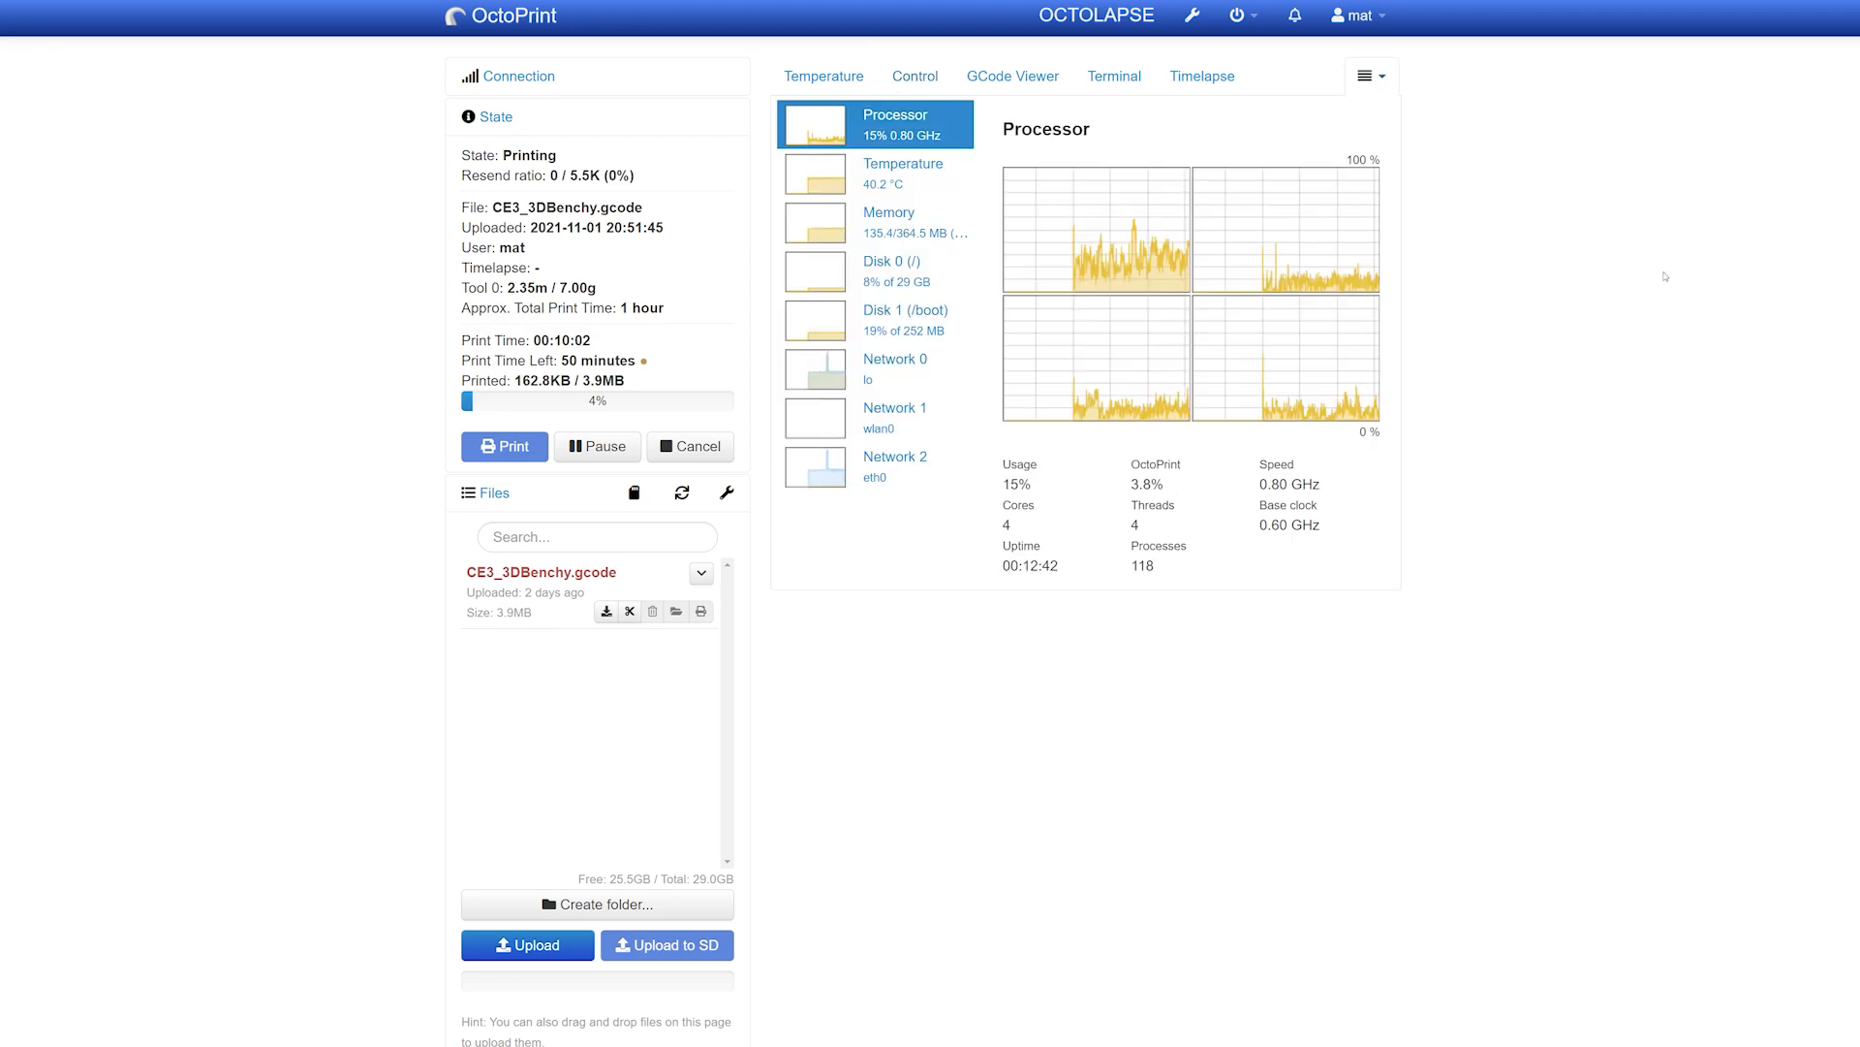
click(874, 172)
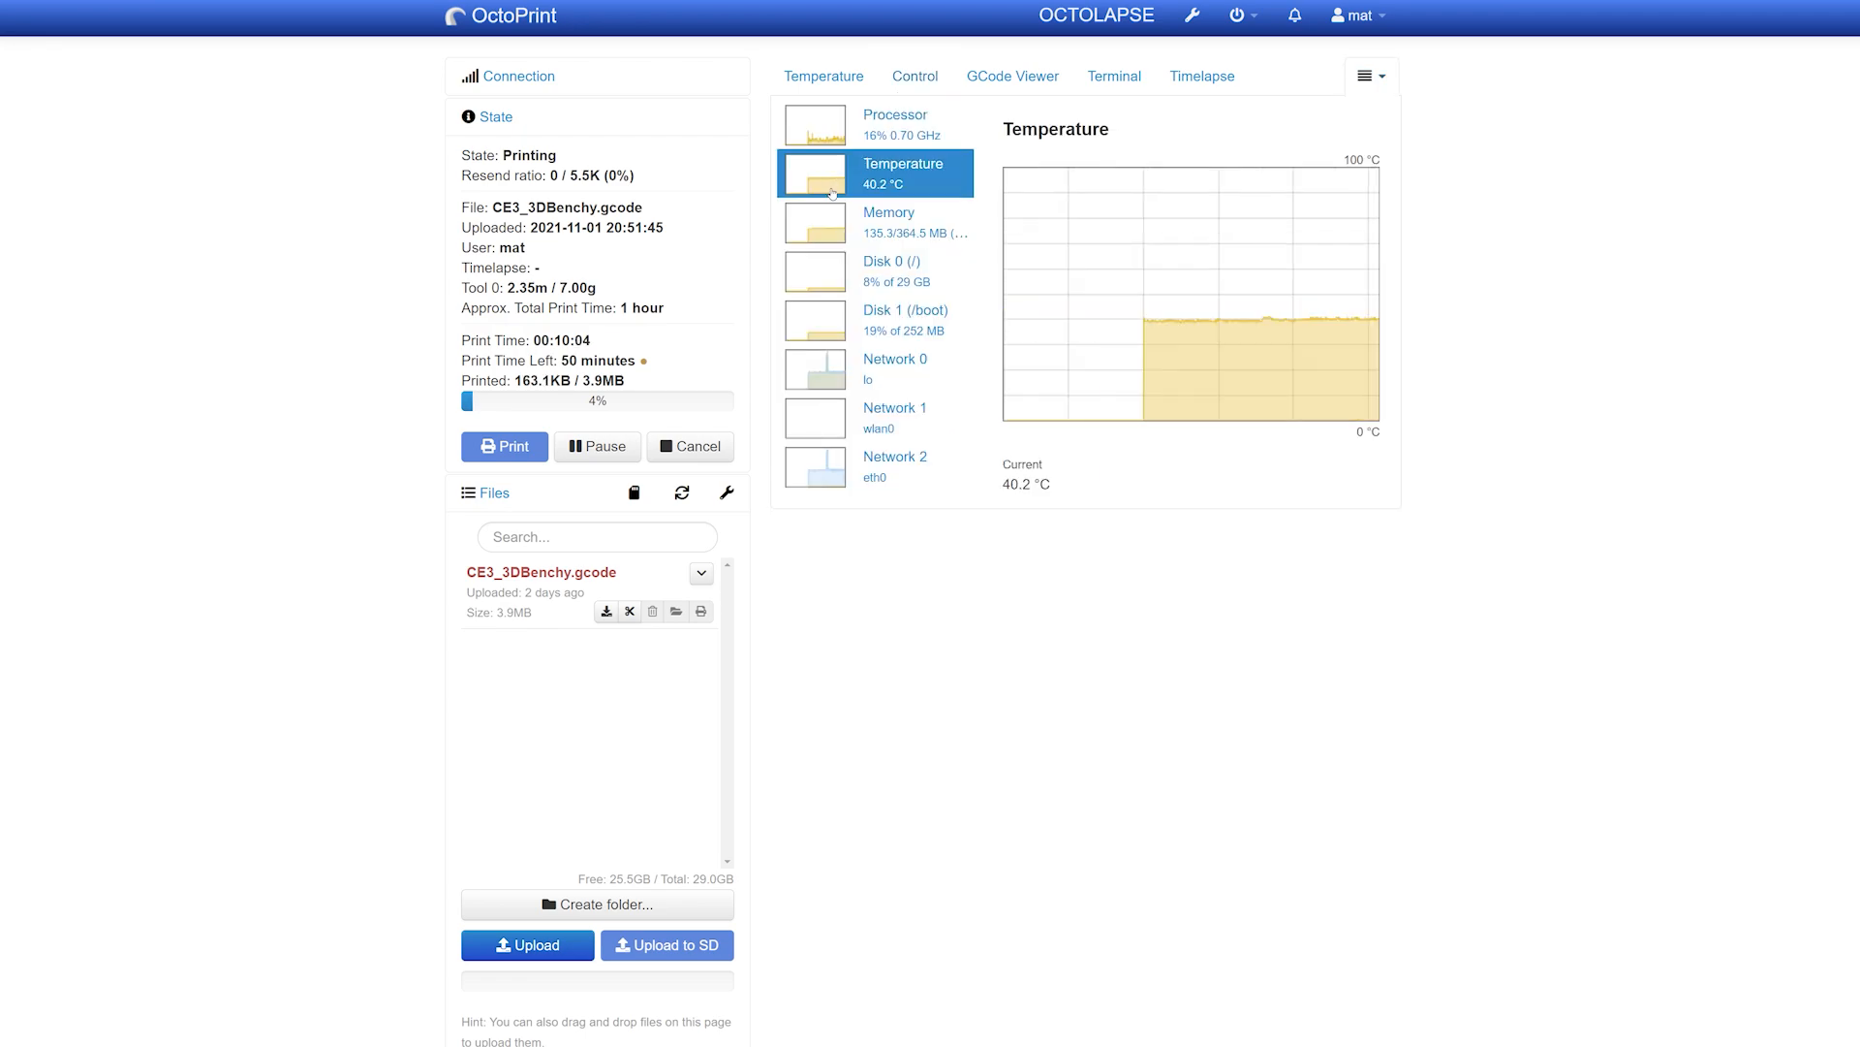
mouse_move(1481, 242)
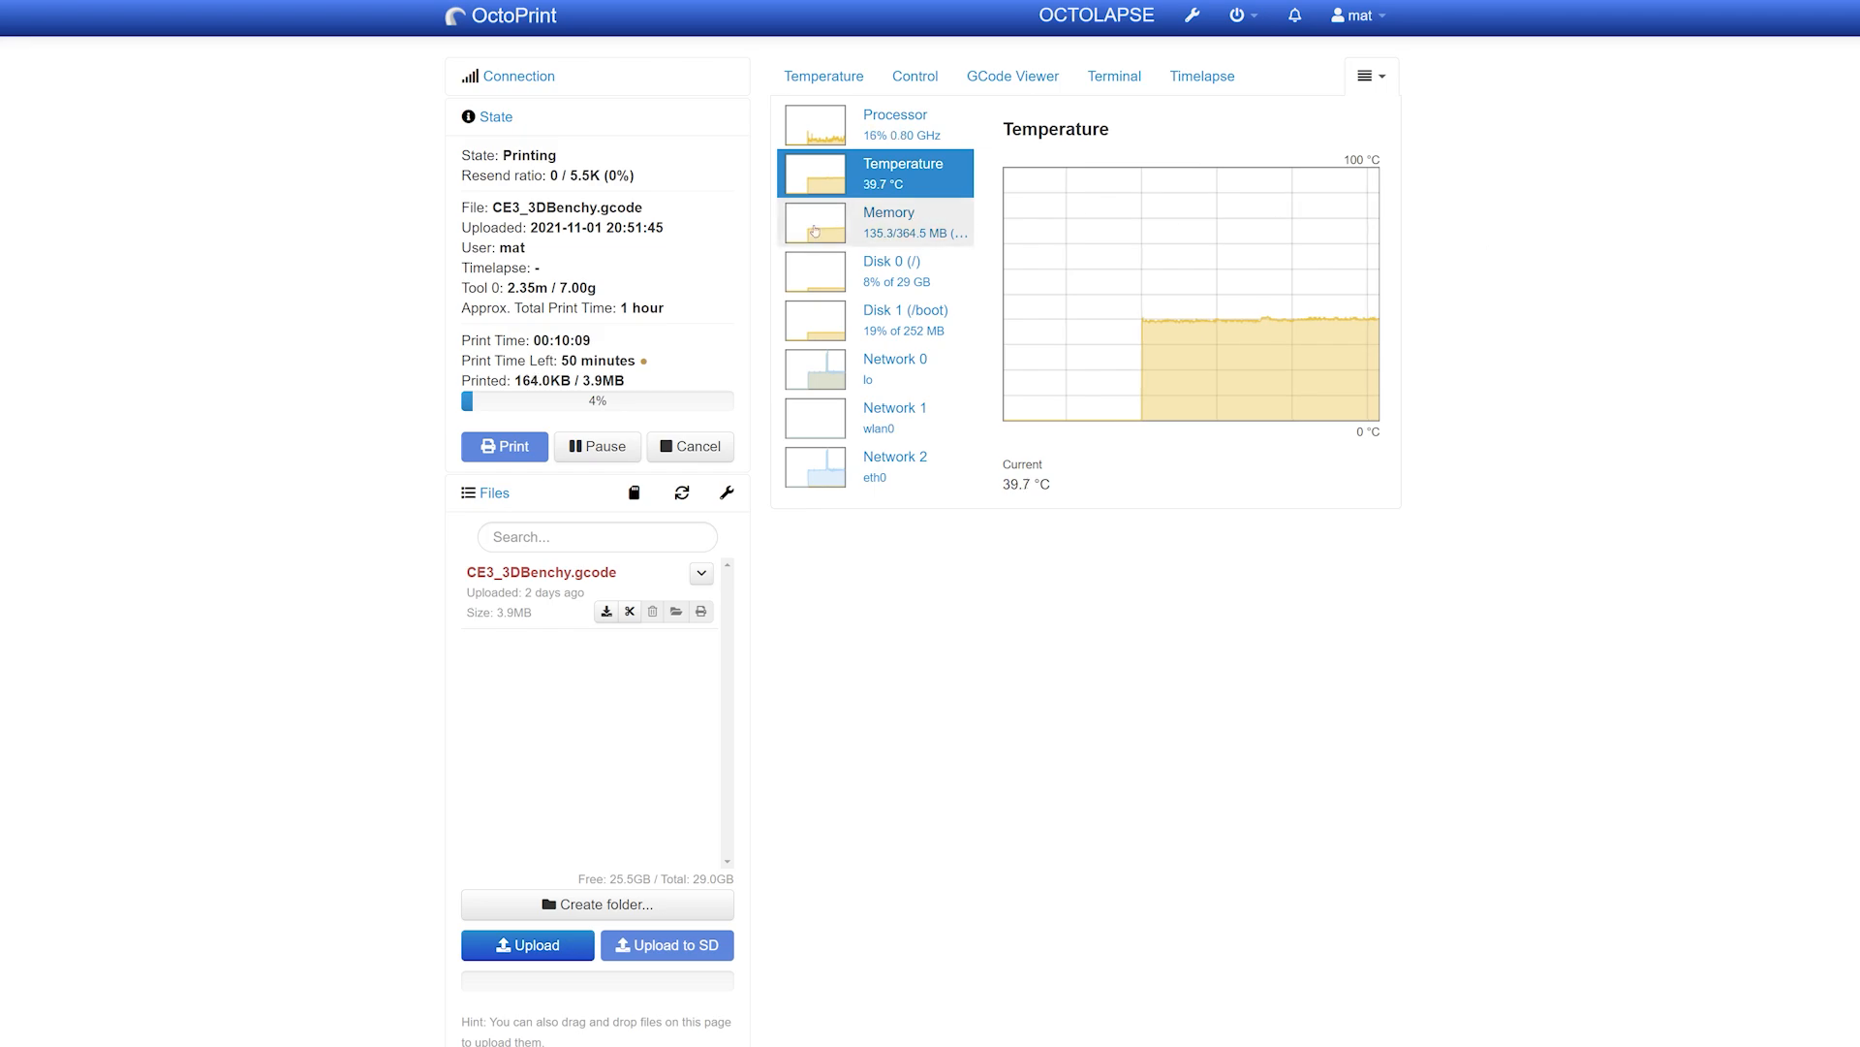
click(889, 221)
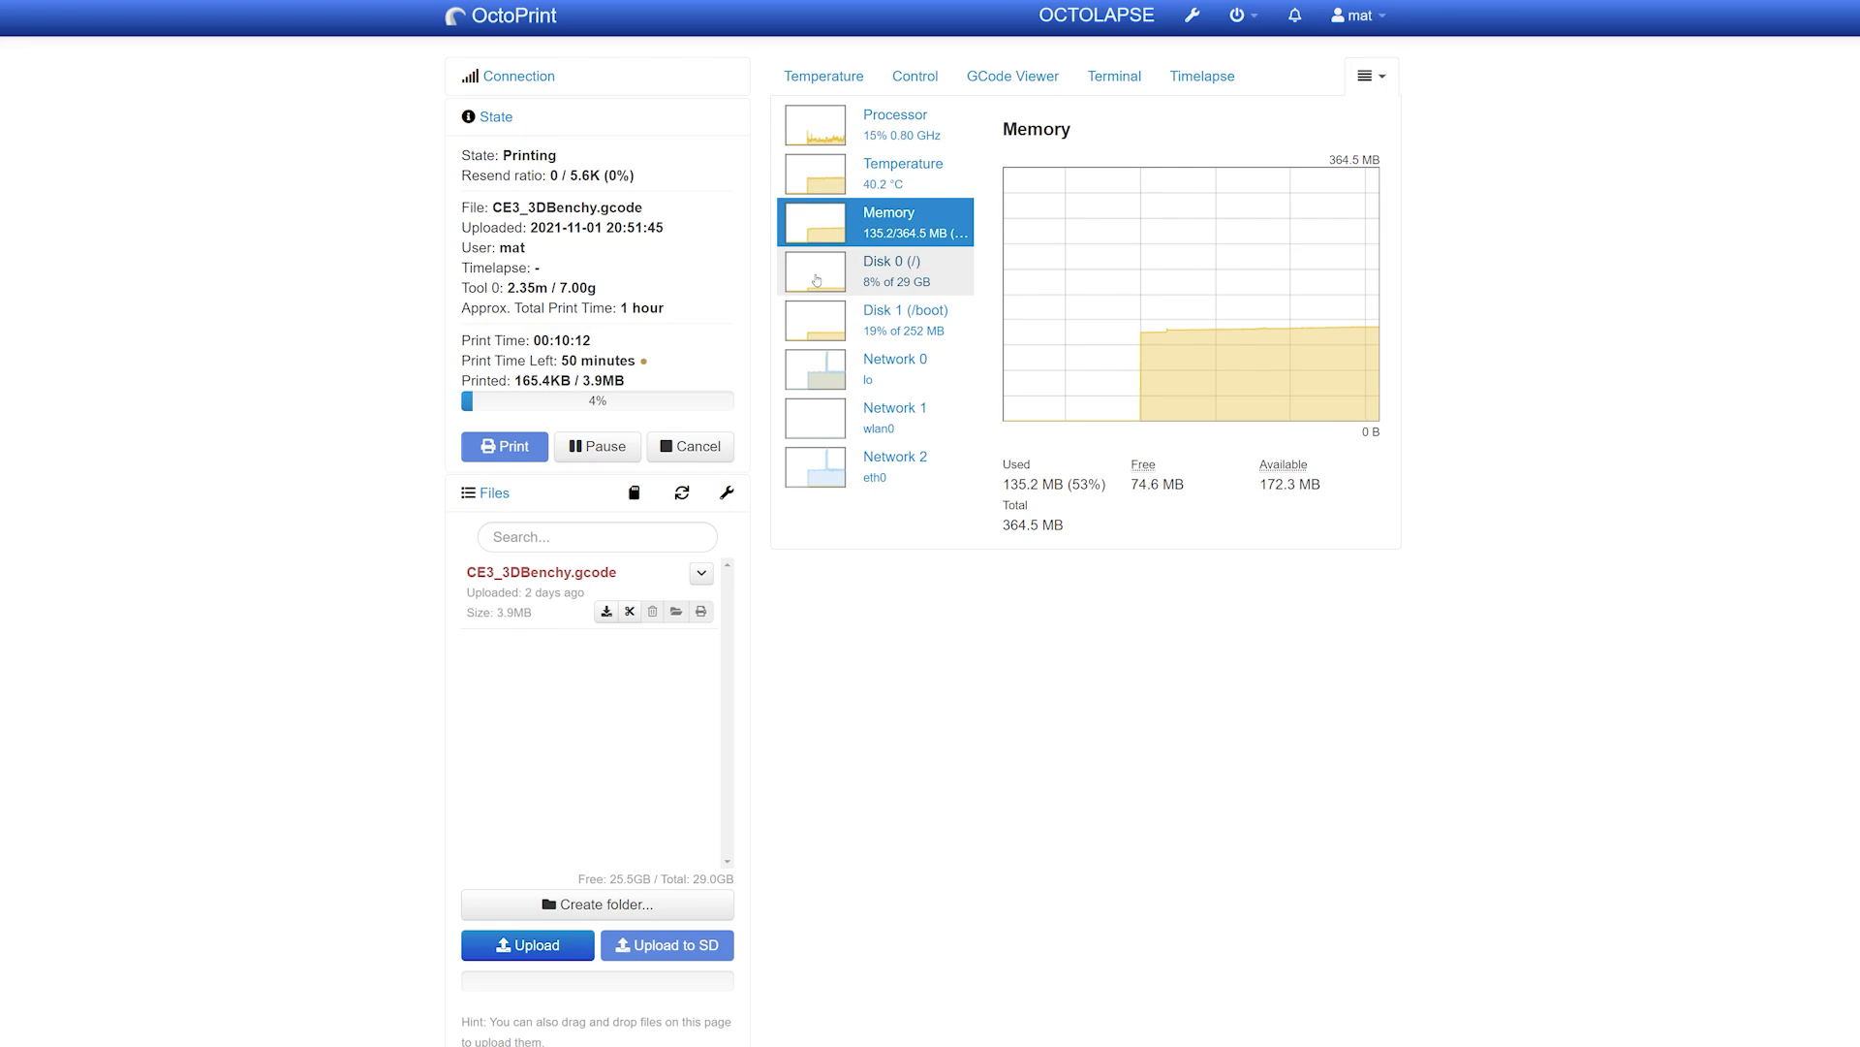
click(875, 271)
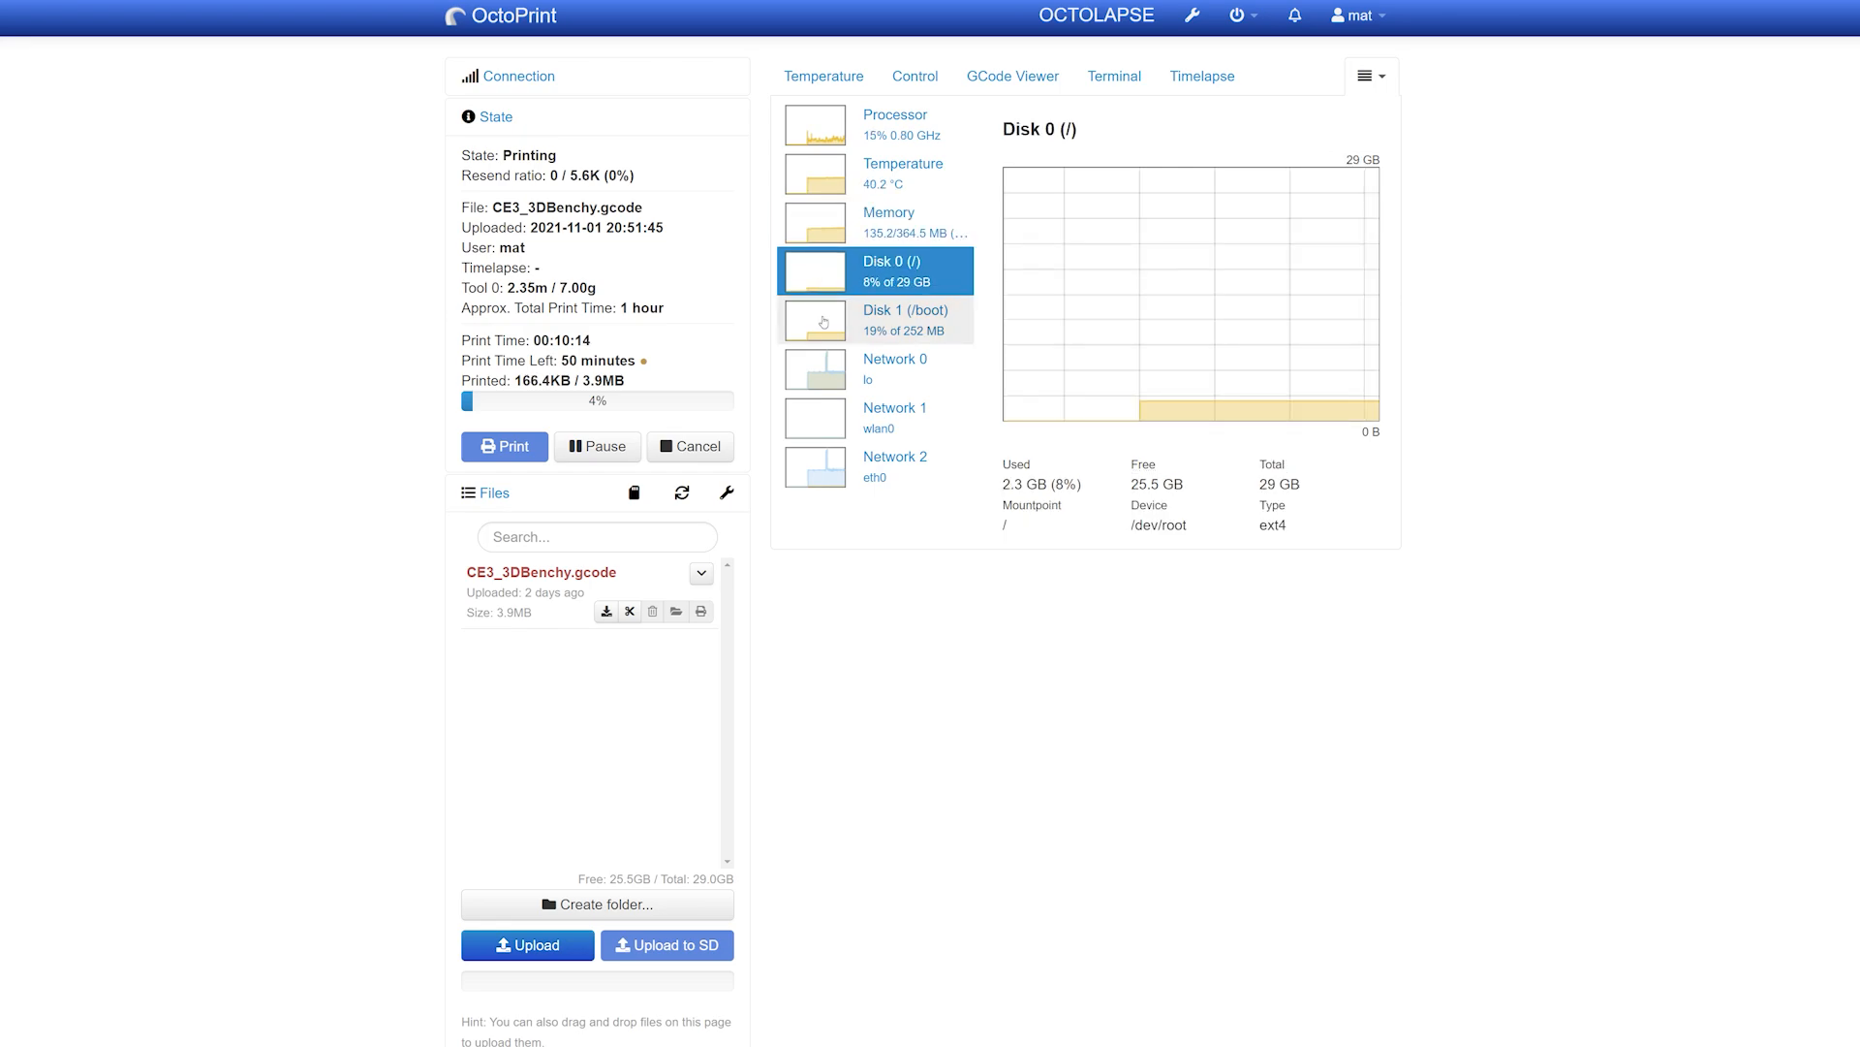
- Show the four-core processor graphs, now at 8% usage with the Pi at 52.1 °C
click(895, 123)
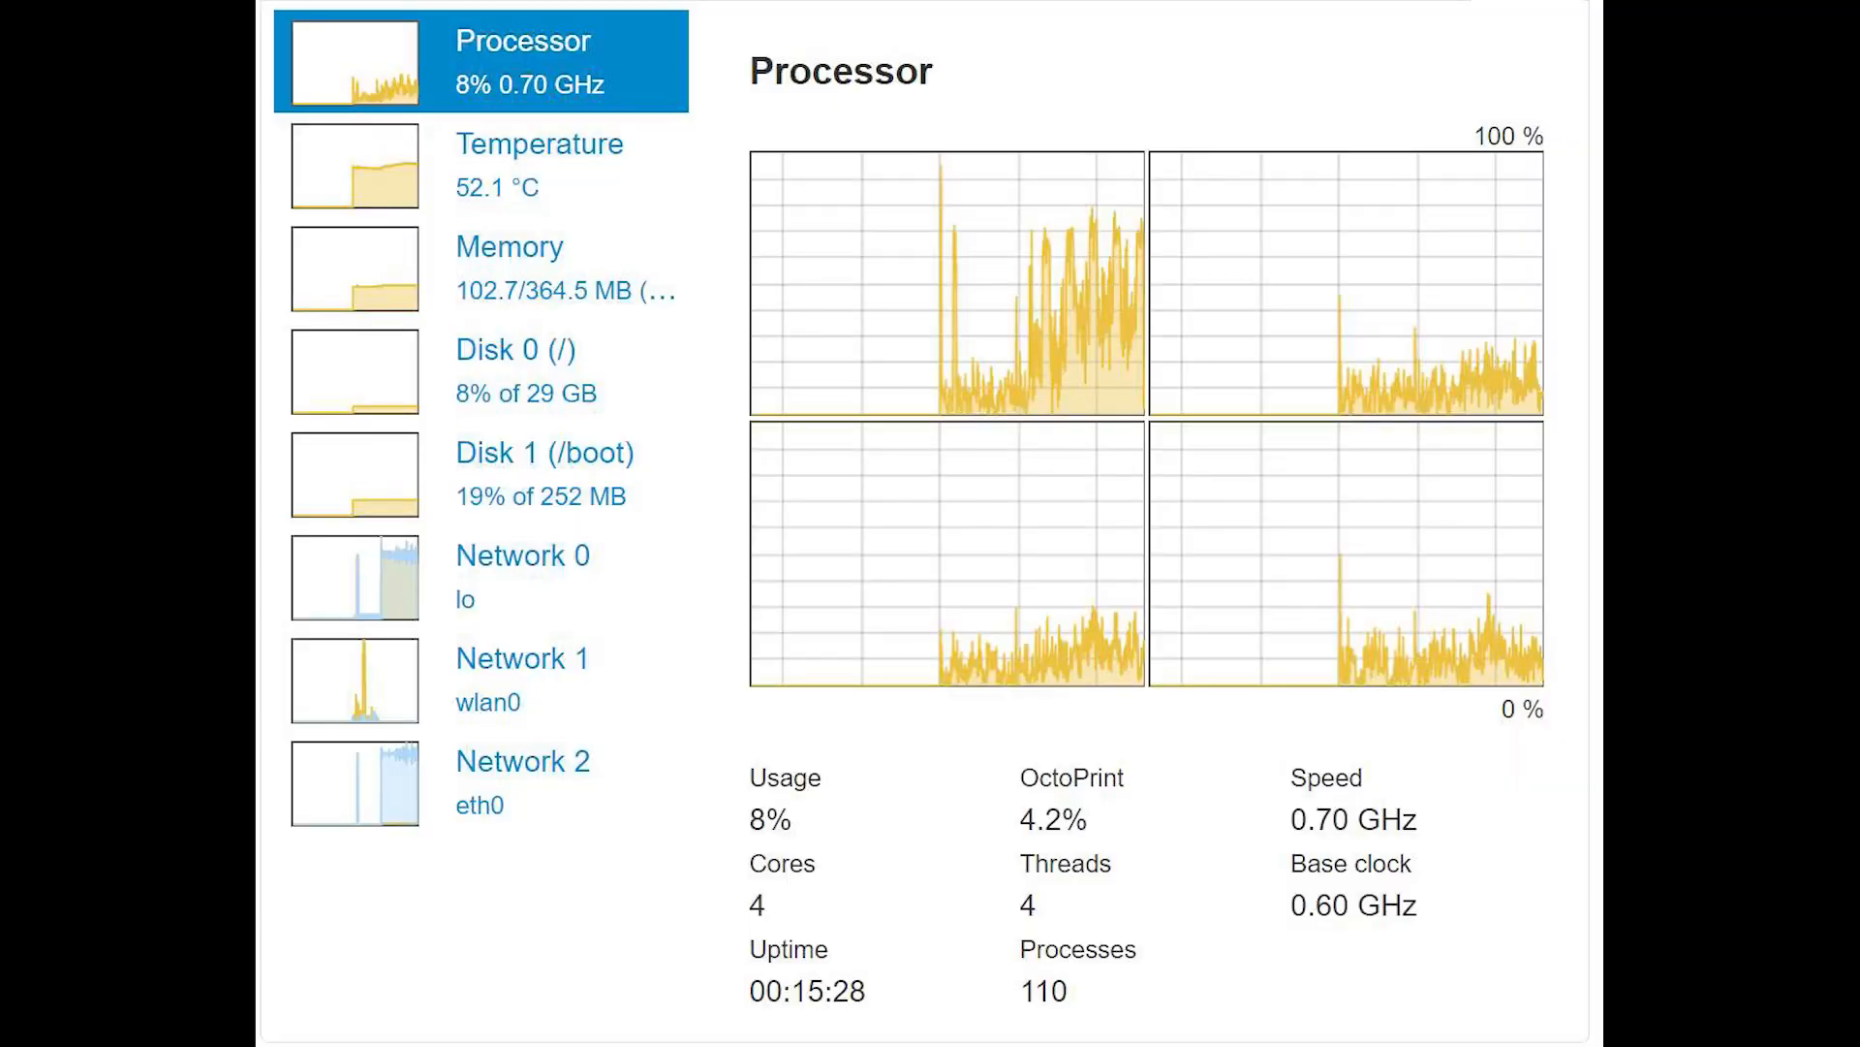